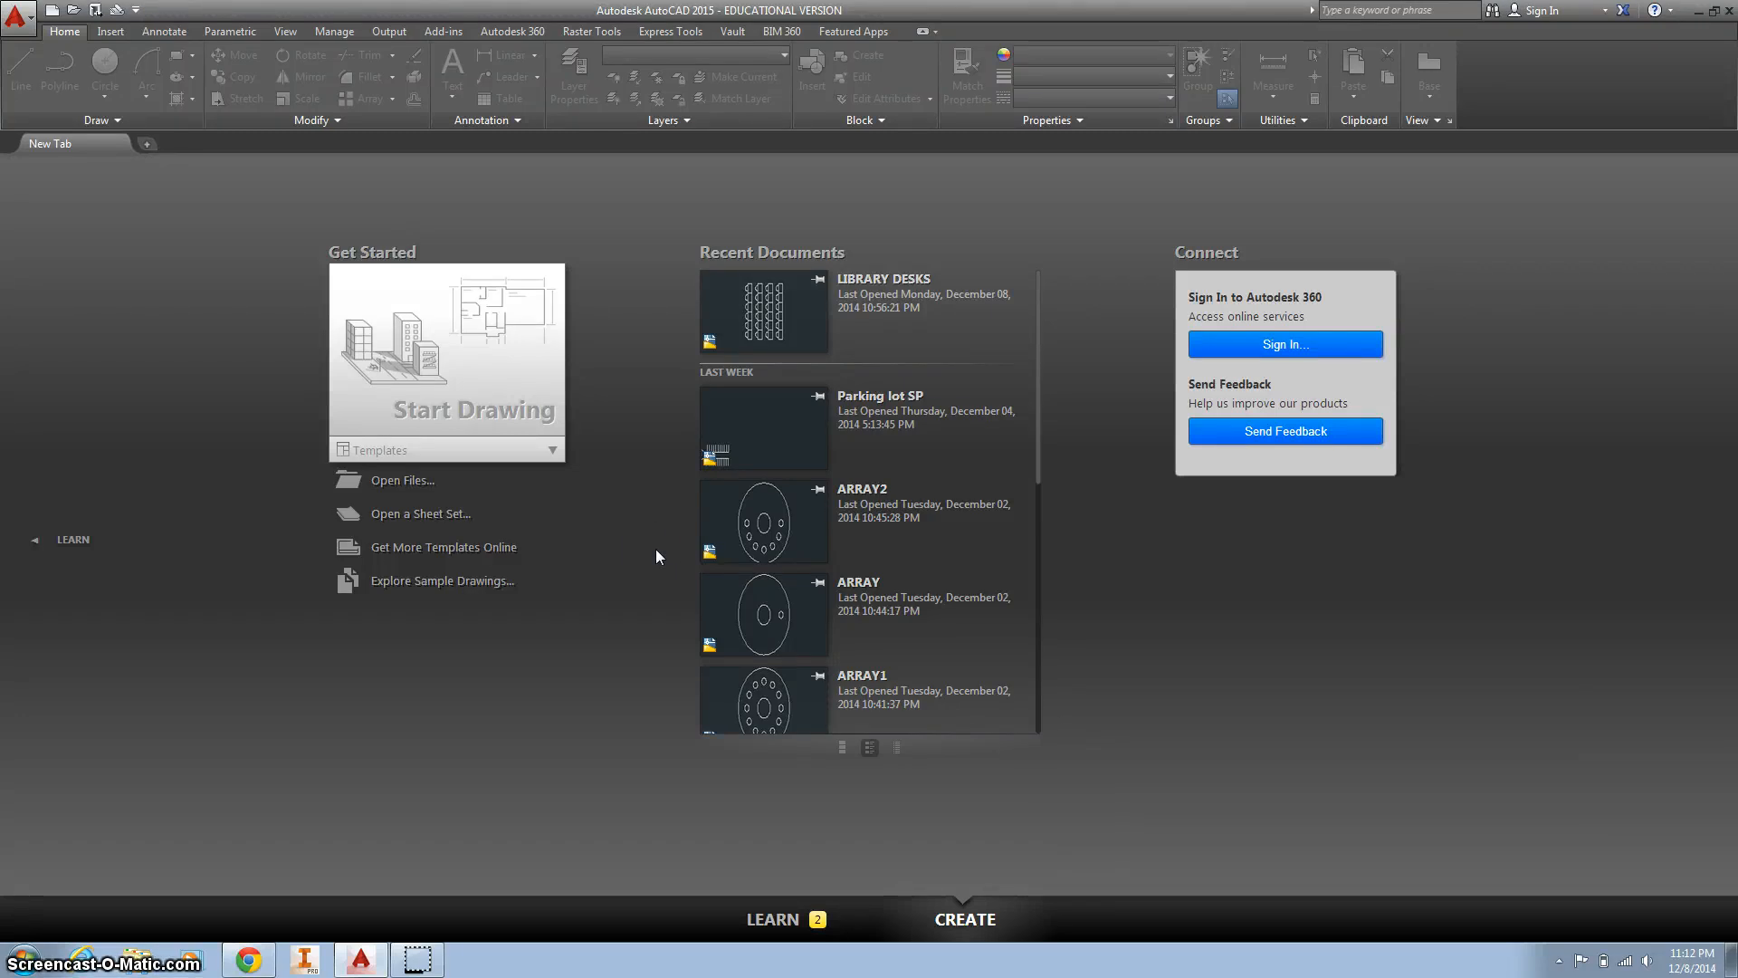
{"action": "mouse_move", "coordinate": [475, 373]}
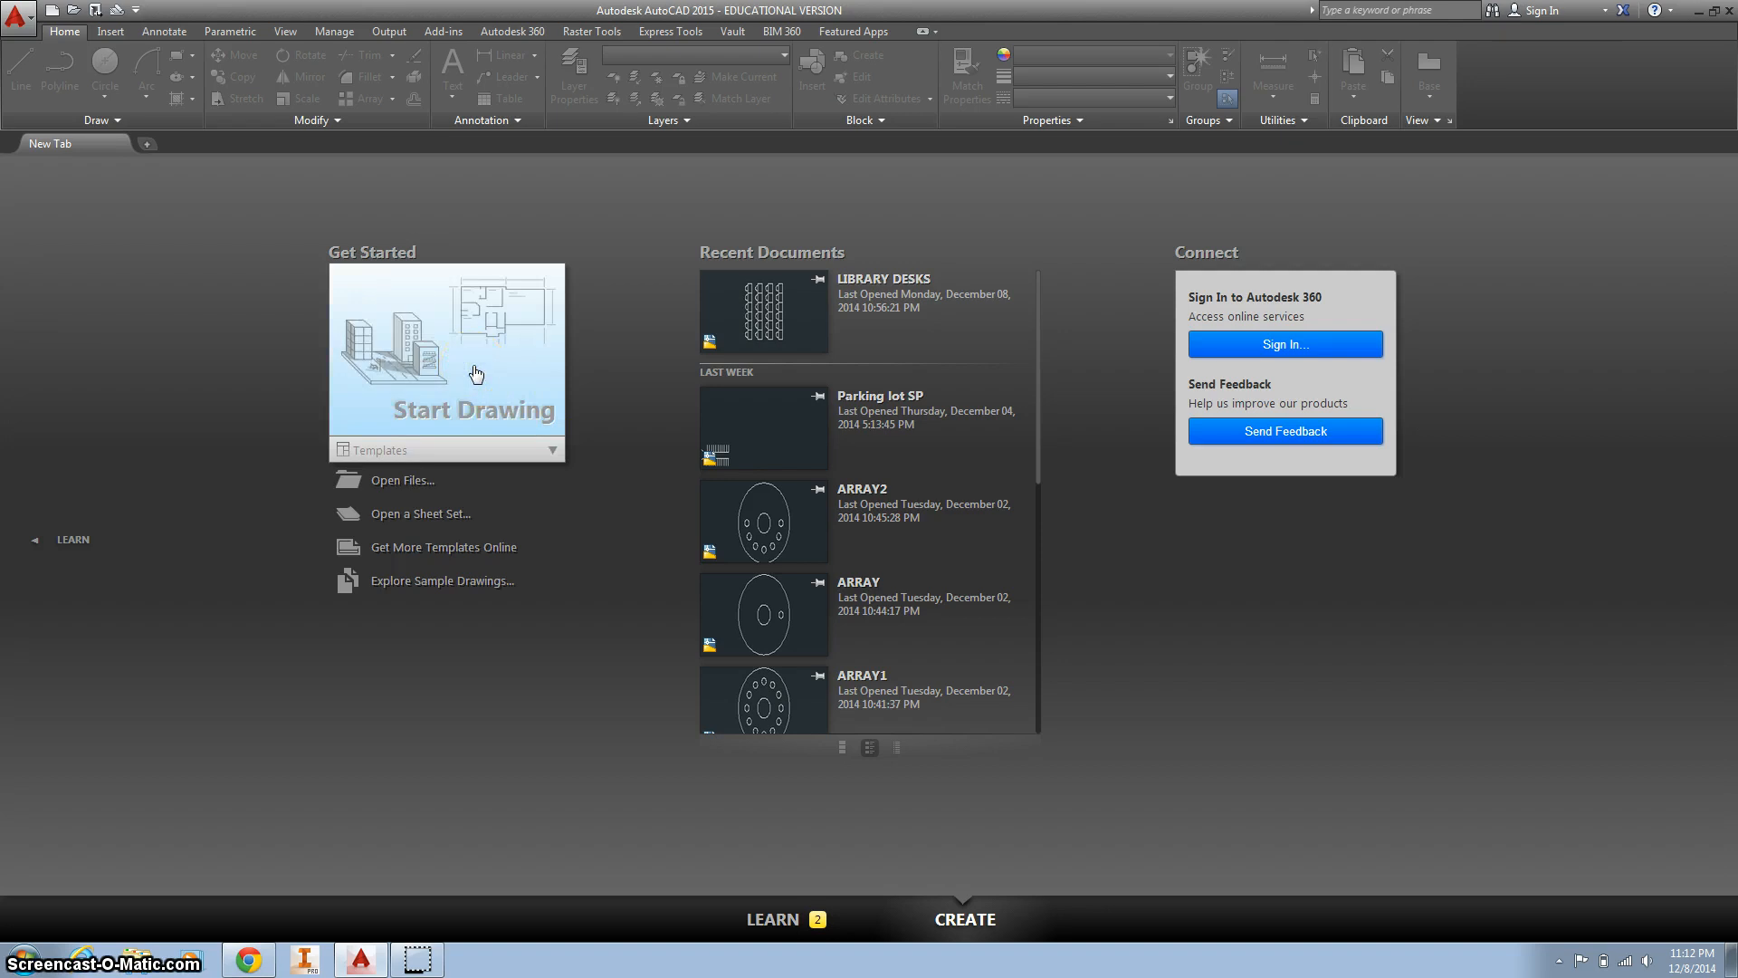
Start a blank drawing and run LIMITS with the lower-left corner at 0,0
{"action": "left_click", "coordinate": [477, 373]}
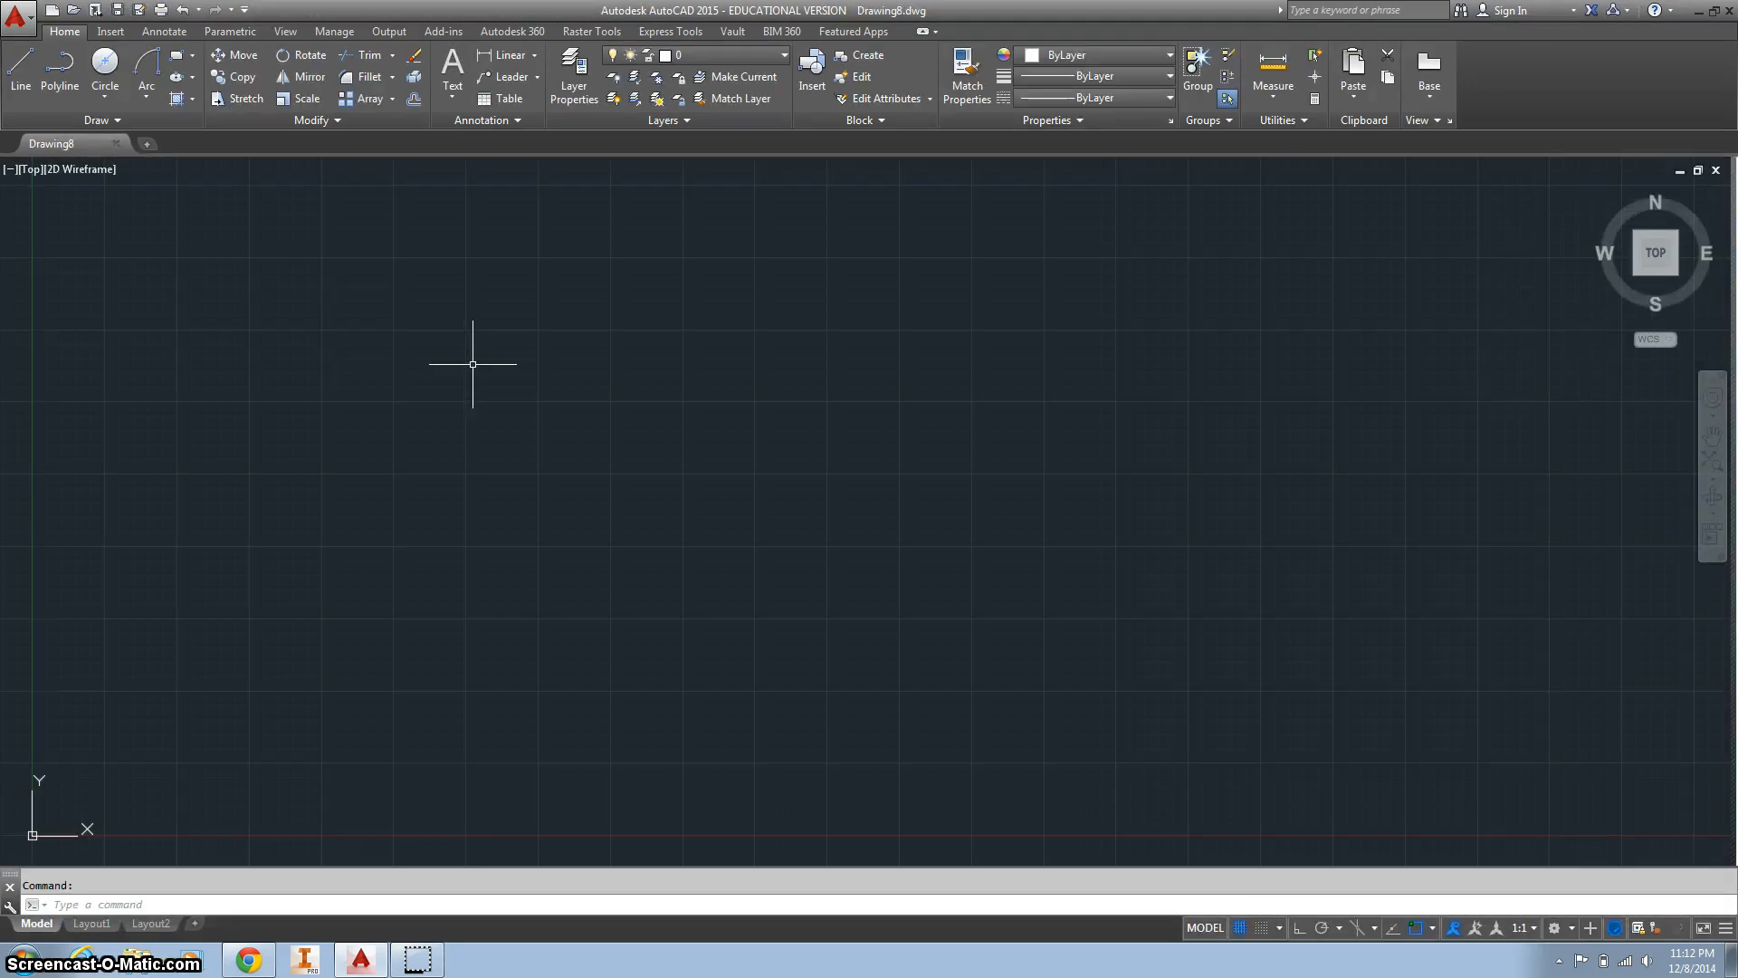
{"action": "type", "text": "limits"}
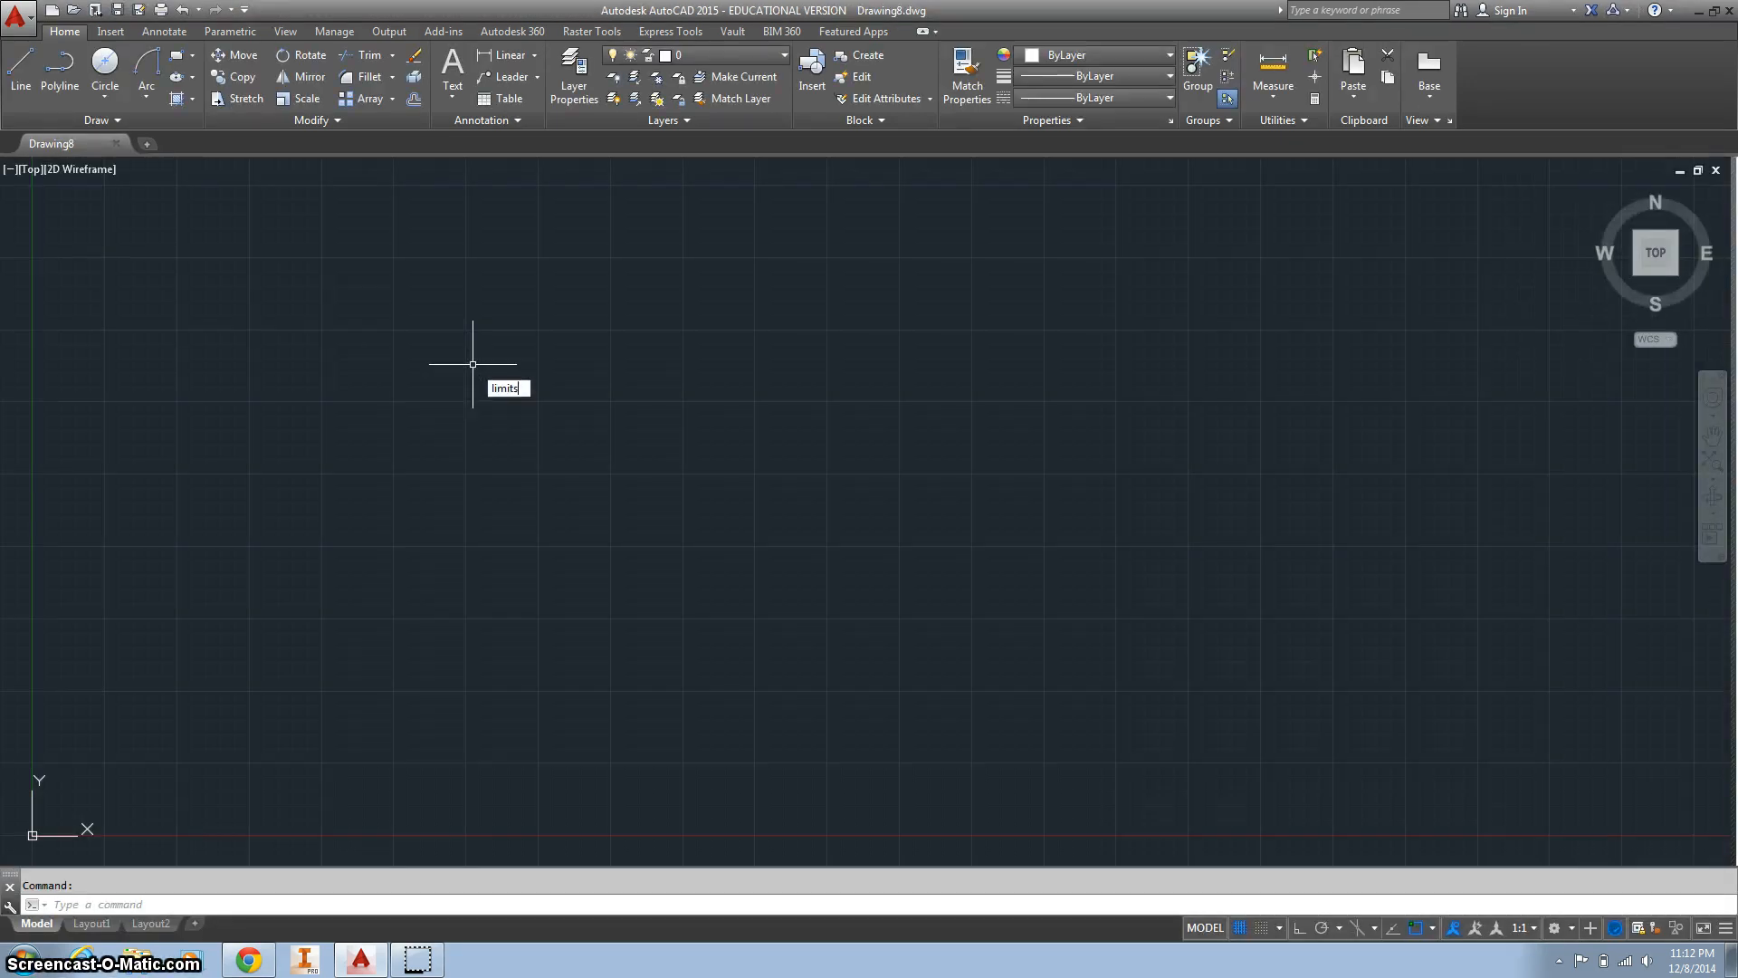
{"action": "key", "text": "enter"}
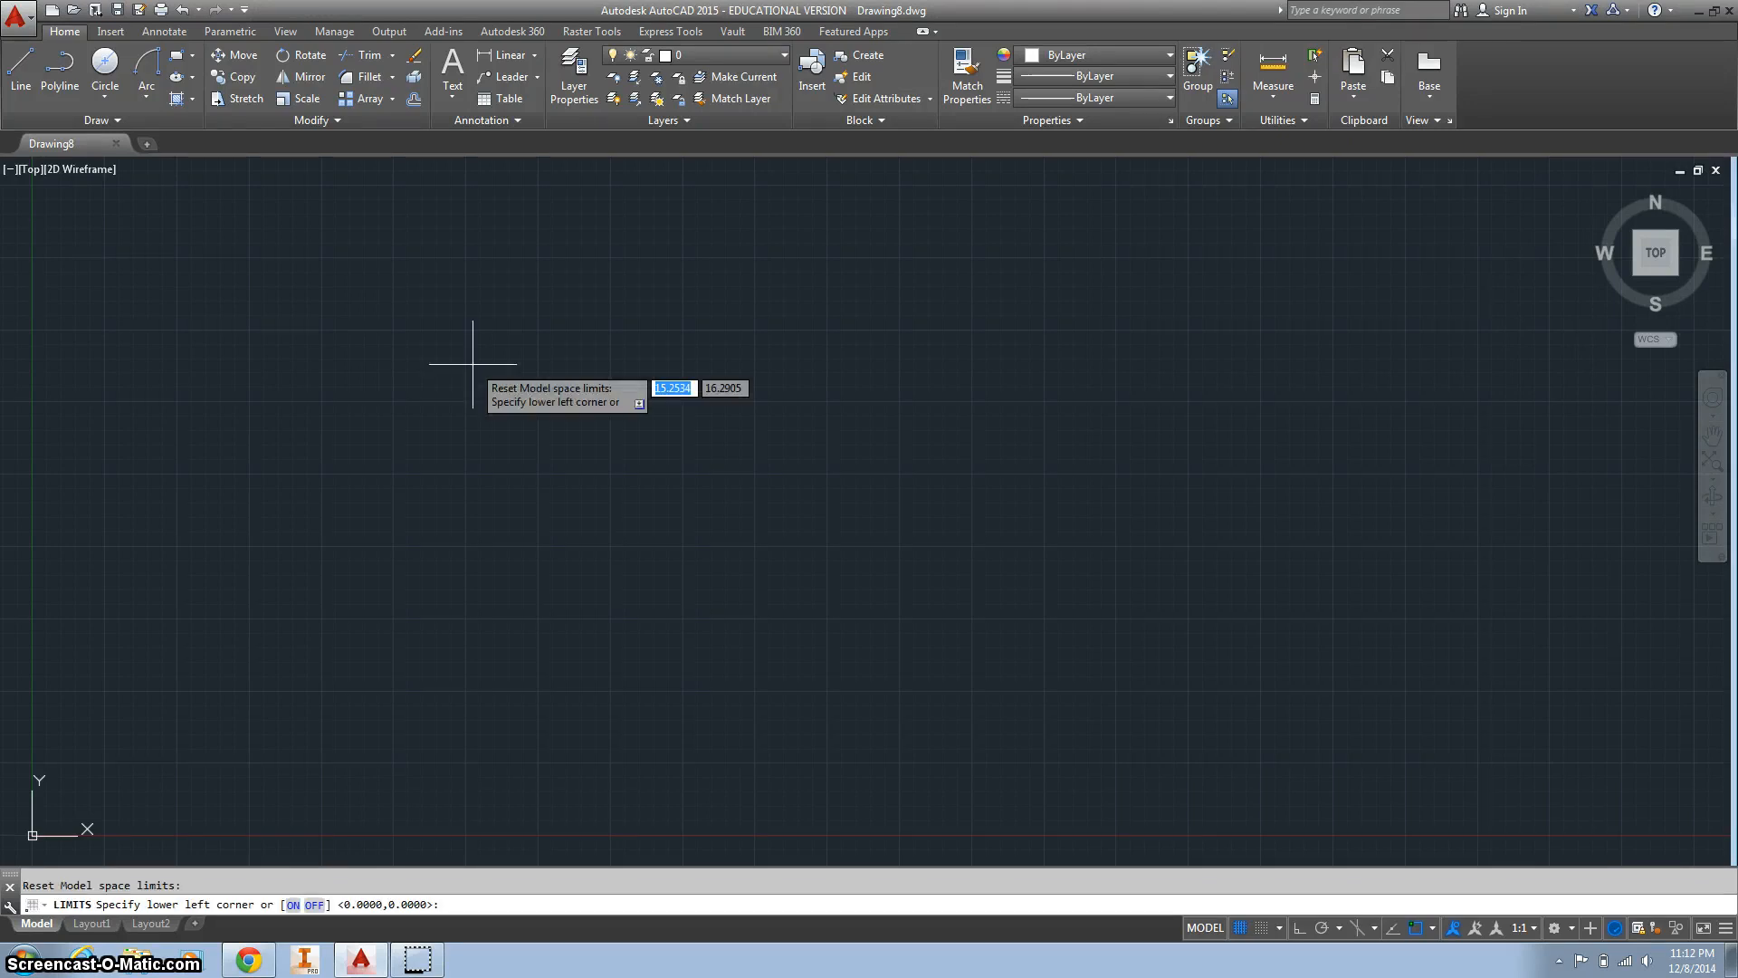
{"action": "type", "text": "0"}
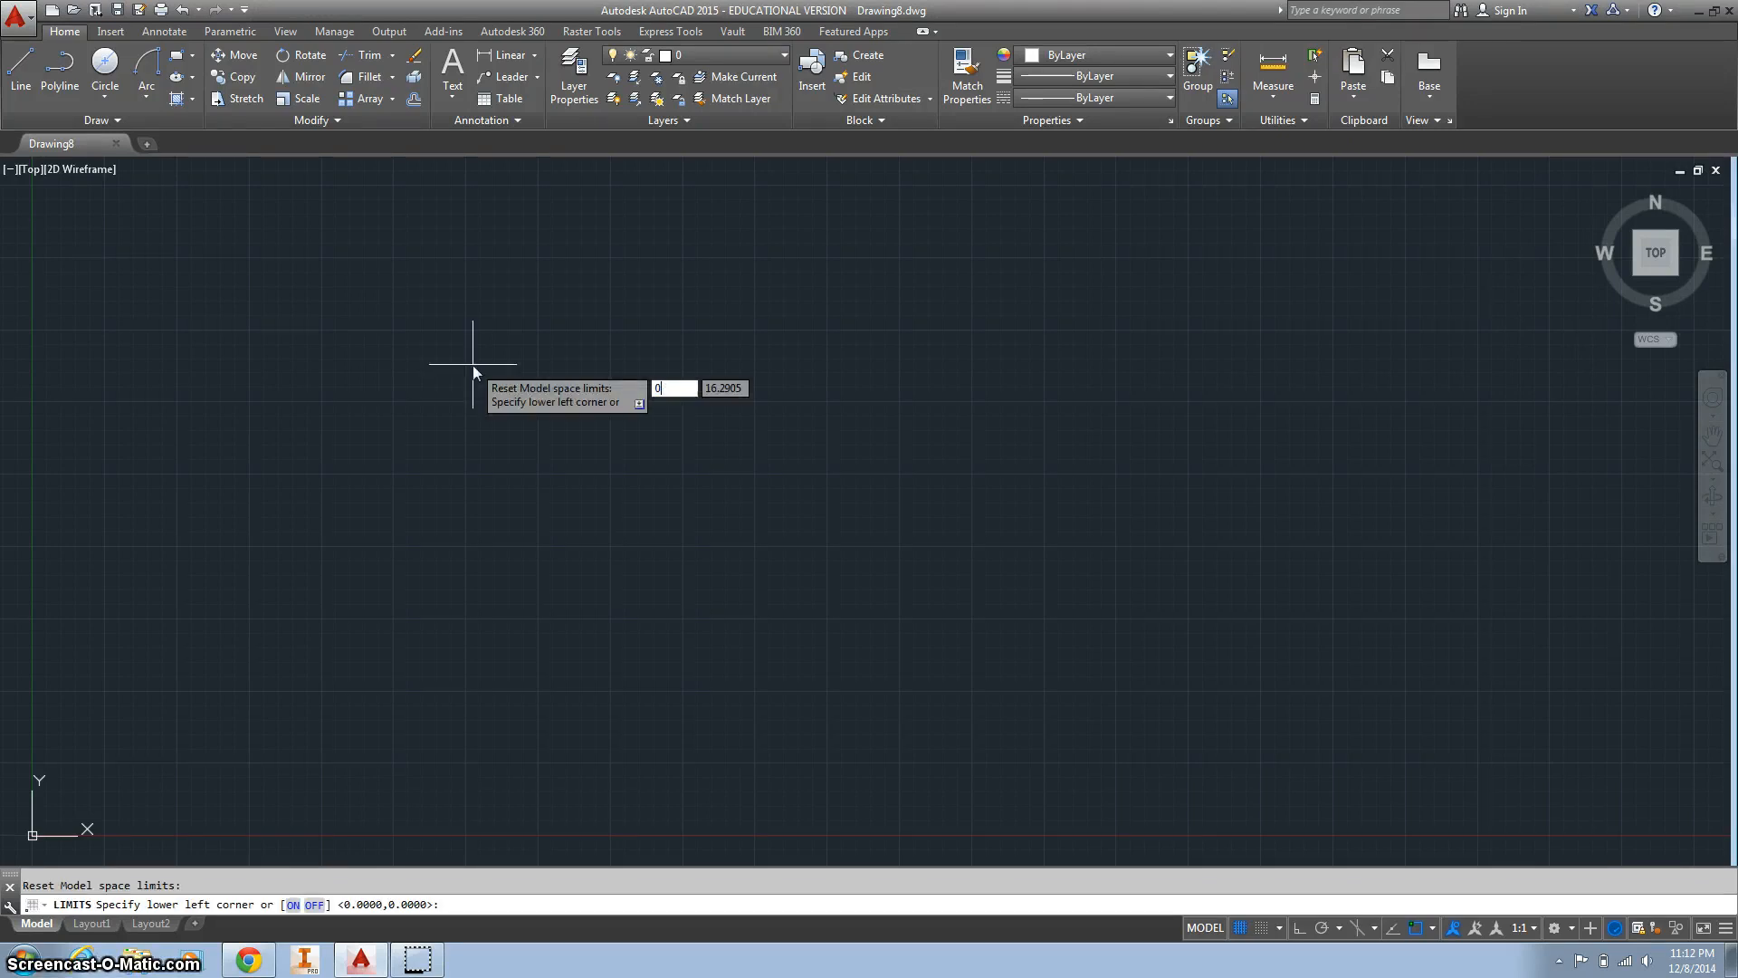
{"action": "key", "text": "enter"}
{"action": "type", "text": "6,2"}
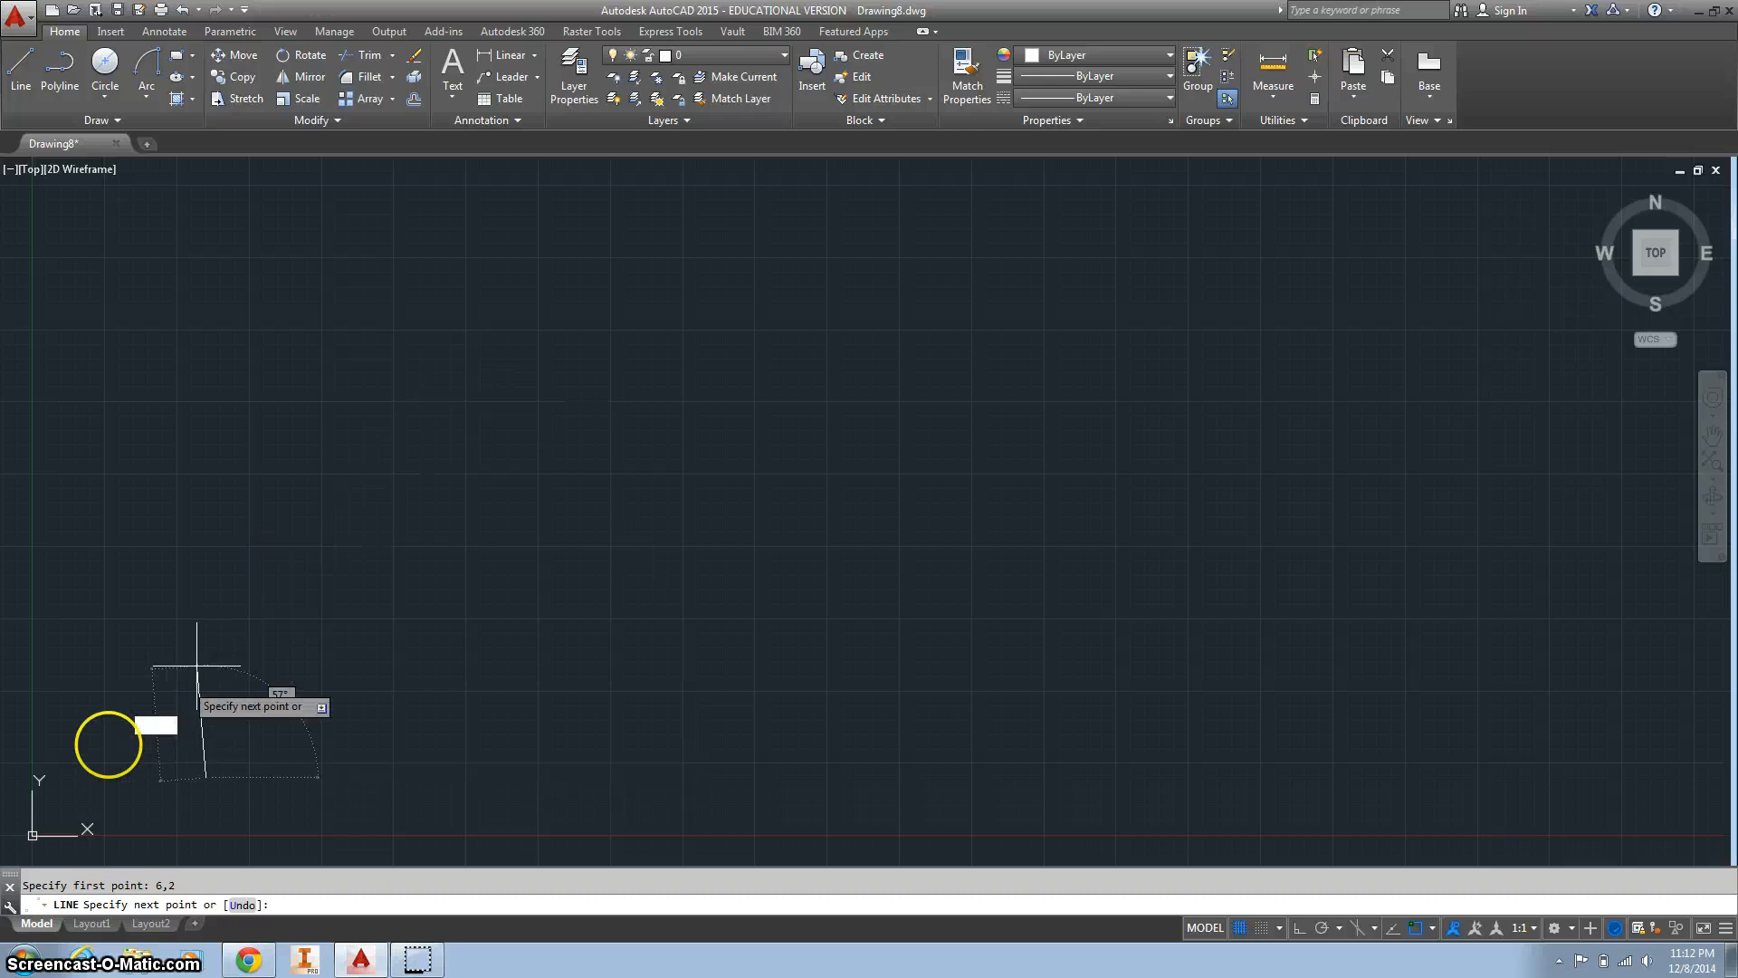
{"action": "mouse_move", "coordinate": [94, 798]}
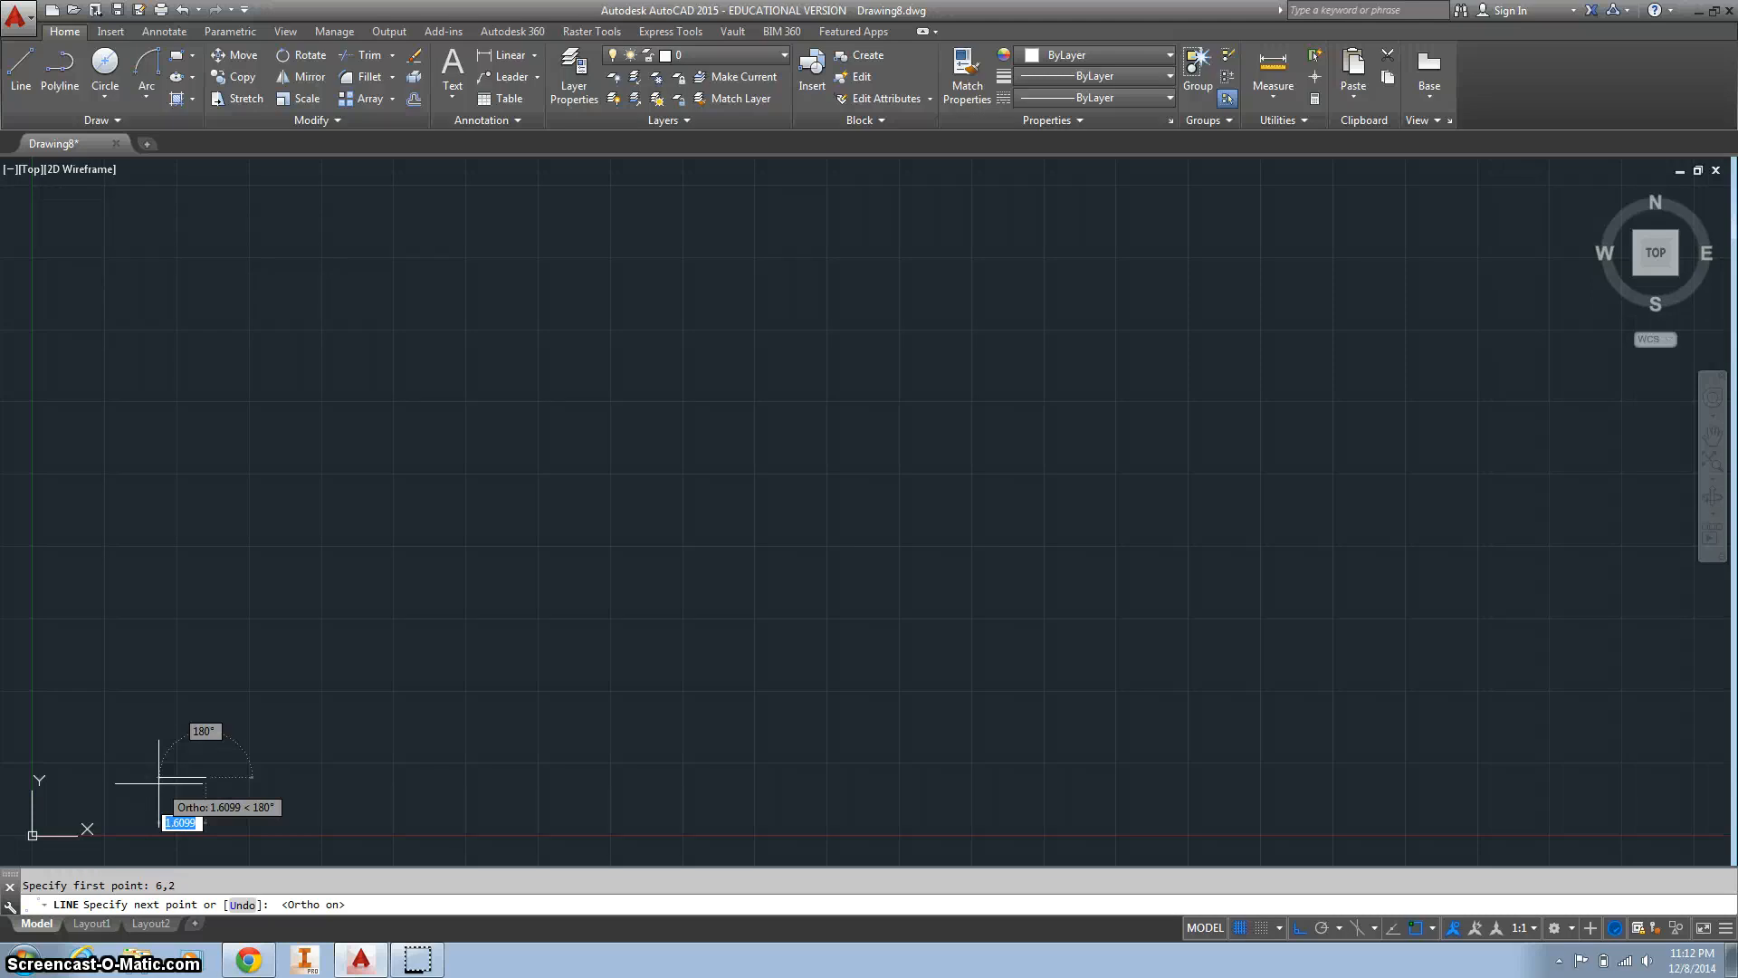
Trace the half-T outline with orthogonal segments of .5 and 3 units
{"action": "type", "text": ".5"}
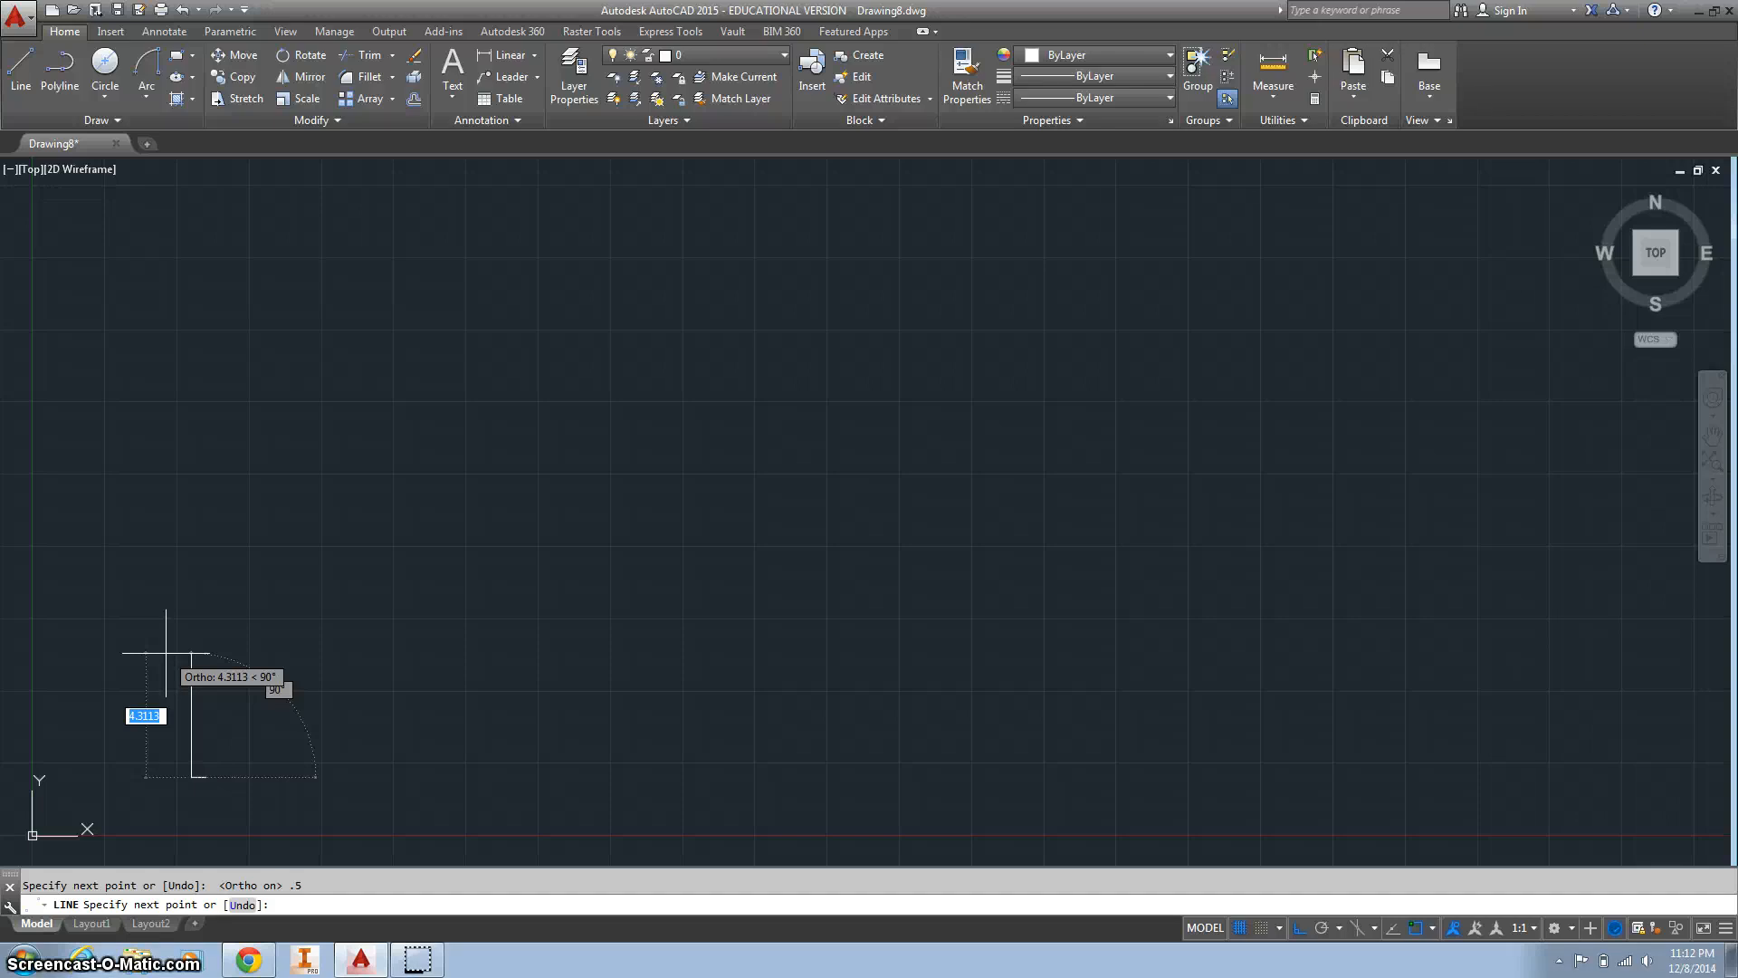
{"action": "type", "text": "3"}
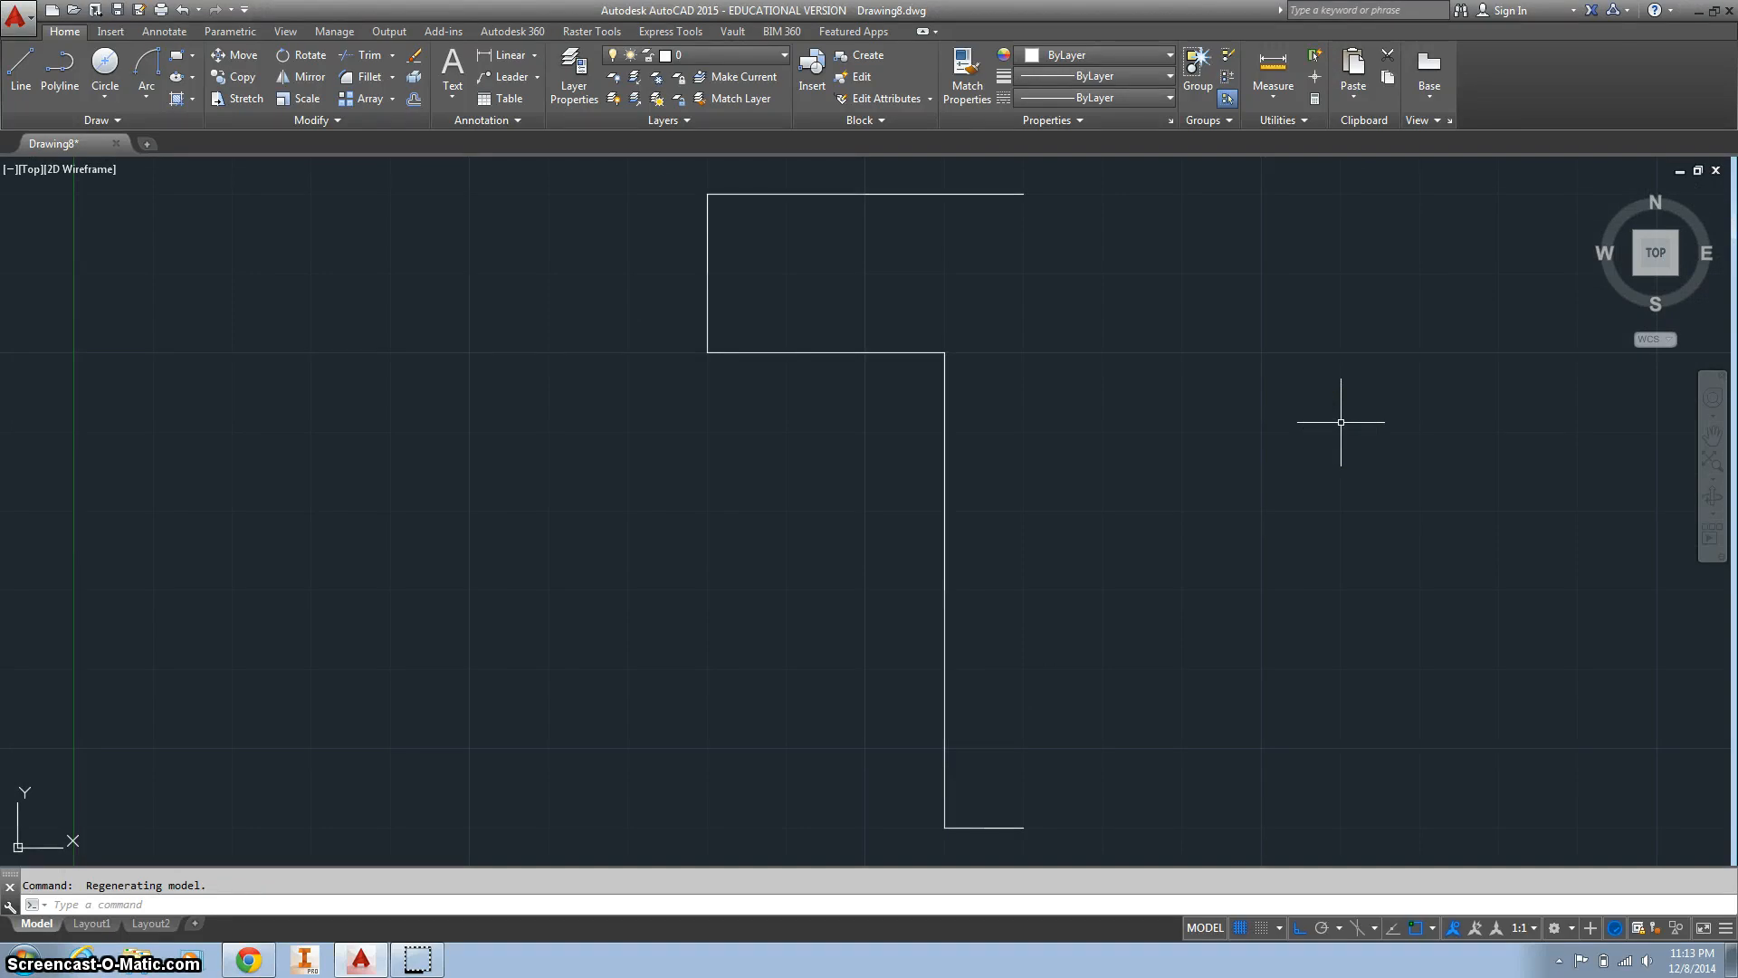
{"action": "mouse_move", "coordinate": [64, 31]}
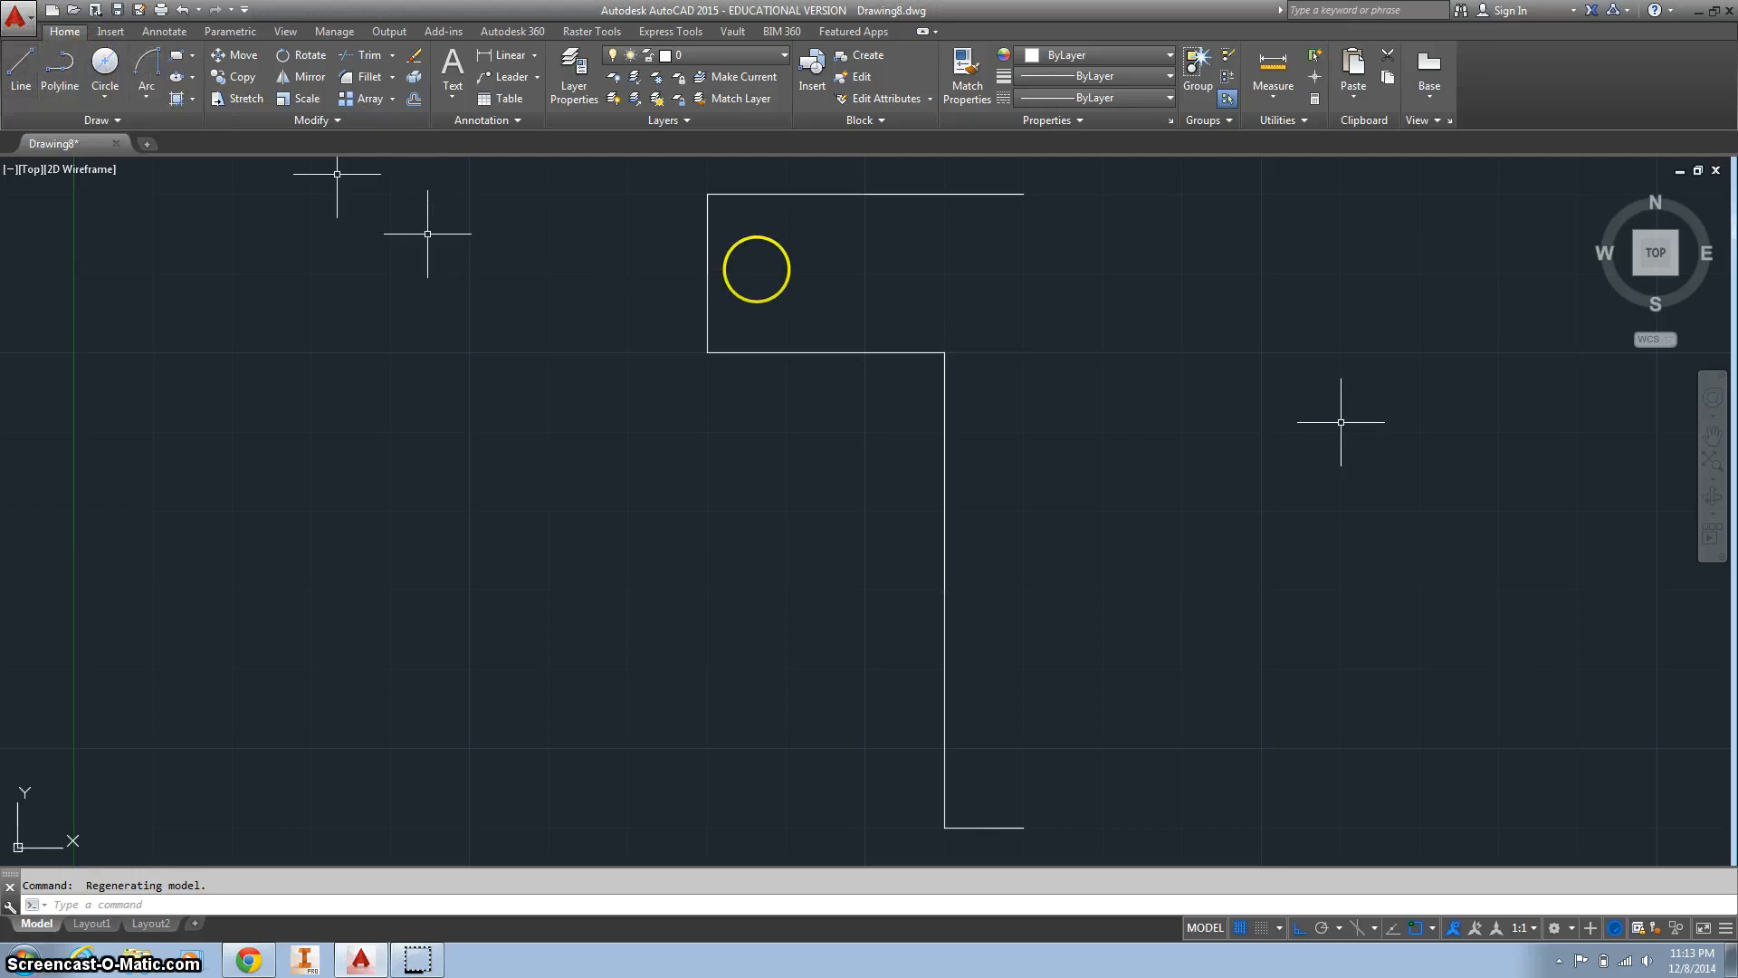
Draw a 0.5-unit guide line in from the upper block's left edge
{"action": "left_click", "coordinate": [18, 67]}
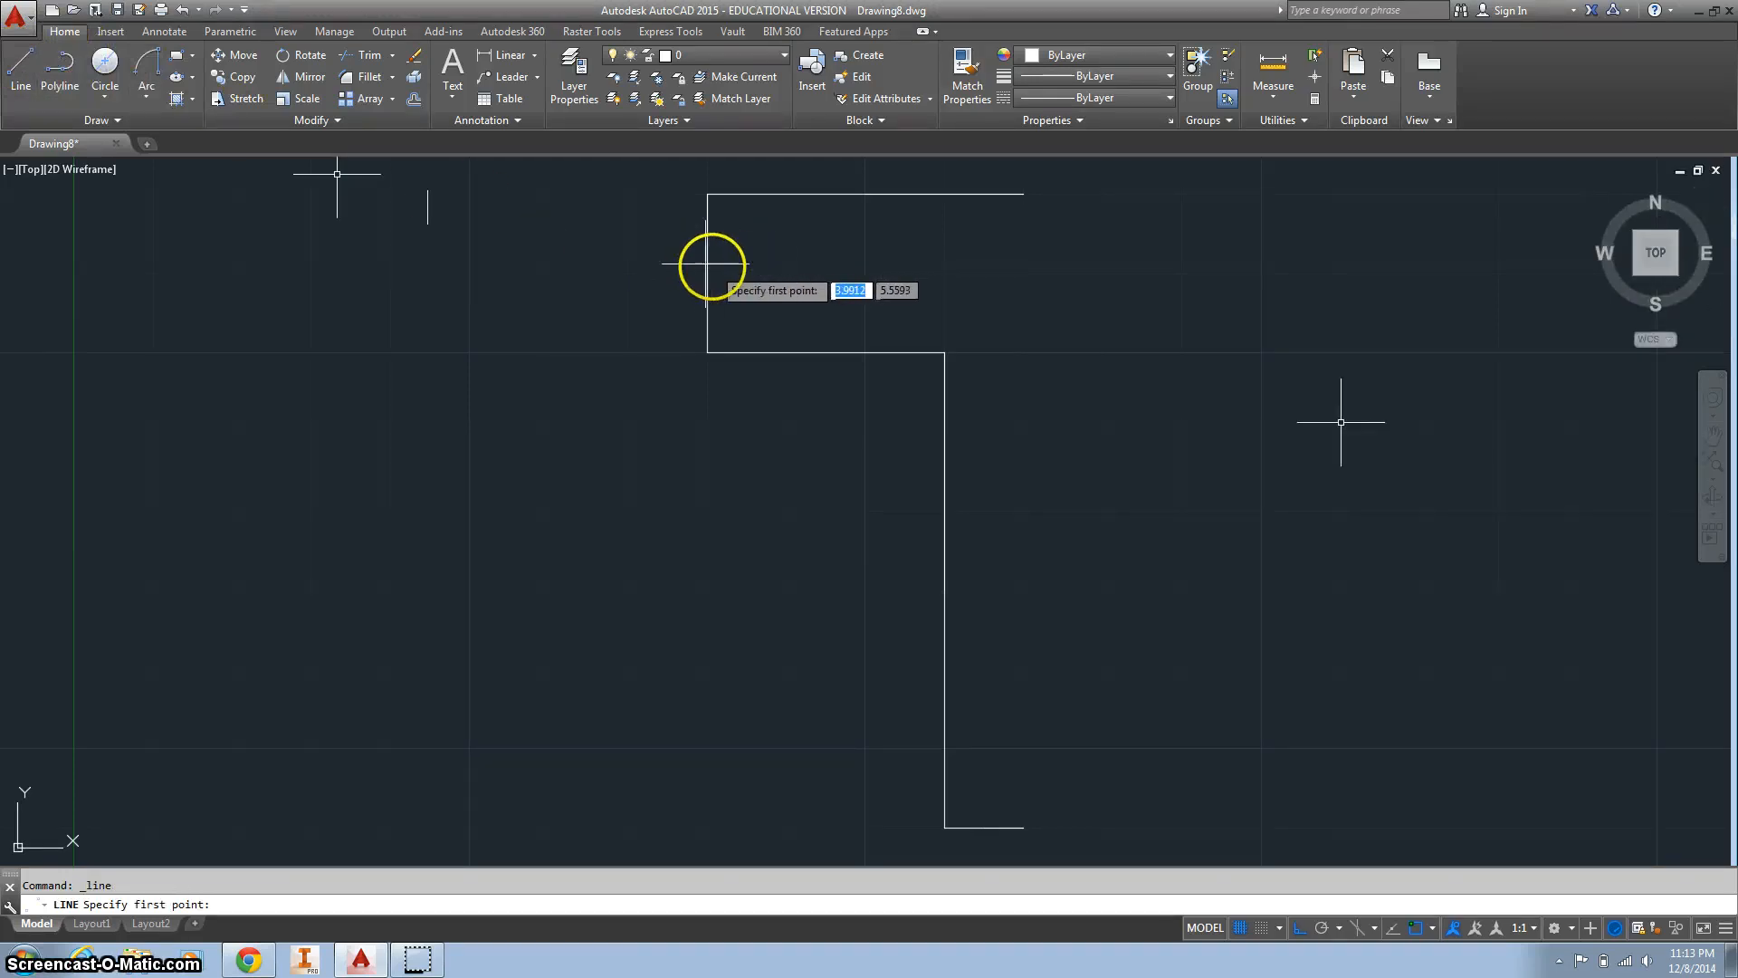
{"action": "left_click", "coordinate": [710, 264]}
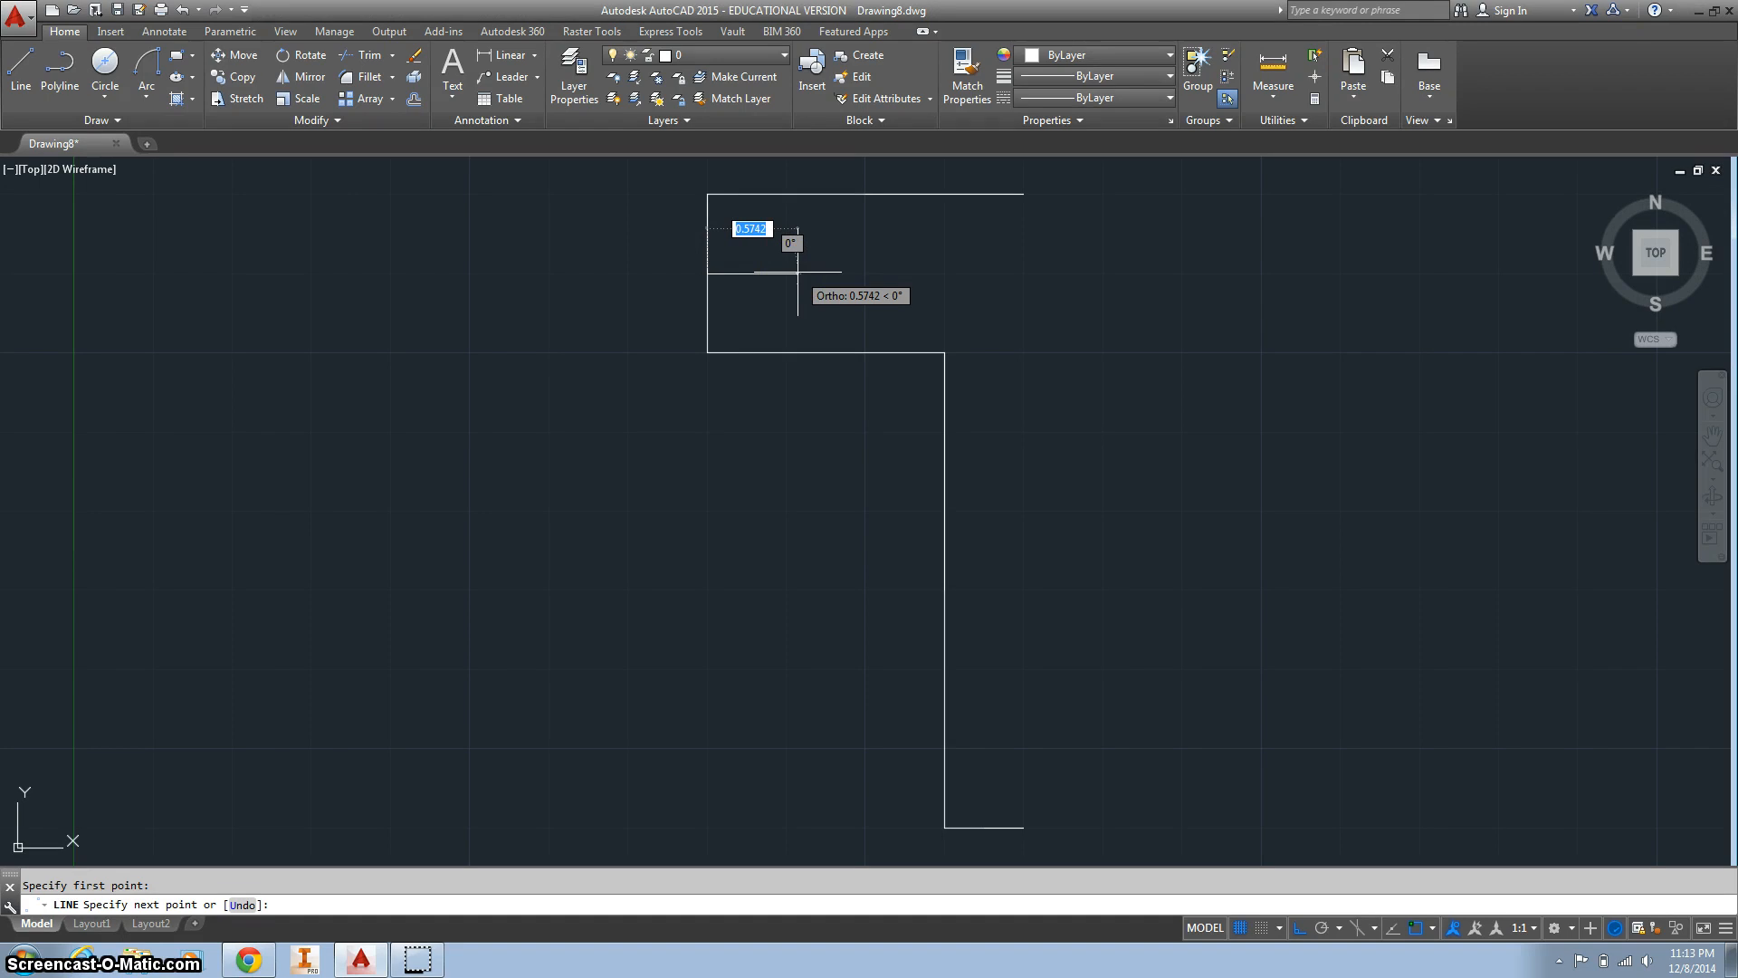
{"action": "type", "text": ".5"}
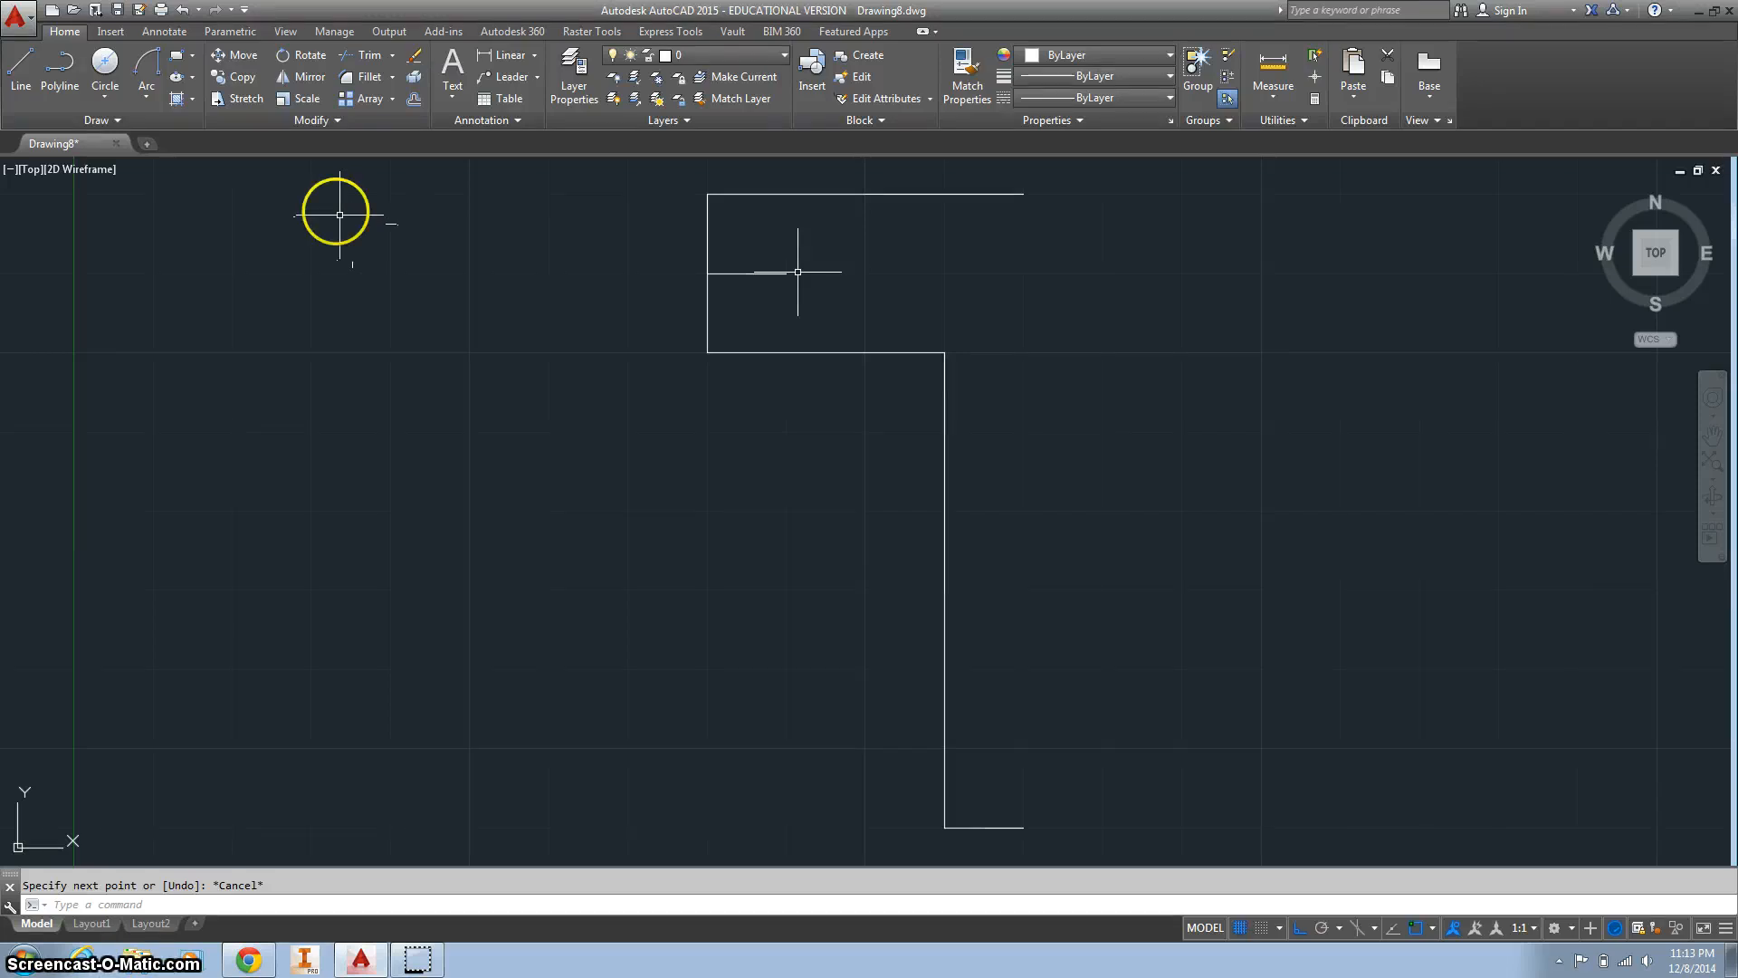
Place a circle by center and diameter at the guide line's end, entering 25
{"action": "left_click", "coordinate": [105, 87]}
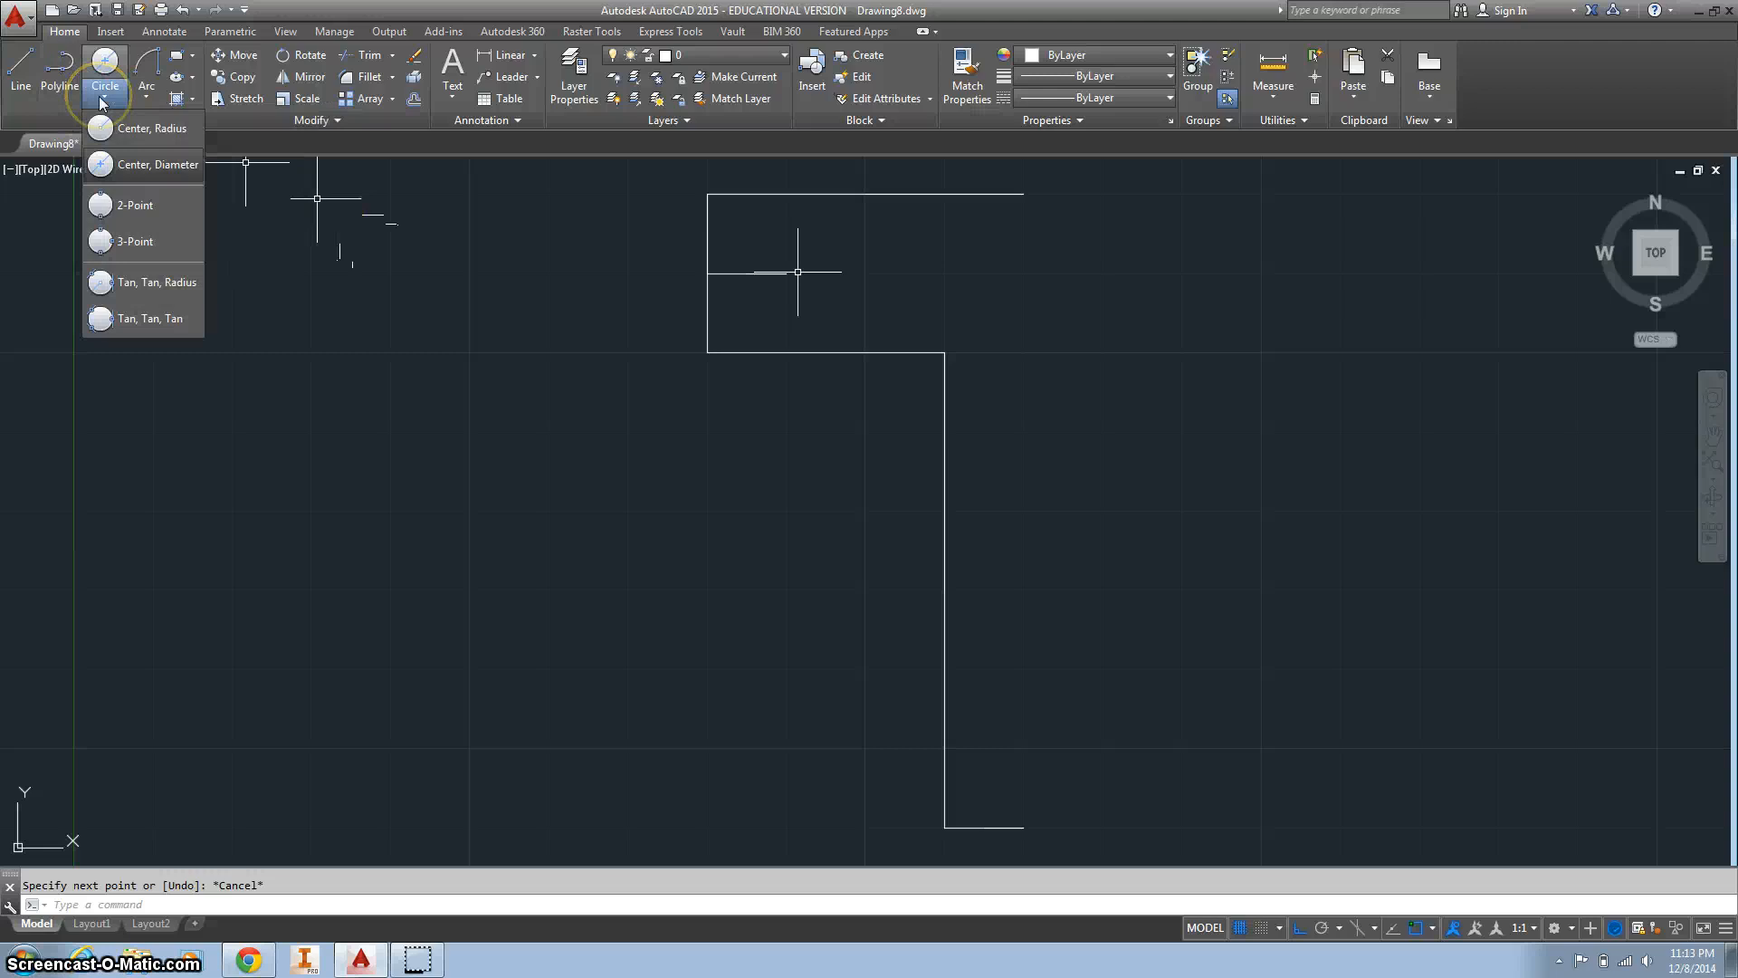
{"action": "left_click", "coordinate": [152, 127]}
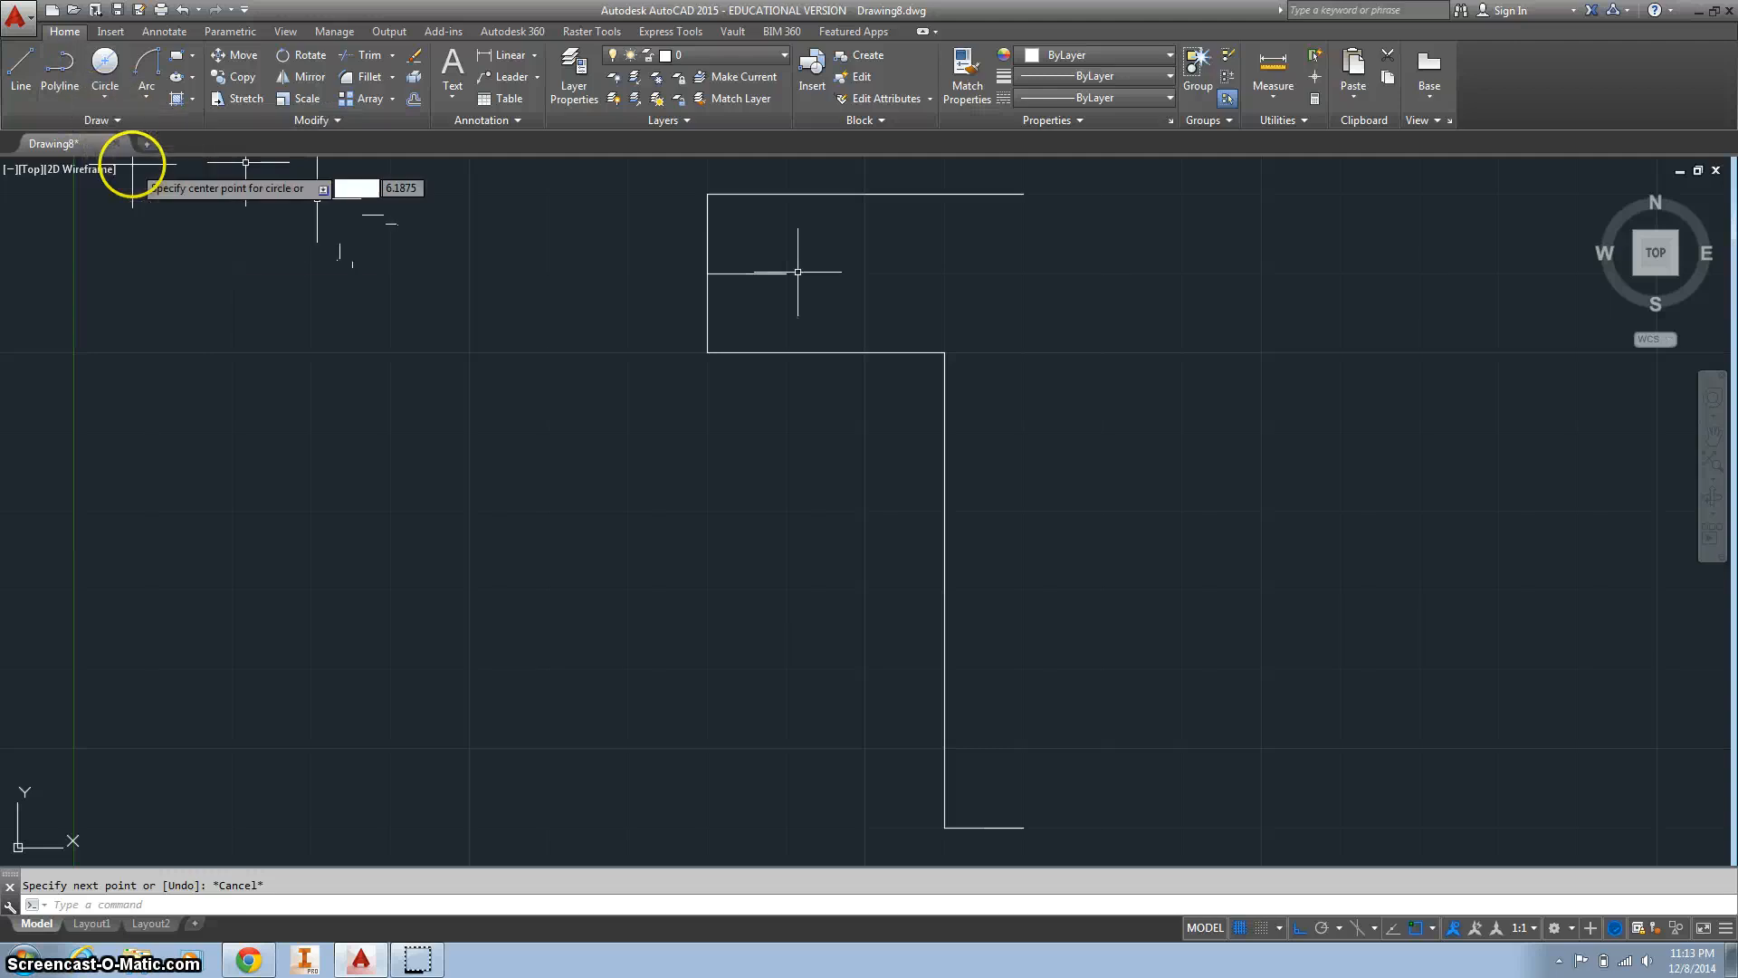
{"action": "mouse_move", "coordinate": [782, 270]}
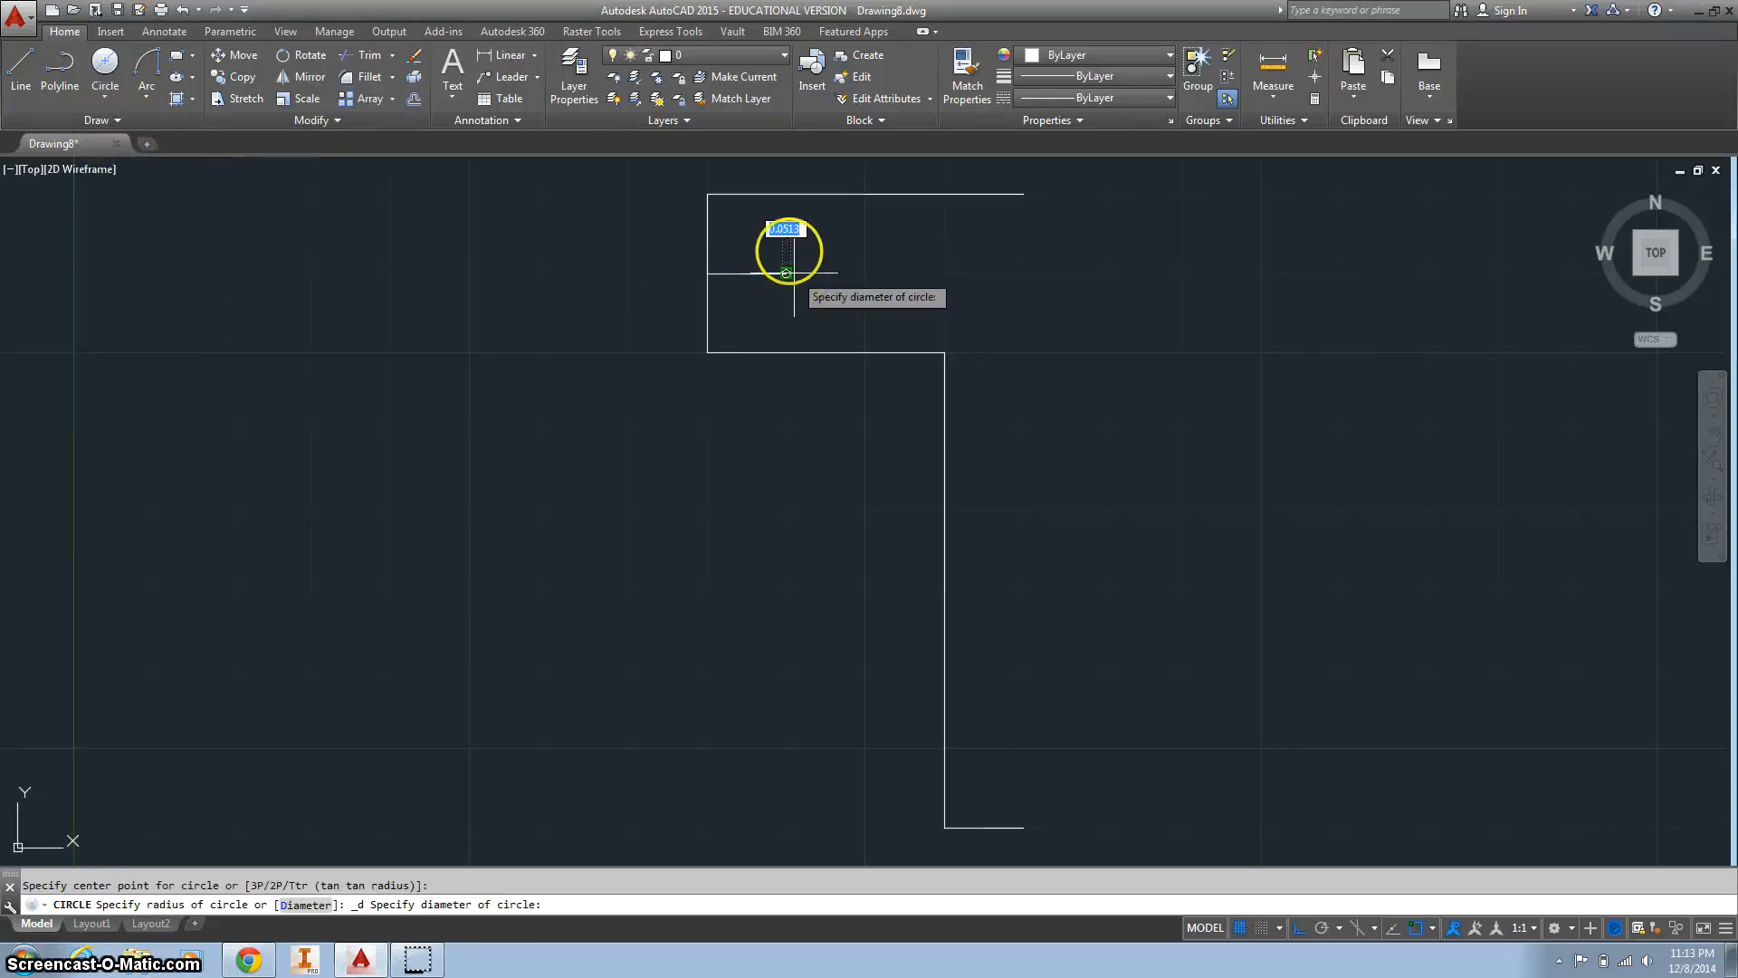
{"action": "type", "text": "25"}
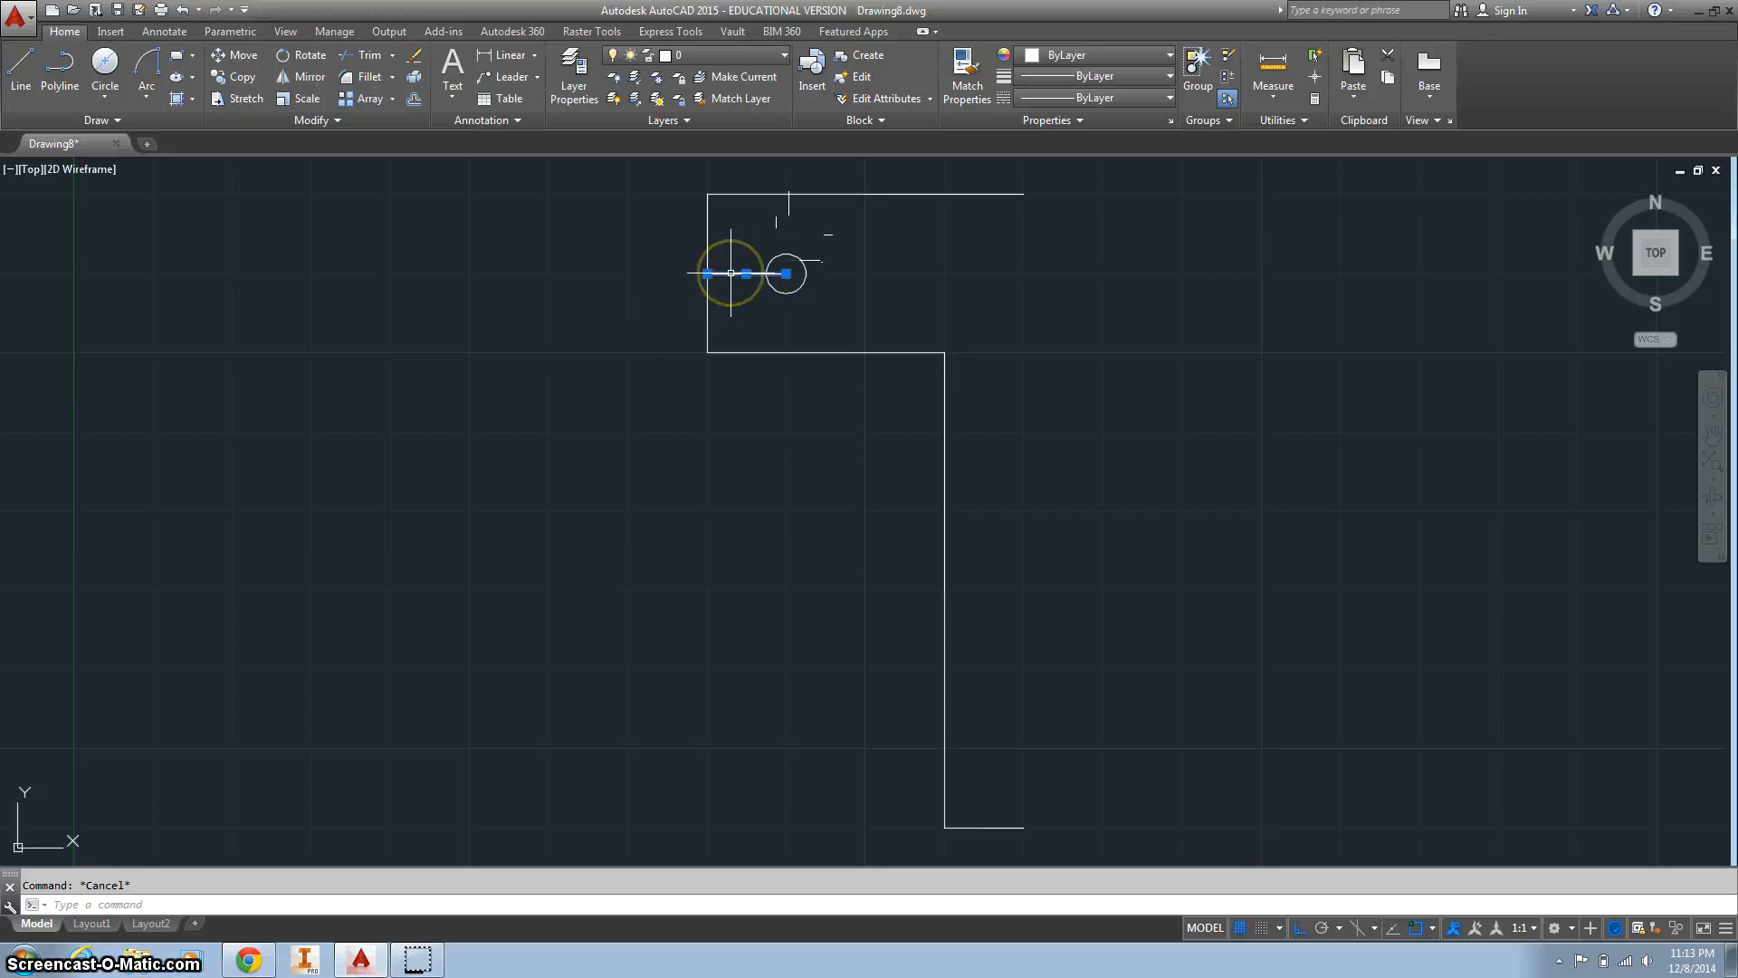
Delete the guide line and draw a short 0.5 guide line near the leg's bottom
{"action": "key", "text": "Delete"}
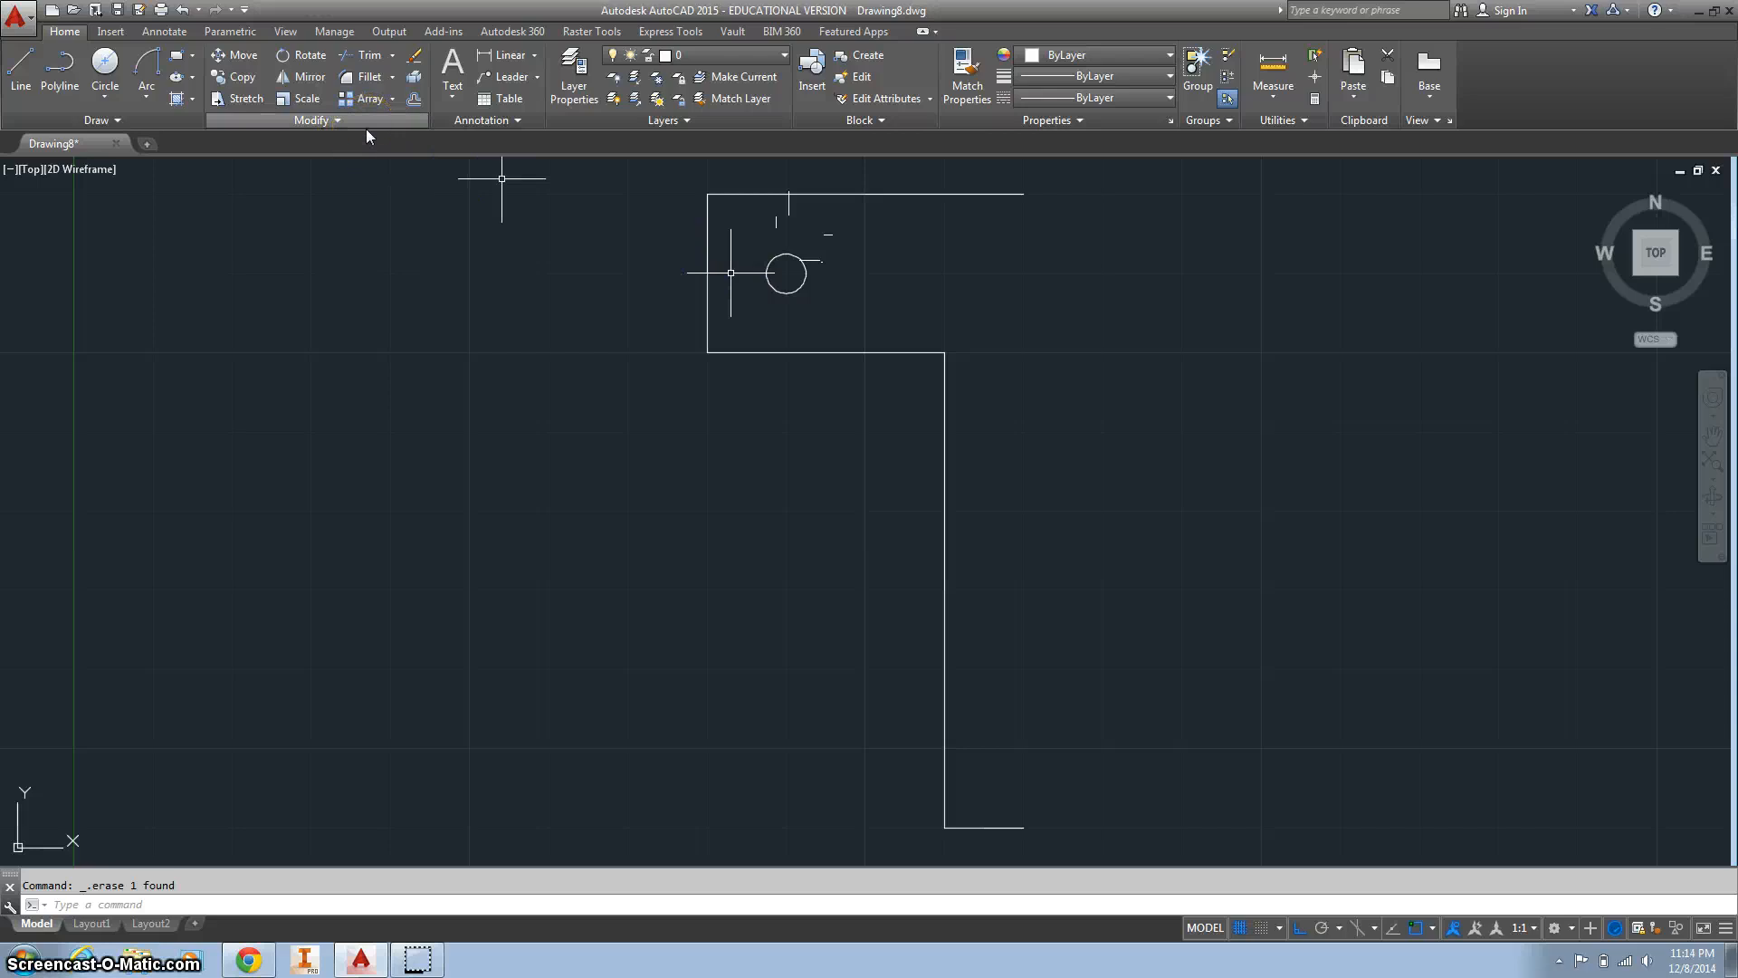
{"action": "type", "text": "lin"}
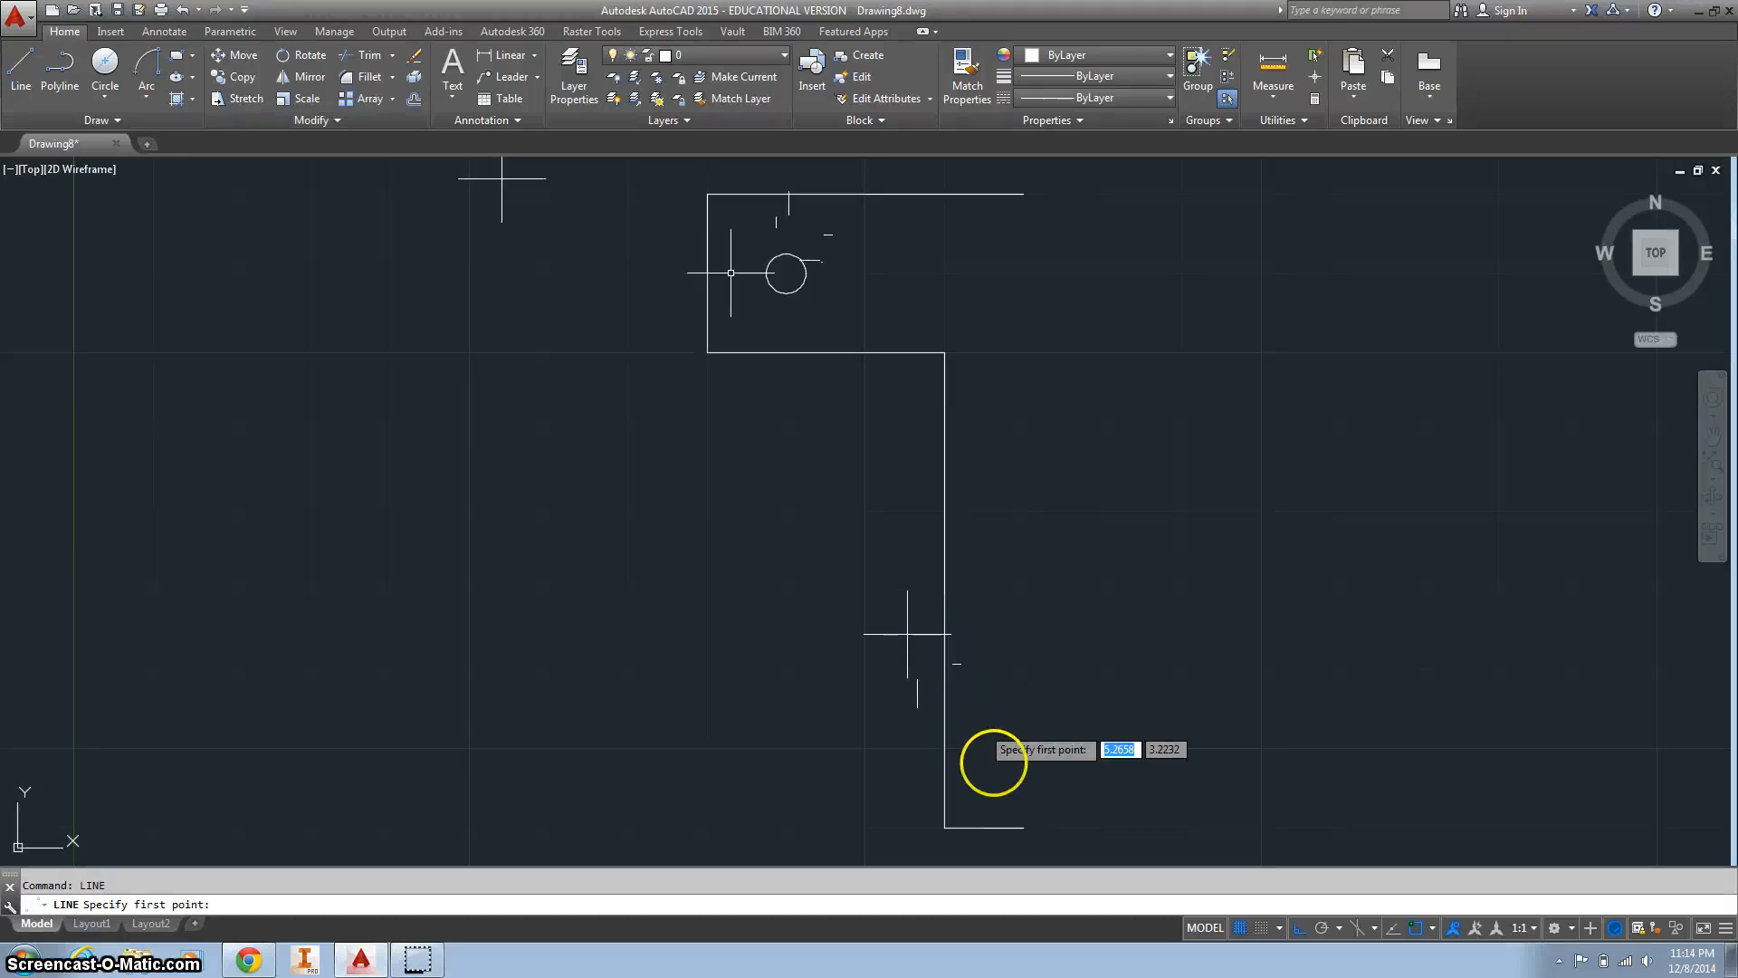
{"action": "mouse_move", "coordinate": [1015, 826]}
{"action": "type", "text": ".5"}
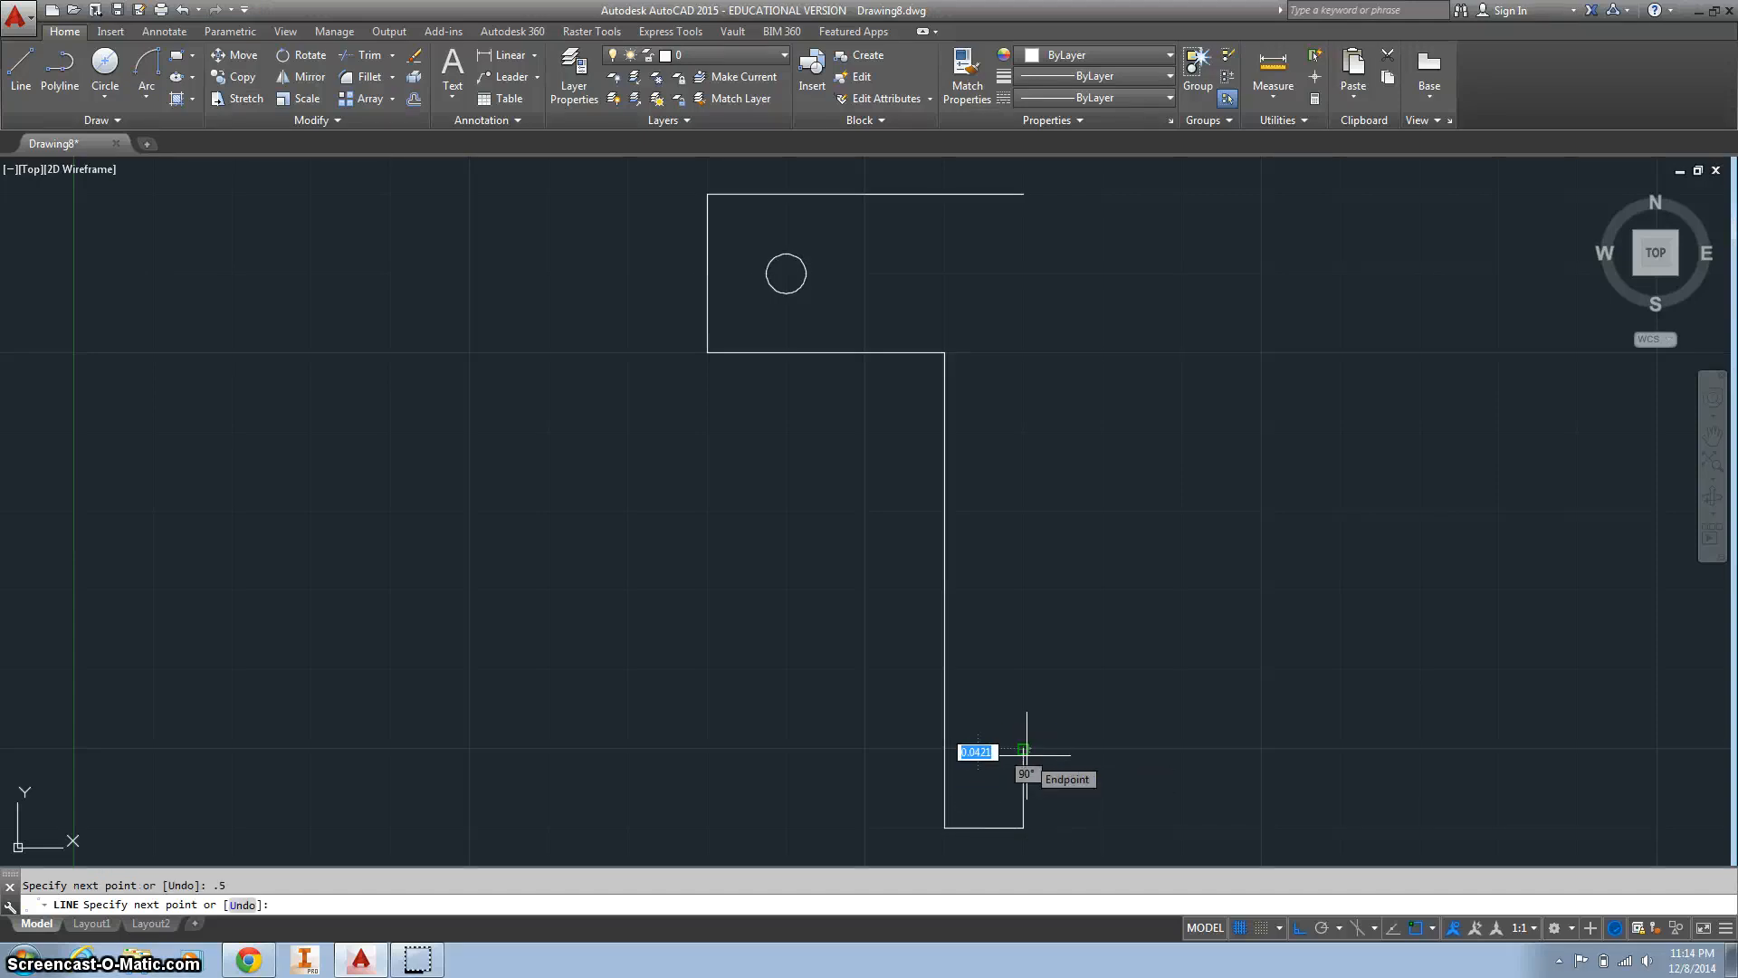
{"action": "key", "text": "Escape"}
{"action": "type", "text": "CIRCLE"}
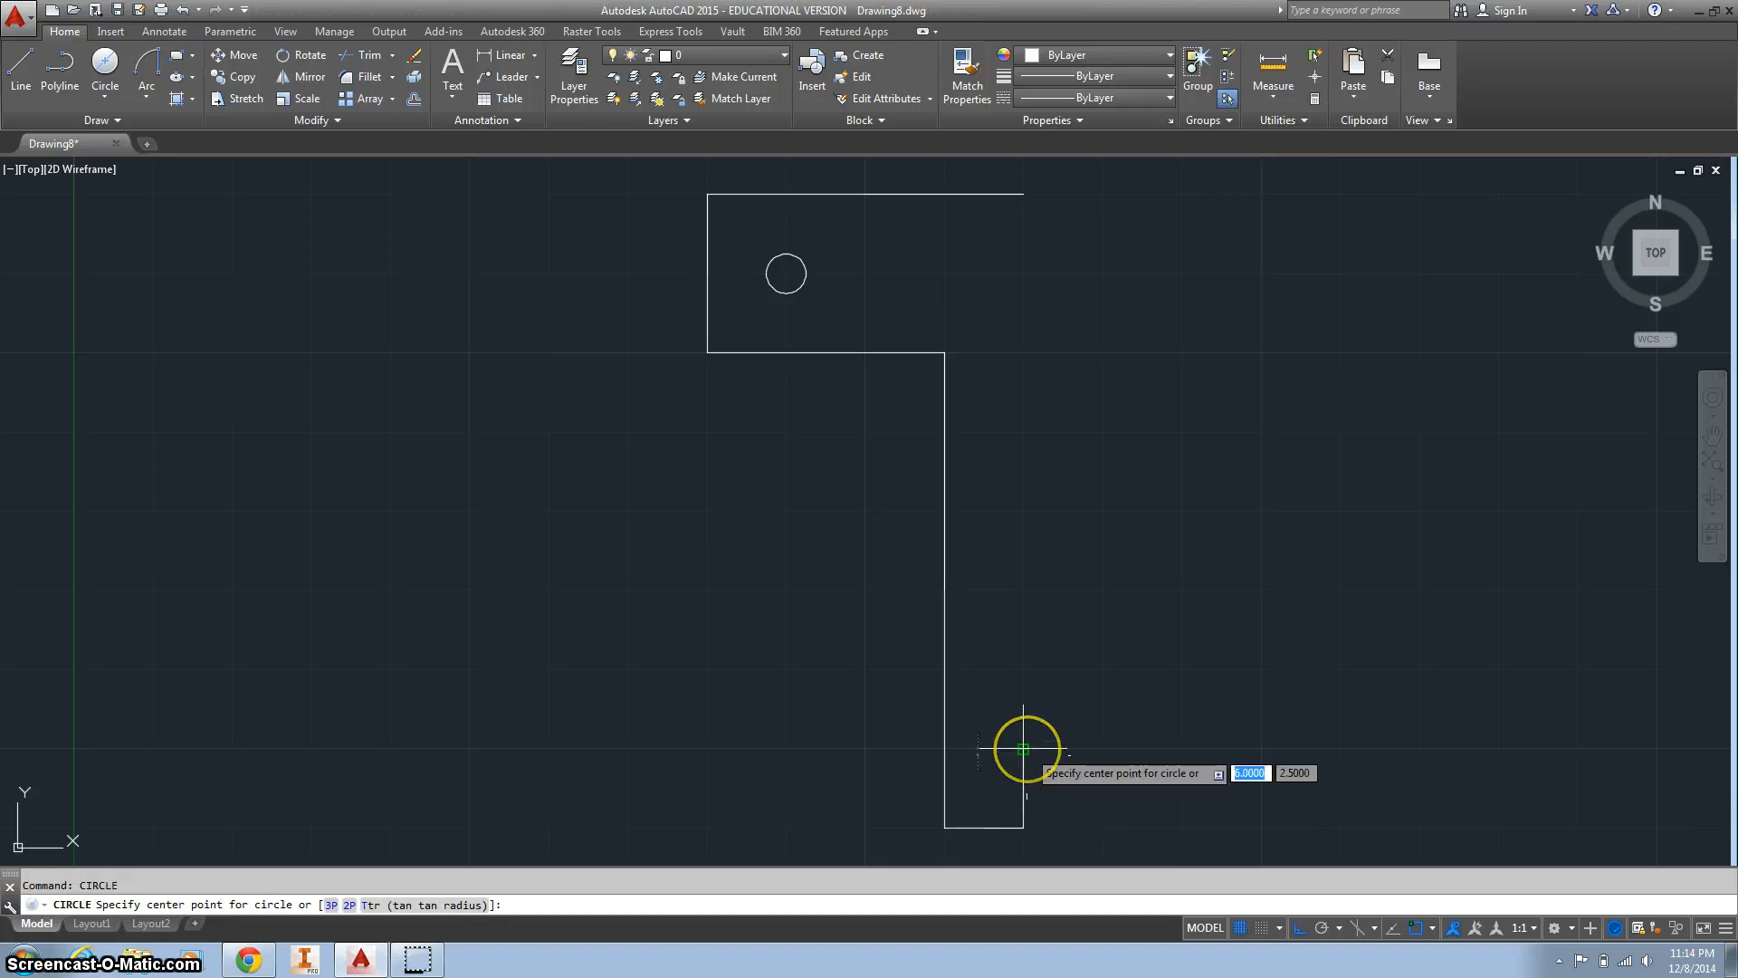
Add a 0.125-radius hole centred at the new guide line's end
{"action": "left_click", "coordinate": [1025, 750]}
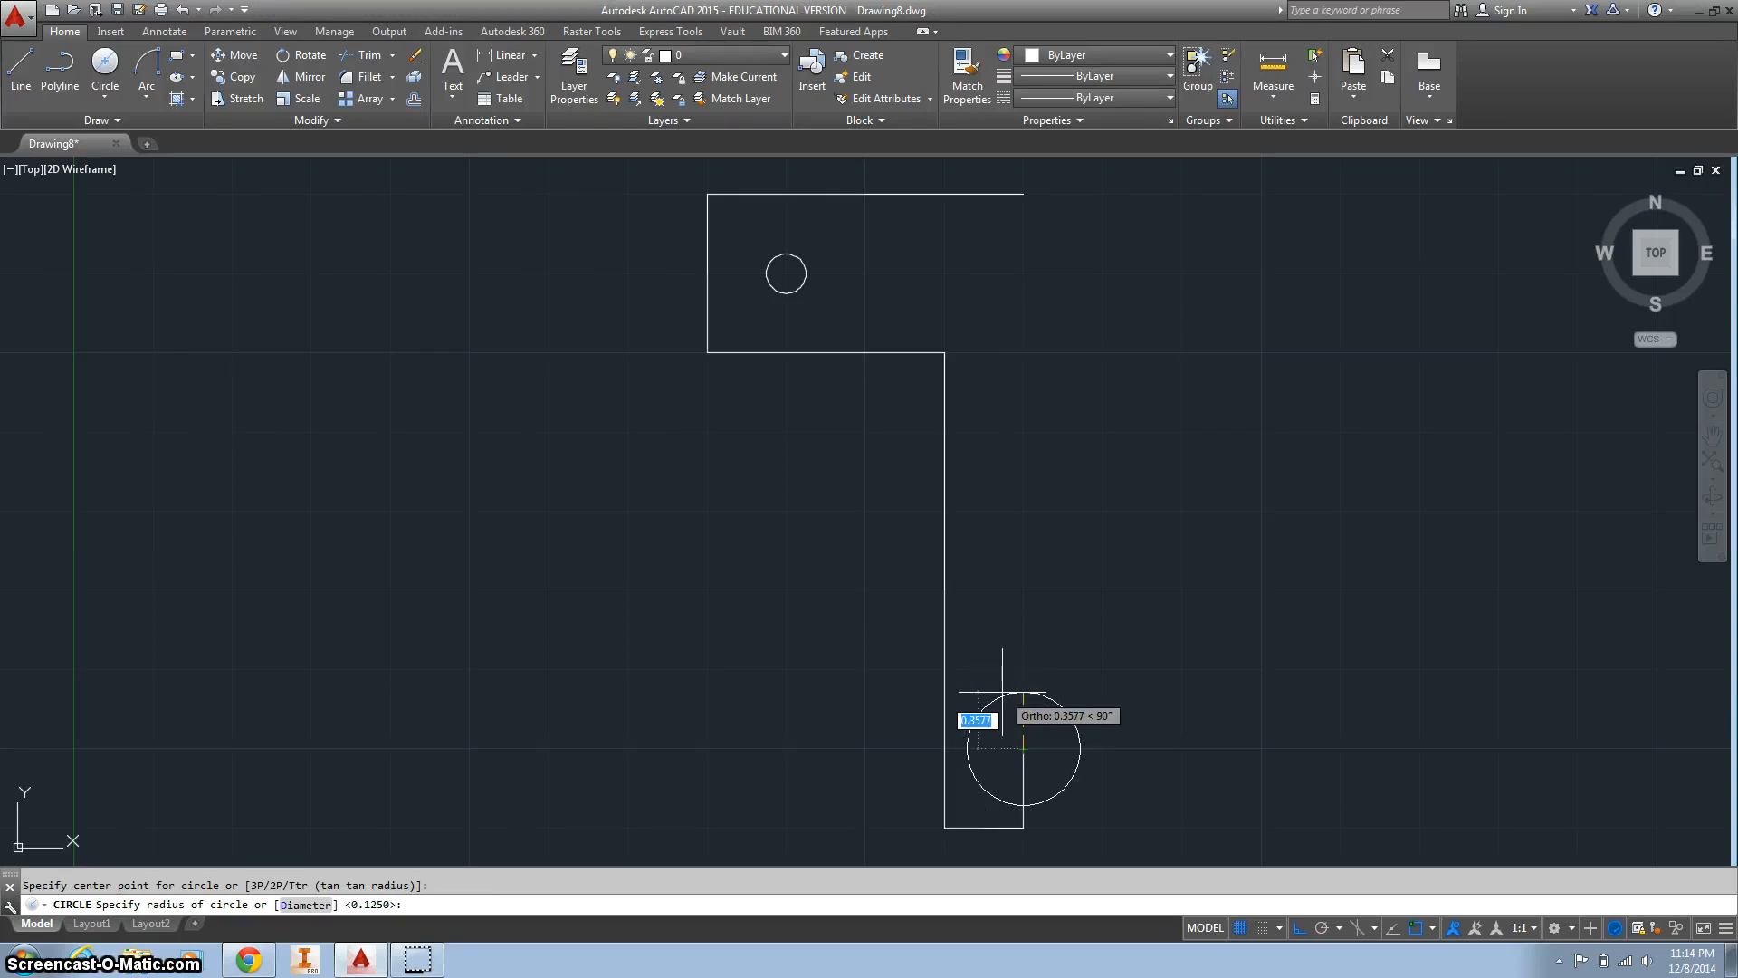
{"action": "type", "text": ".125"}
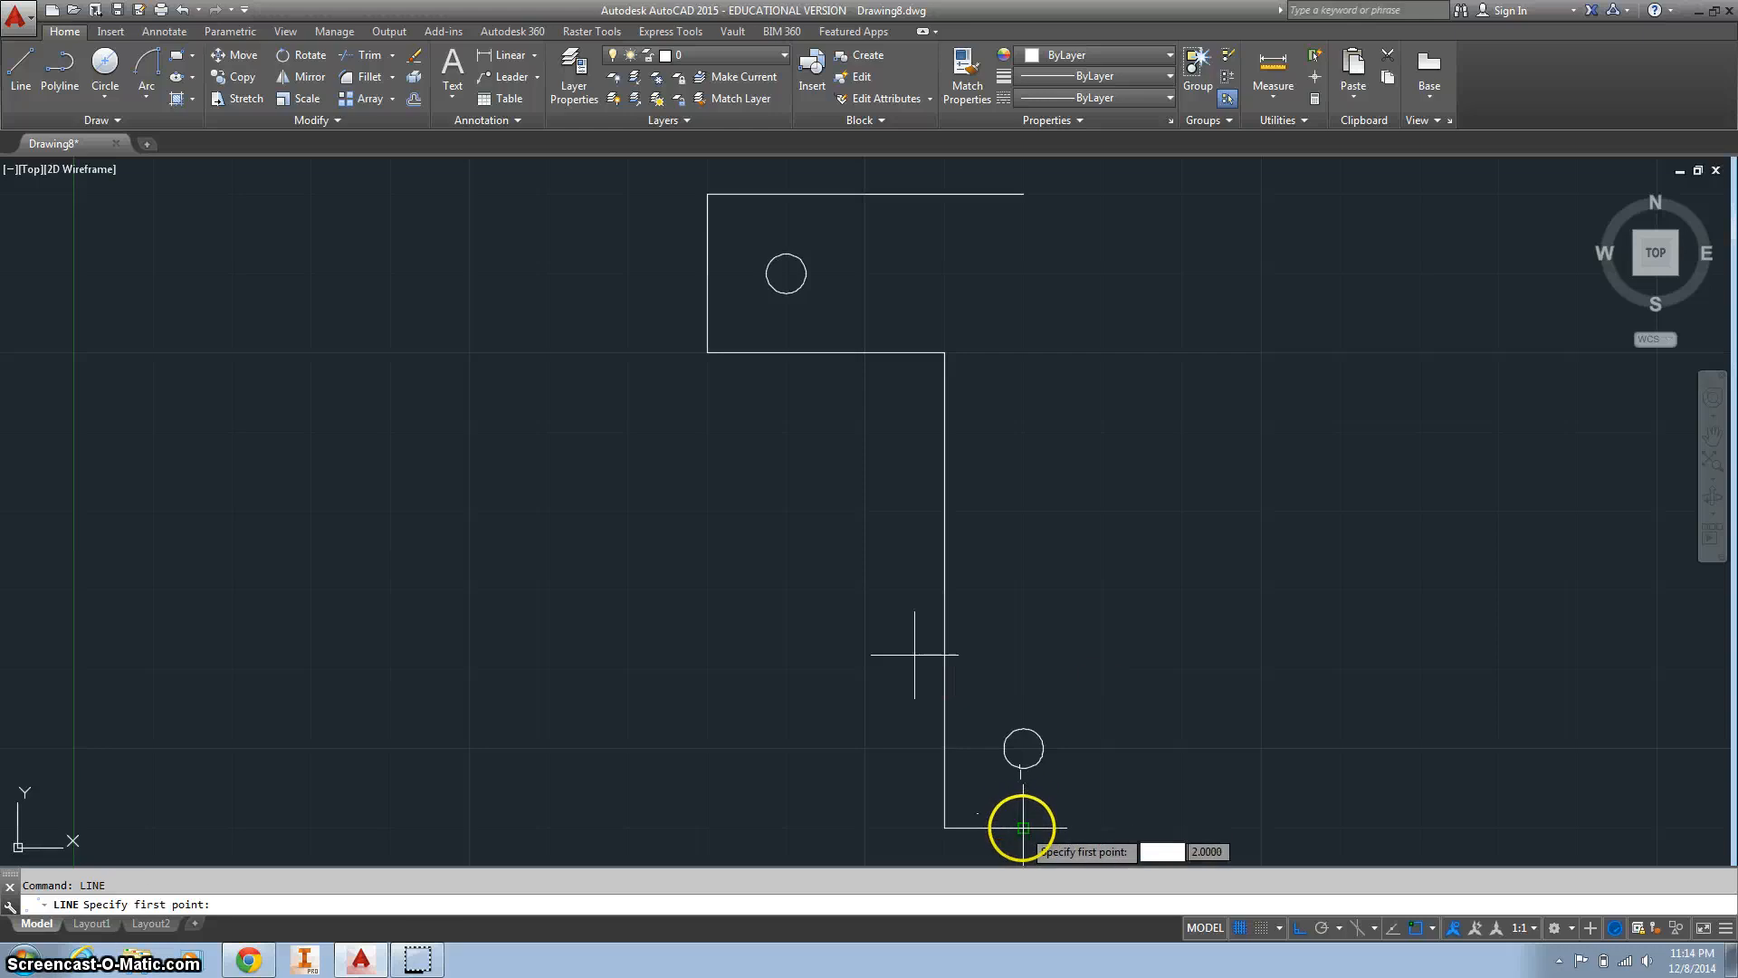
Draw a 1.25-unit vertical line up from the leg's bottom endpoint
{"action": "left_click", "coordinate": [1021, 827]}
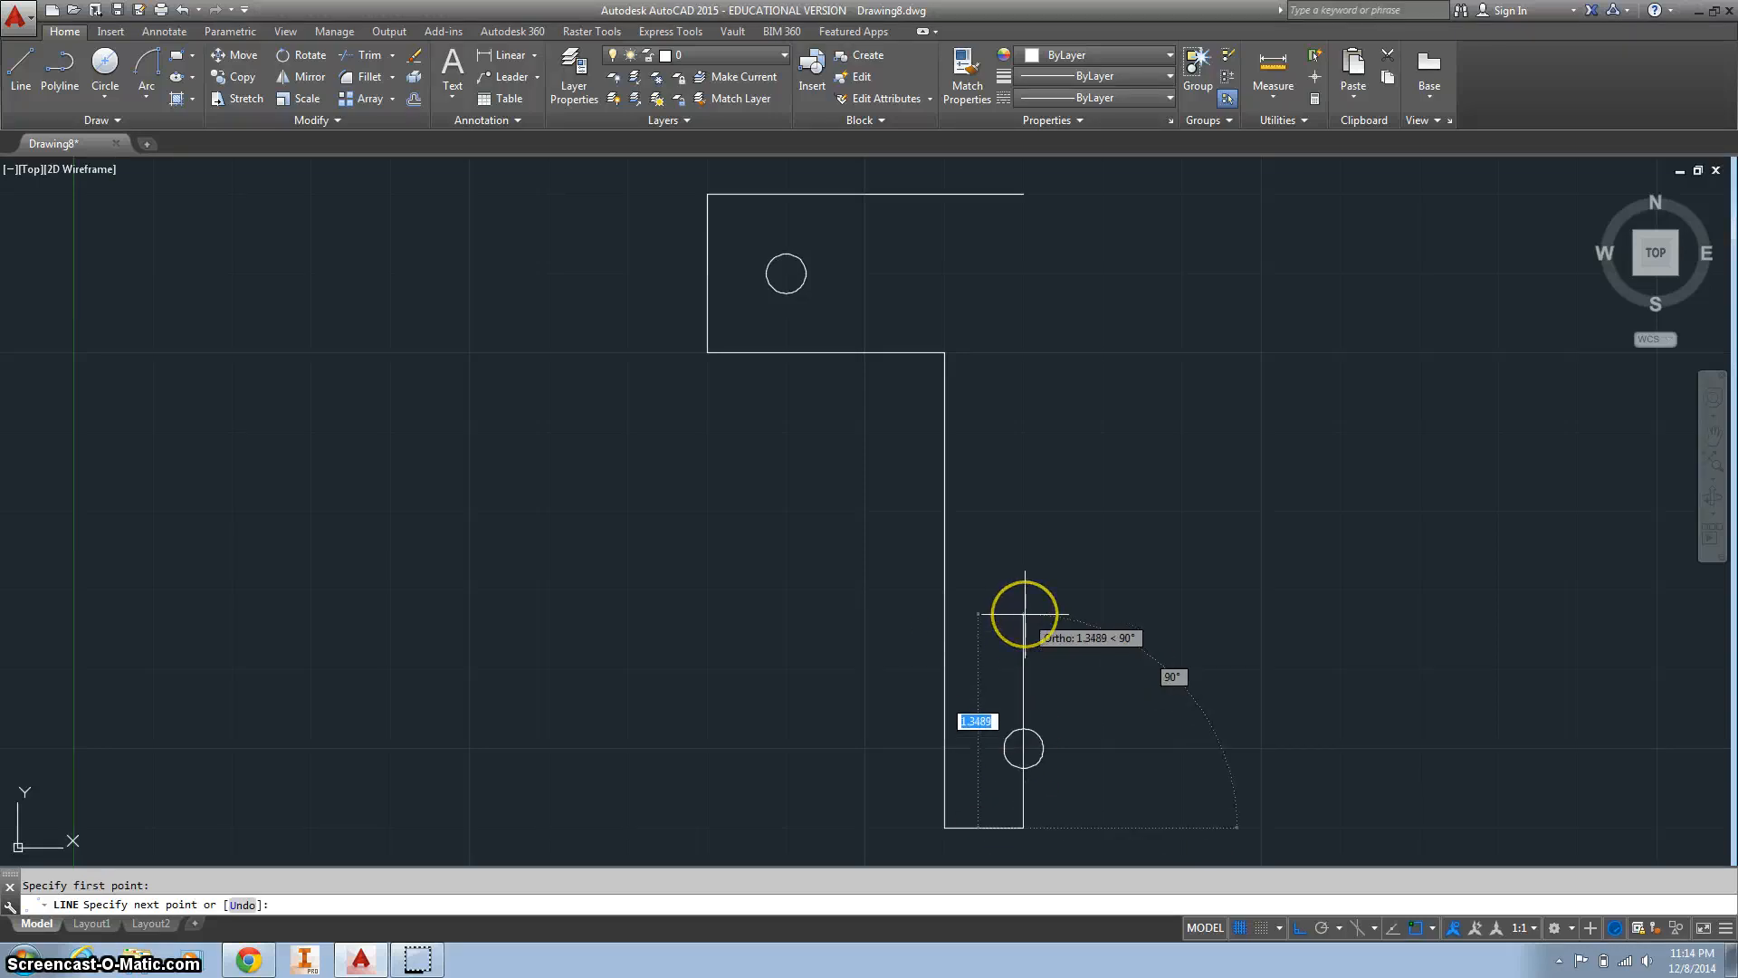
{"action": "type", "text": "1.25"}
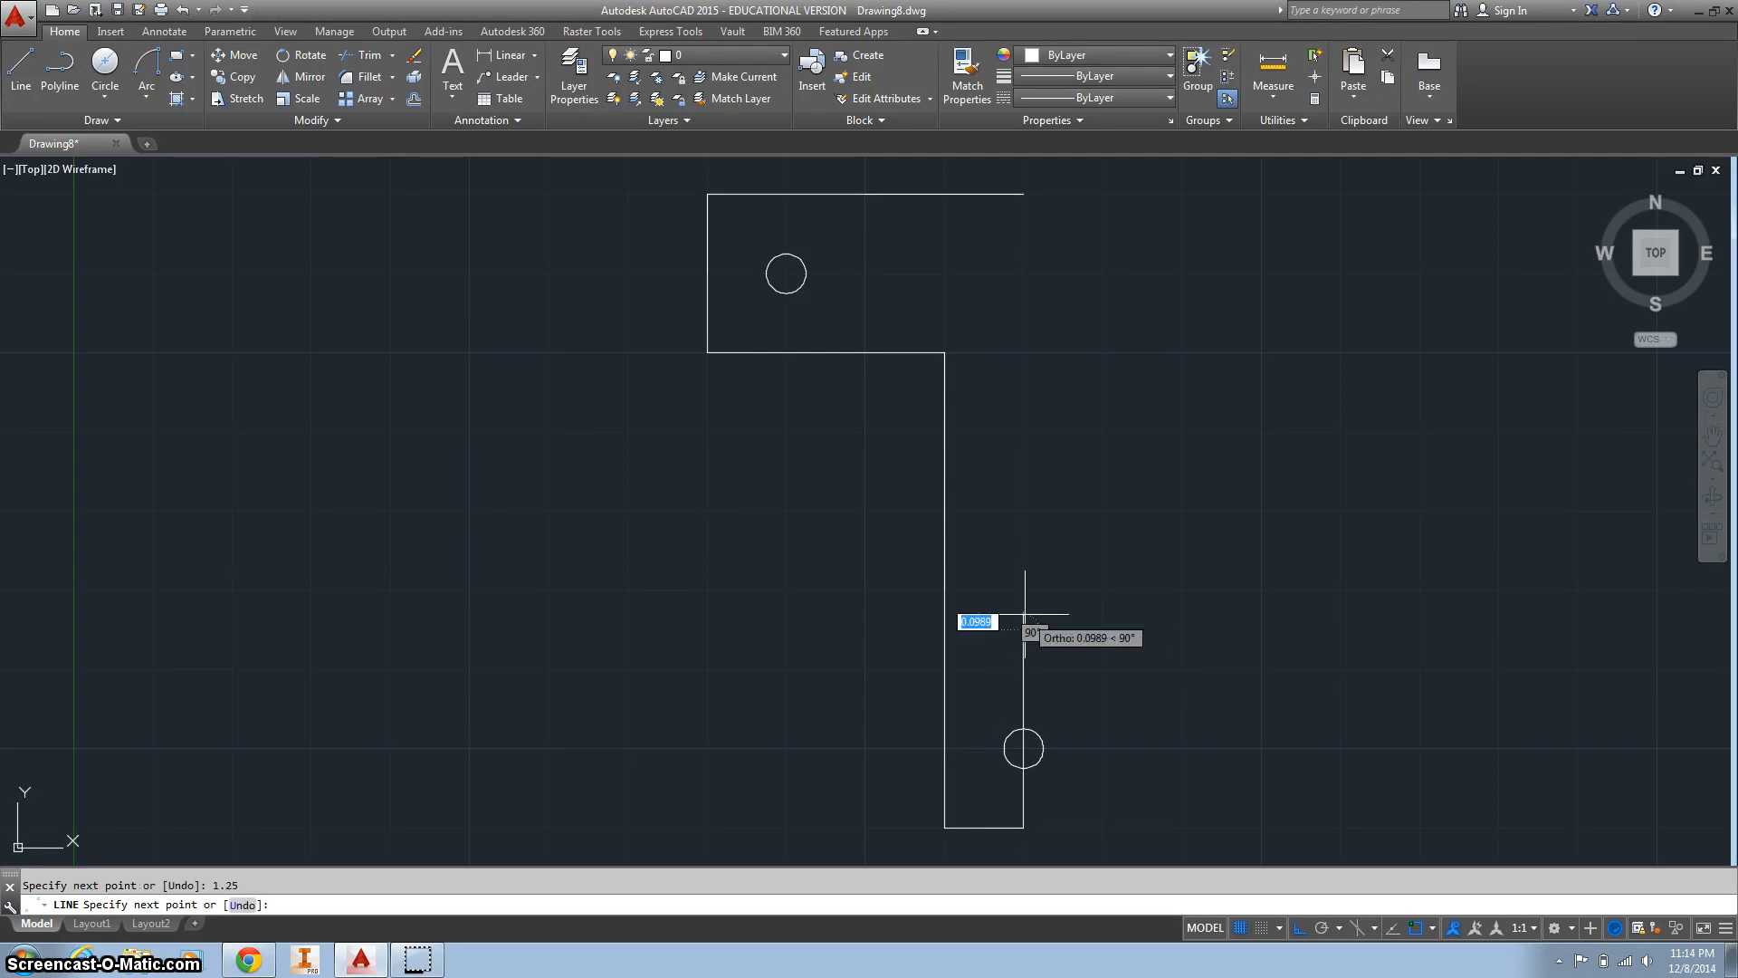
Add a 0.25-diameter circle at the guide line's top, above the lower hole
{"action": "left_click", "coordinate": [105, 87]}
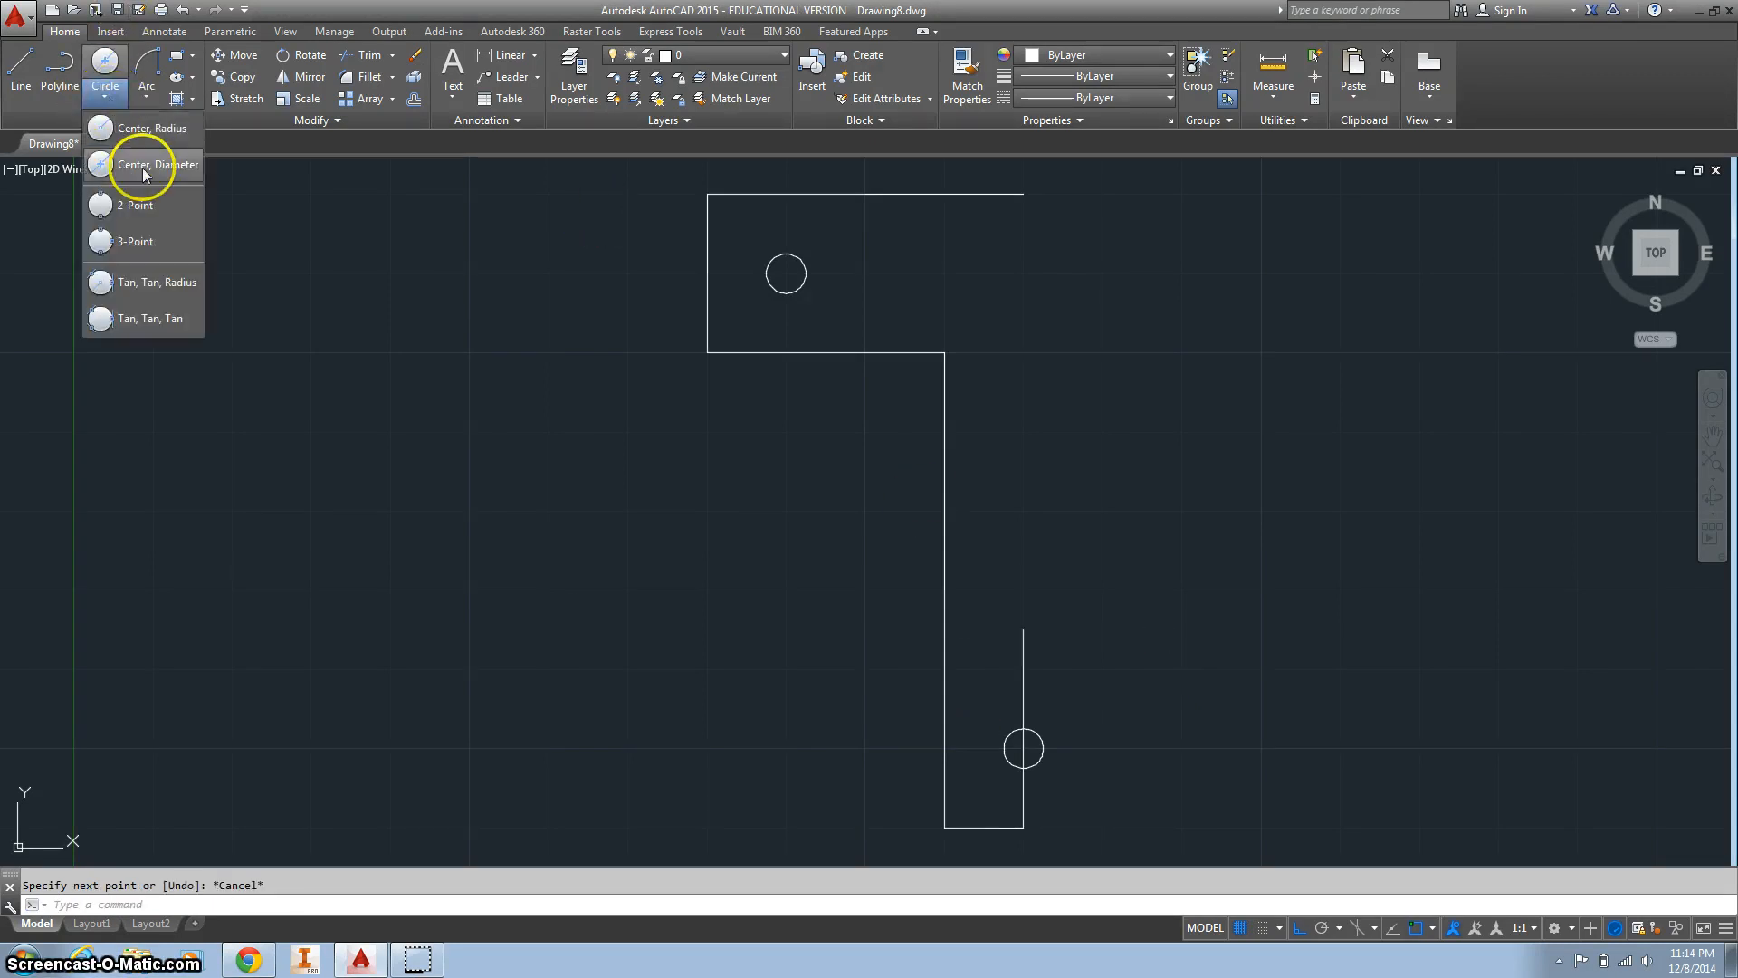
{"action": "left_click", "coordinate": [156, 165]}
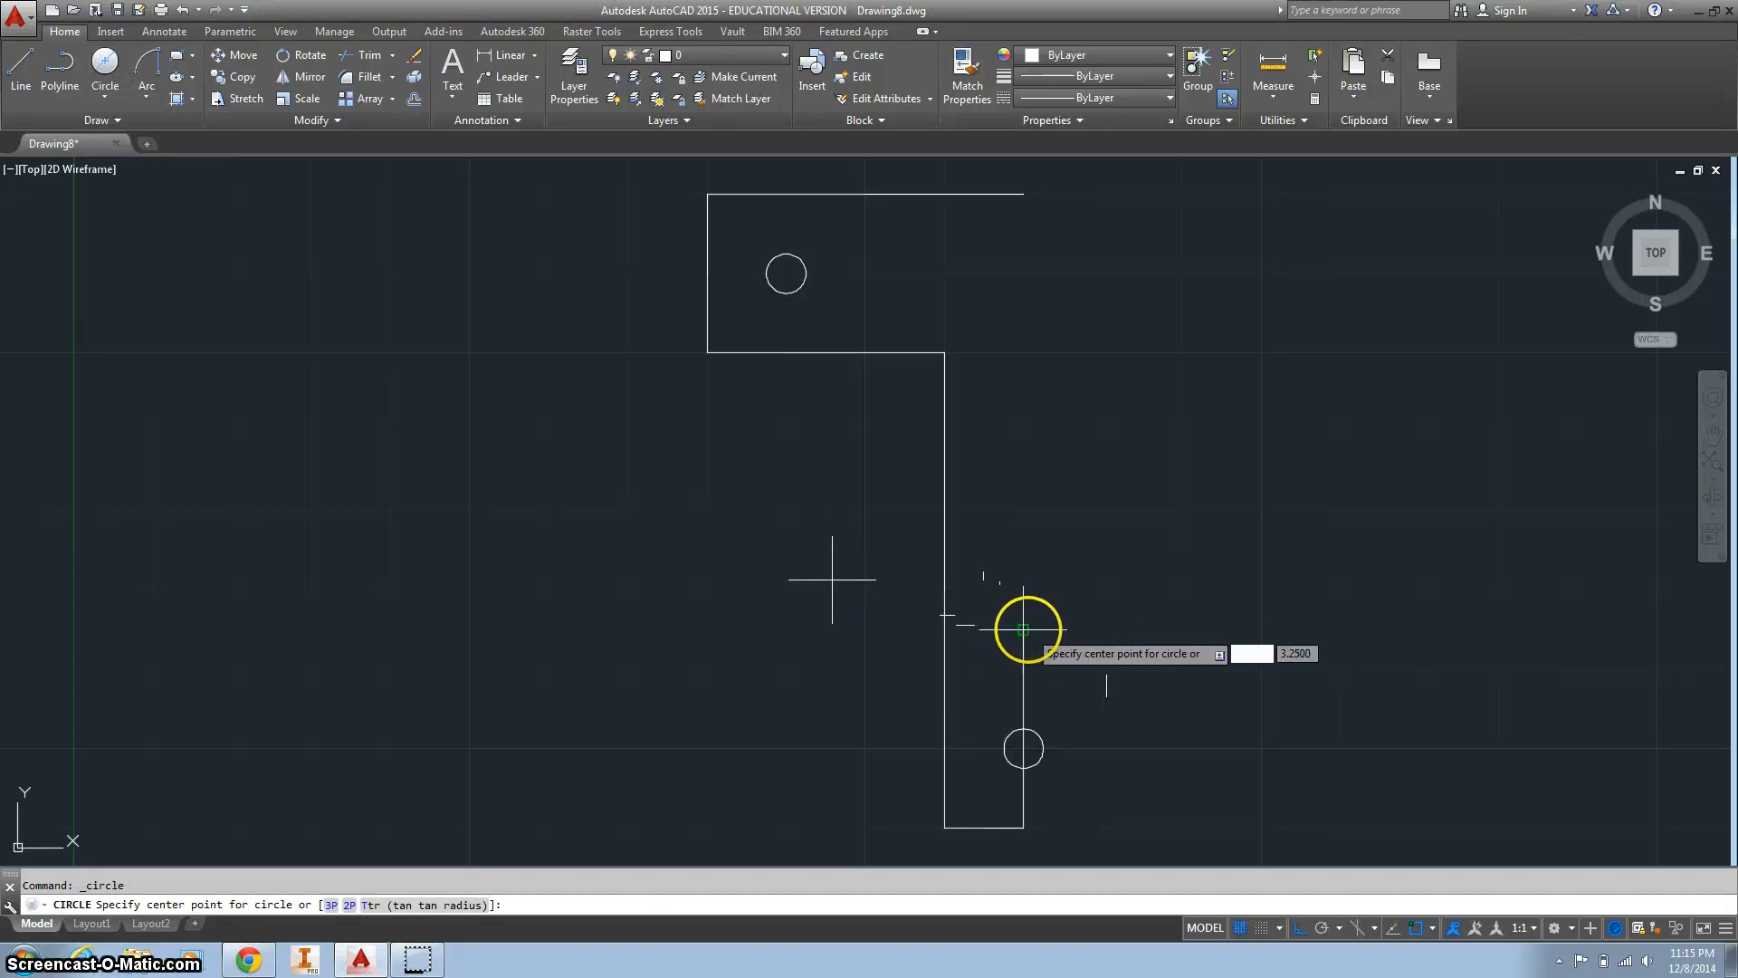
{"action": "left_click", "coordinate": [1020, 630]}
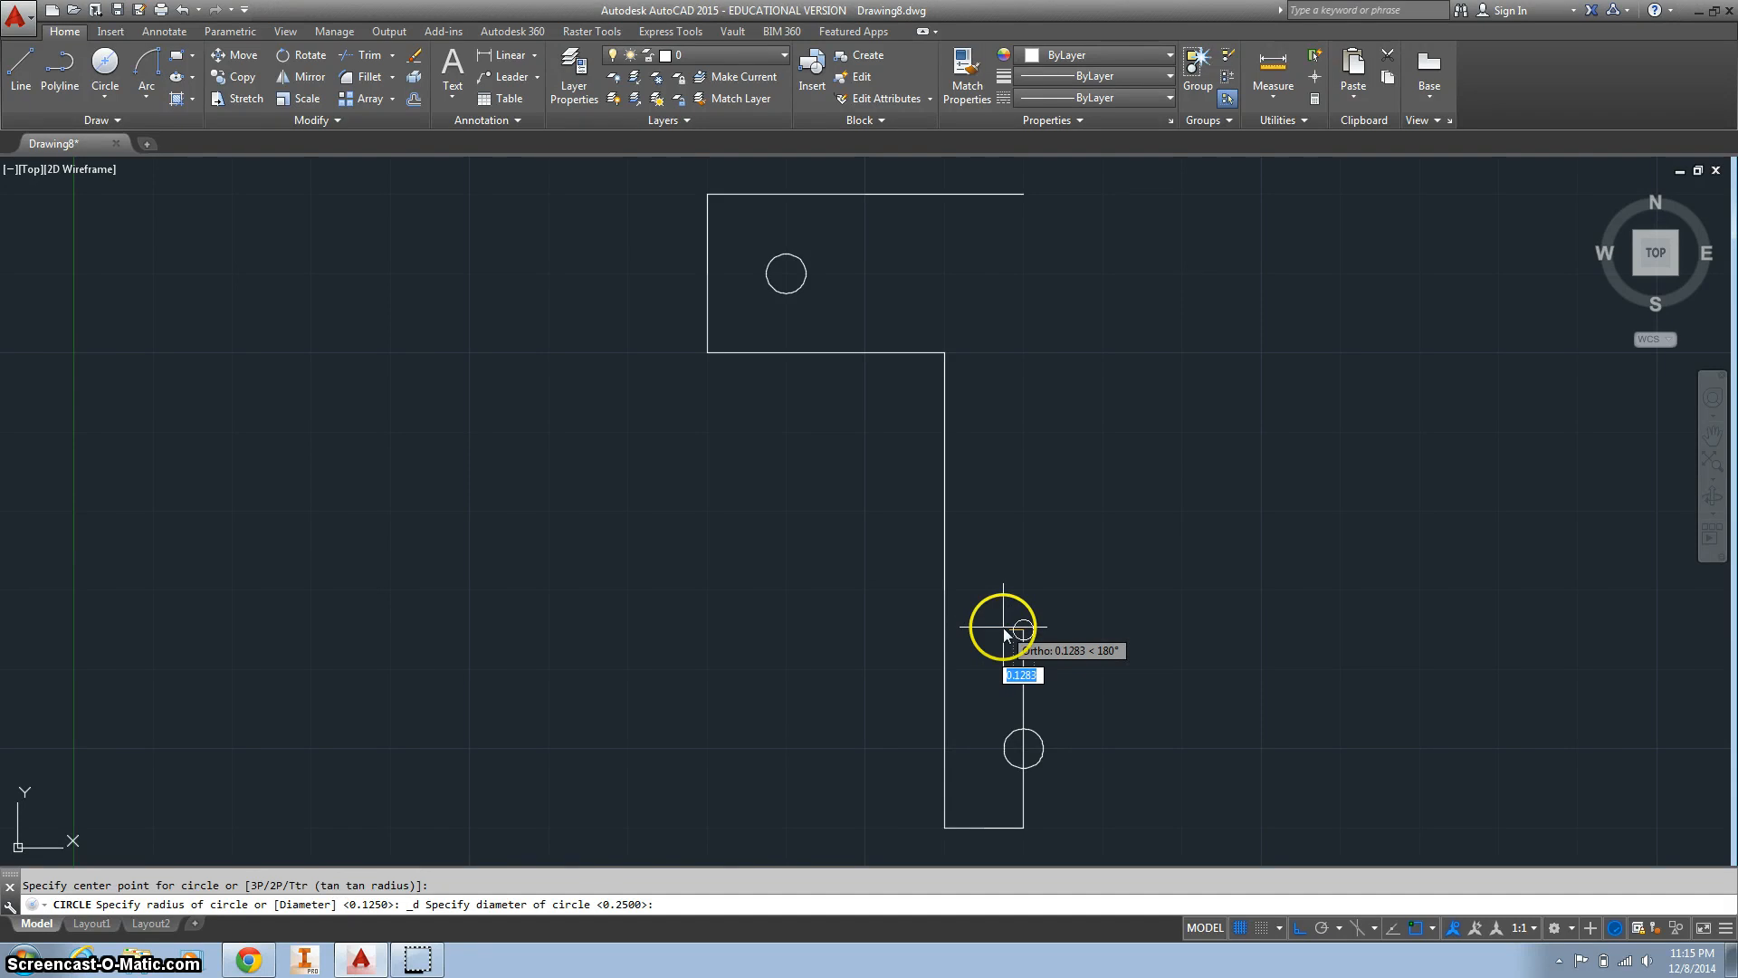
{"action": "type", "text": ".25"}
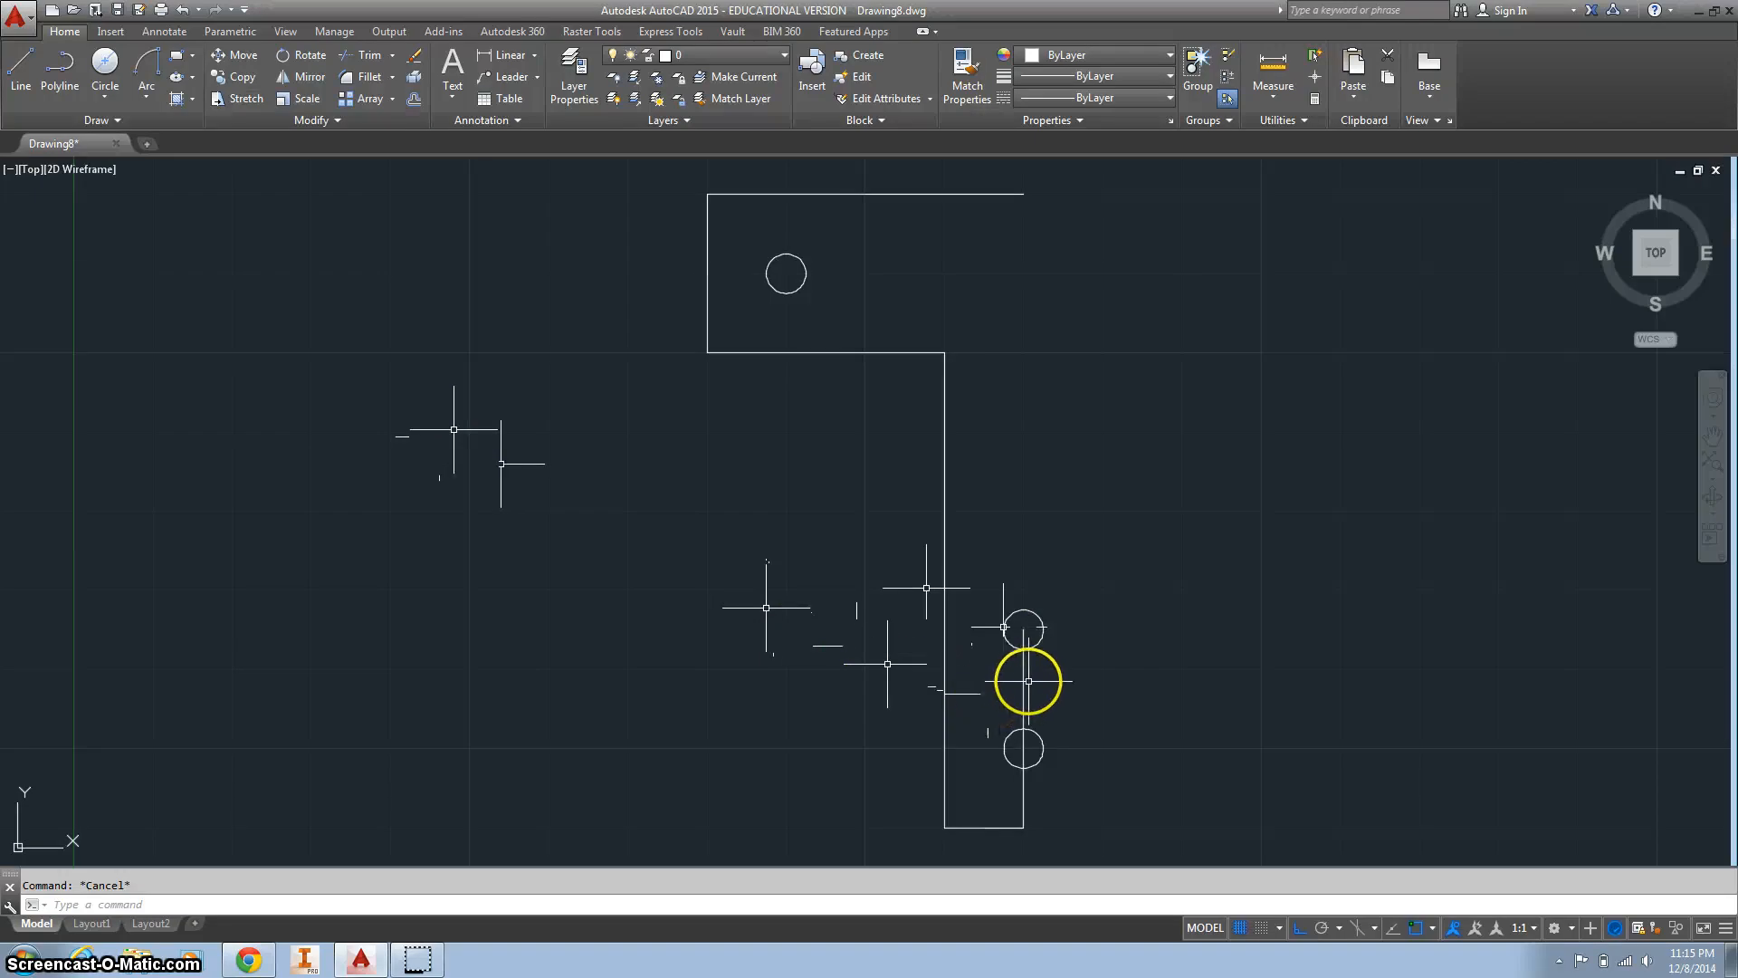
Erase the stray vertical guide line on the stem's right side
{"action": "left_click", "coordinate": [1025, 682]}
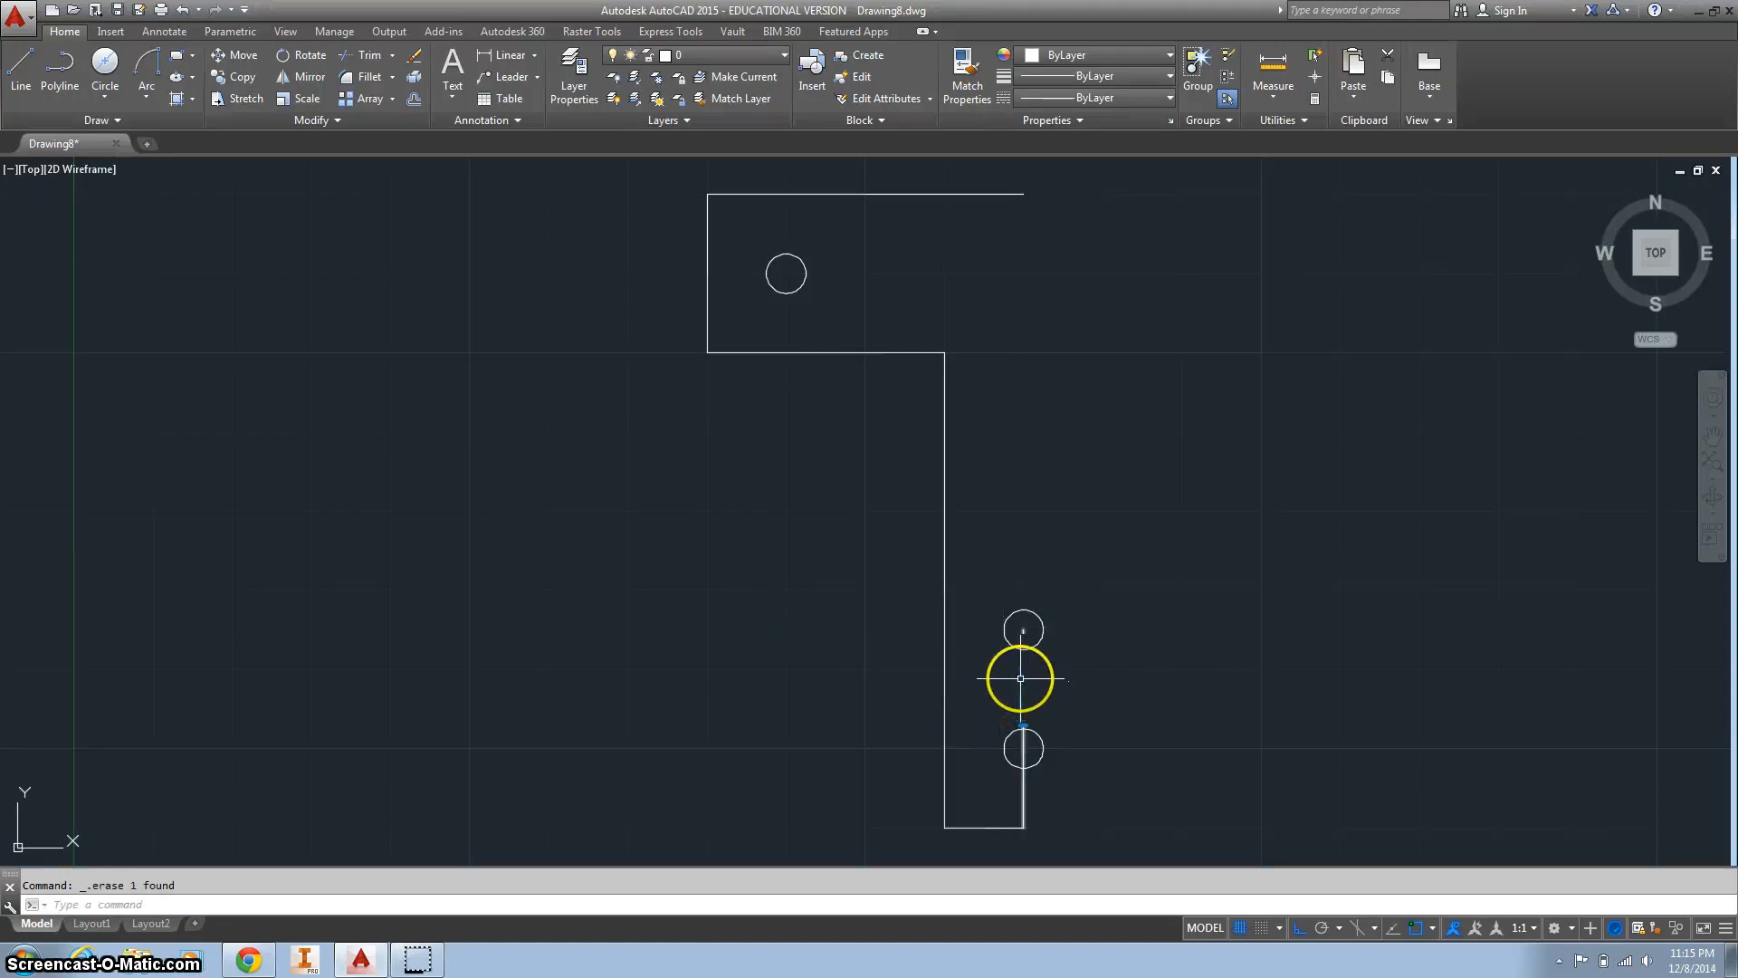
{"action": "left_click", "coordinate": [1017, 677]}
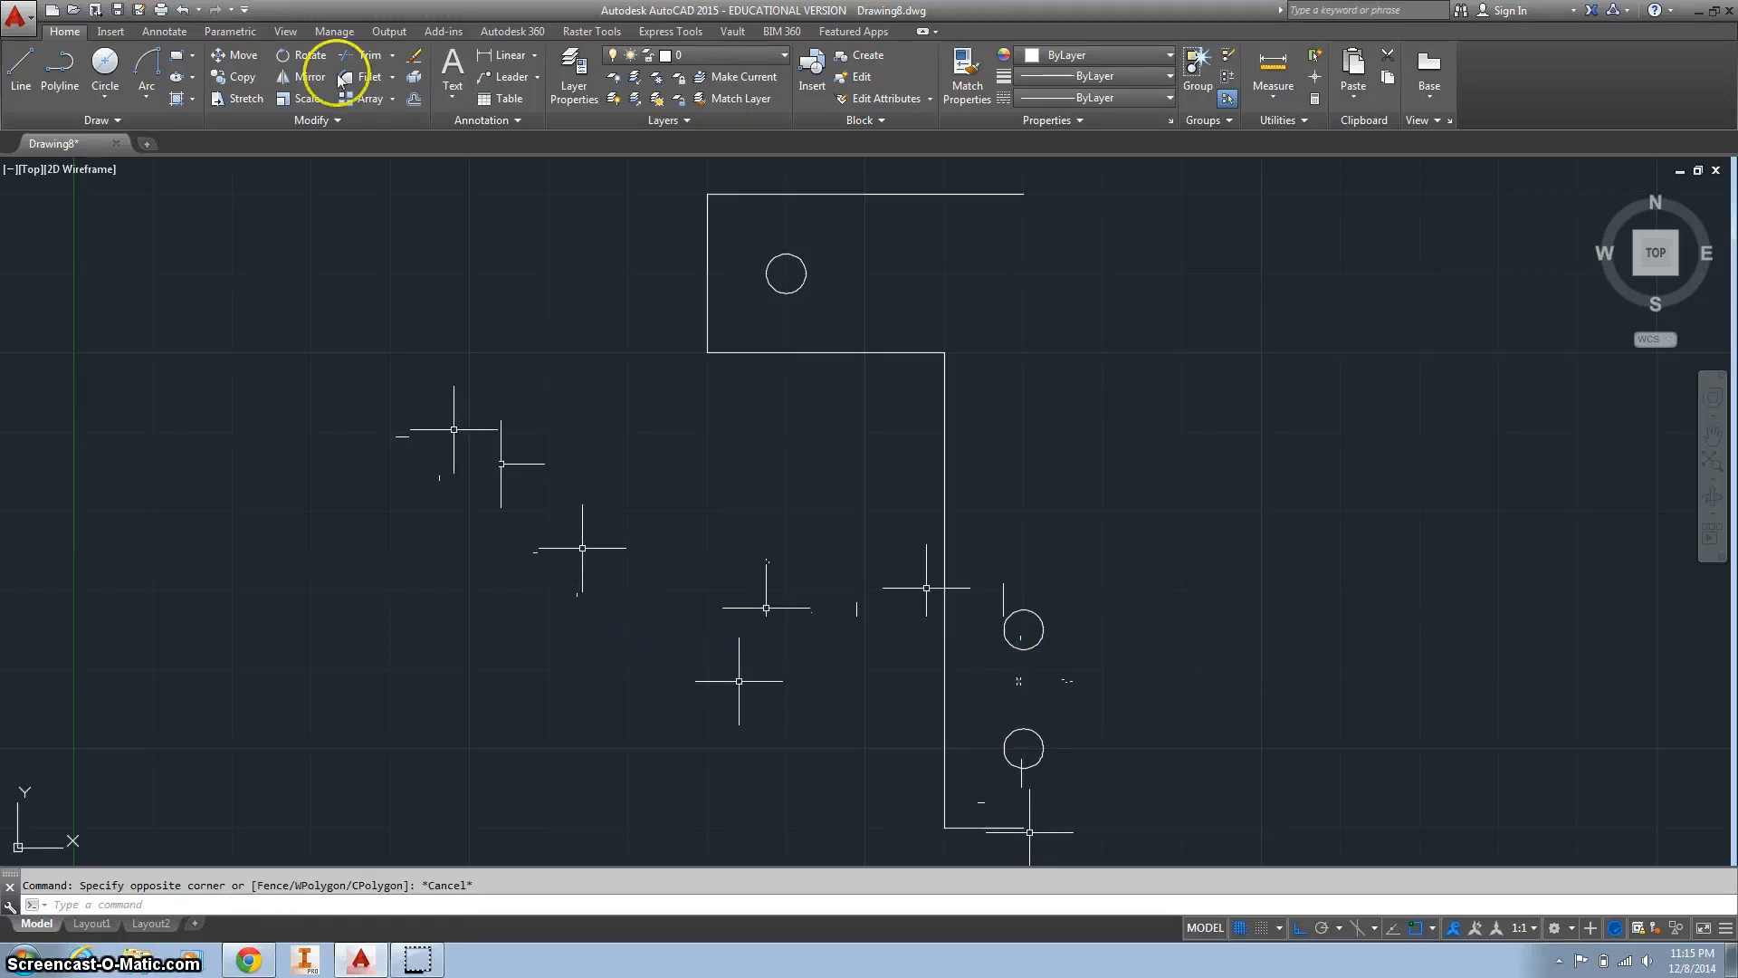
Fillet the top bar's left corners with radius 0.125
{"action": "left_click", "coordinate": [369, 76]}
{"action": "type", "text": "r"}
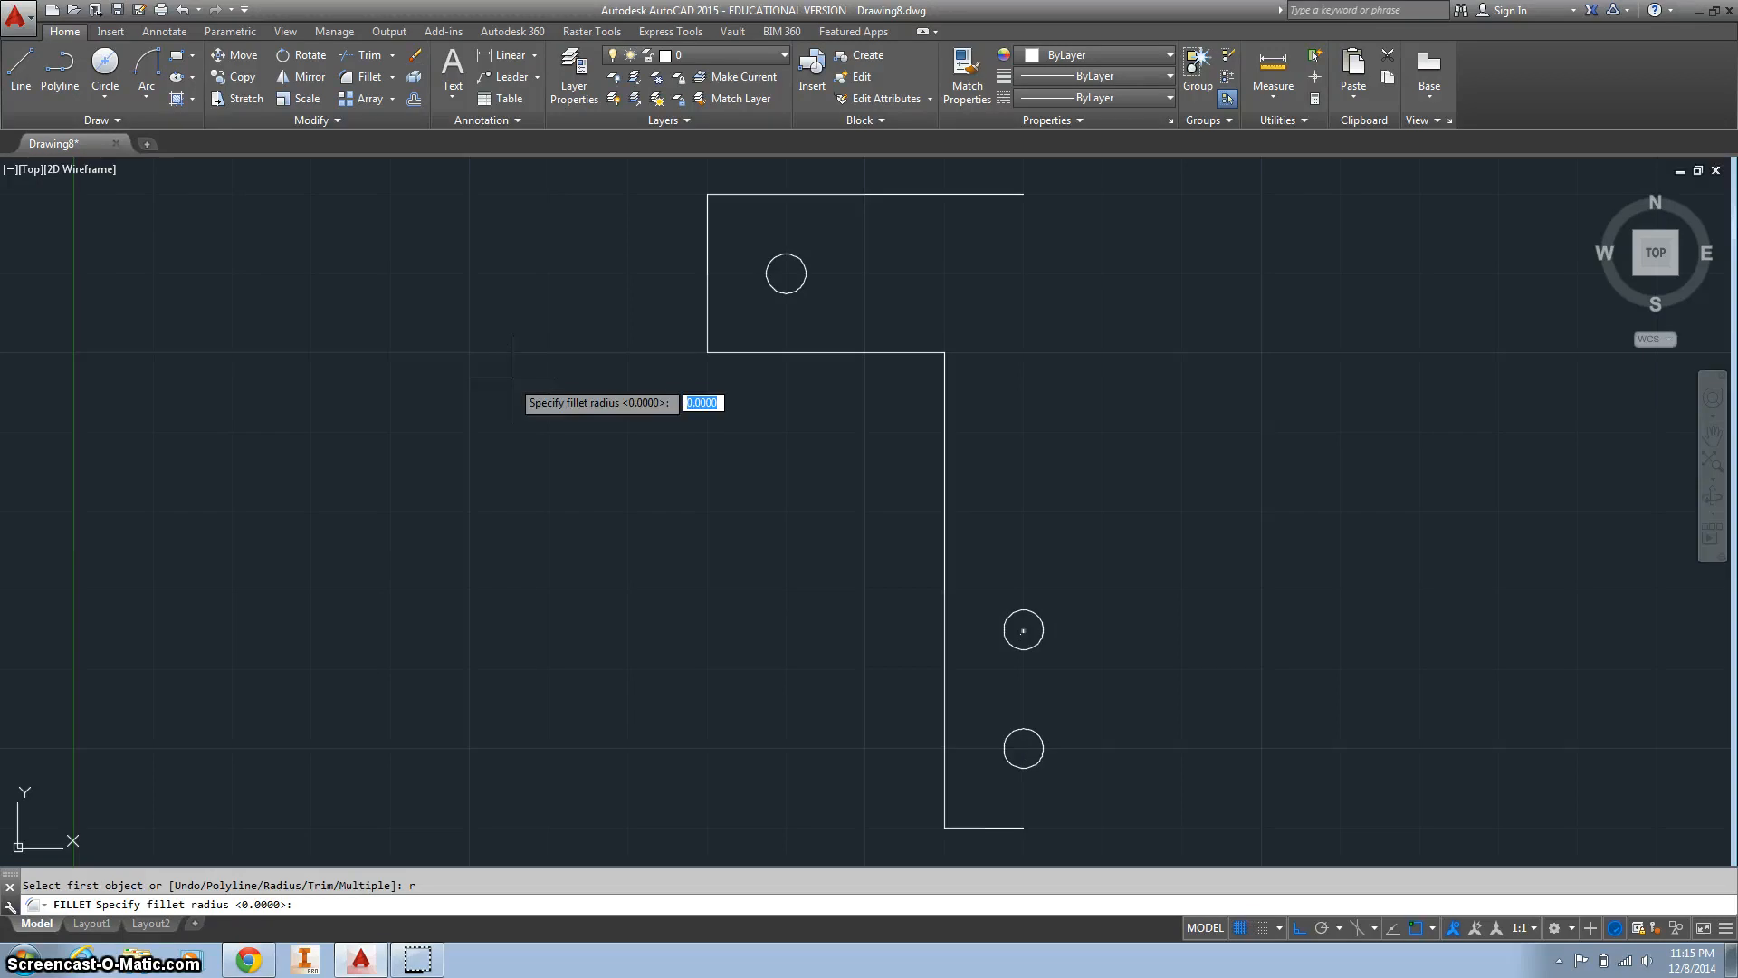
{"action": "type", "text": ".125"}
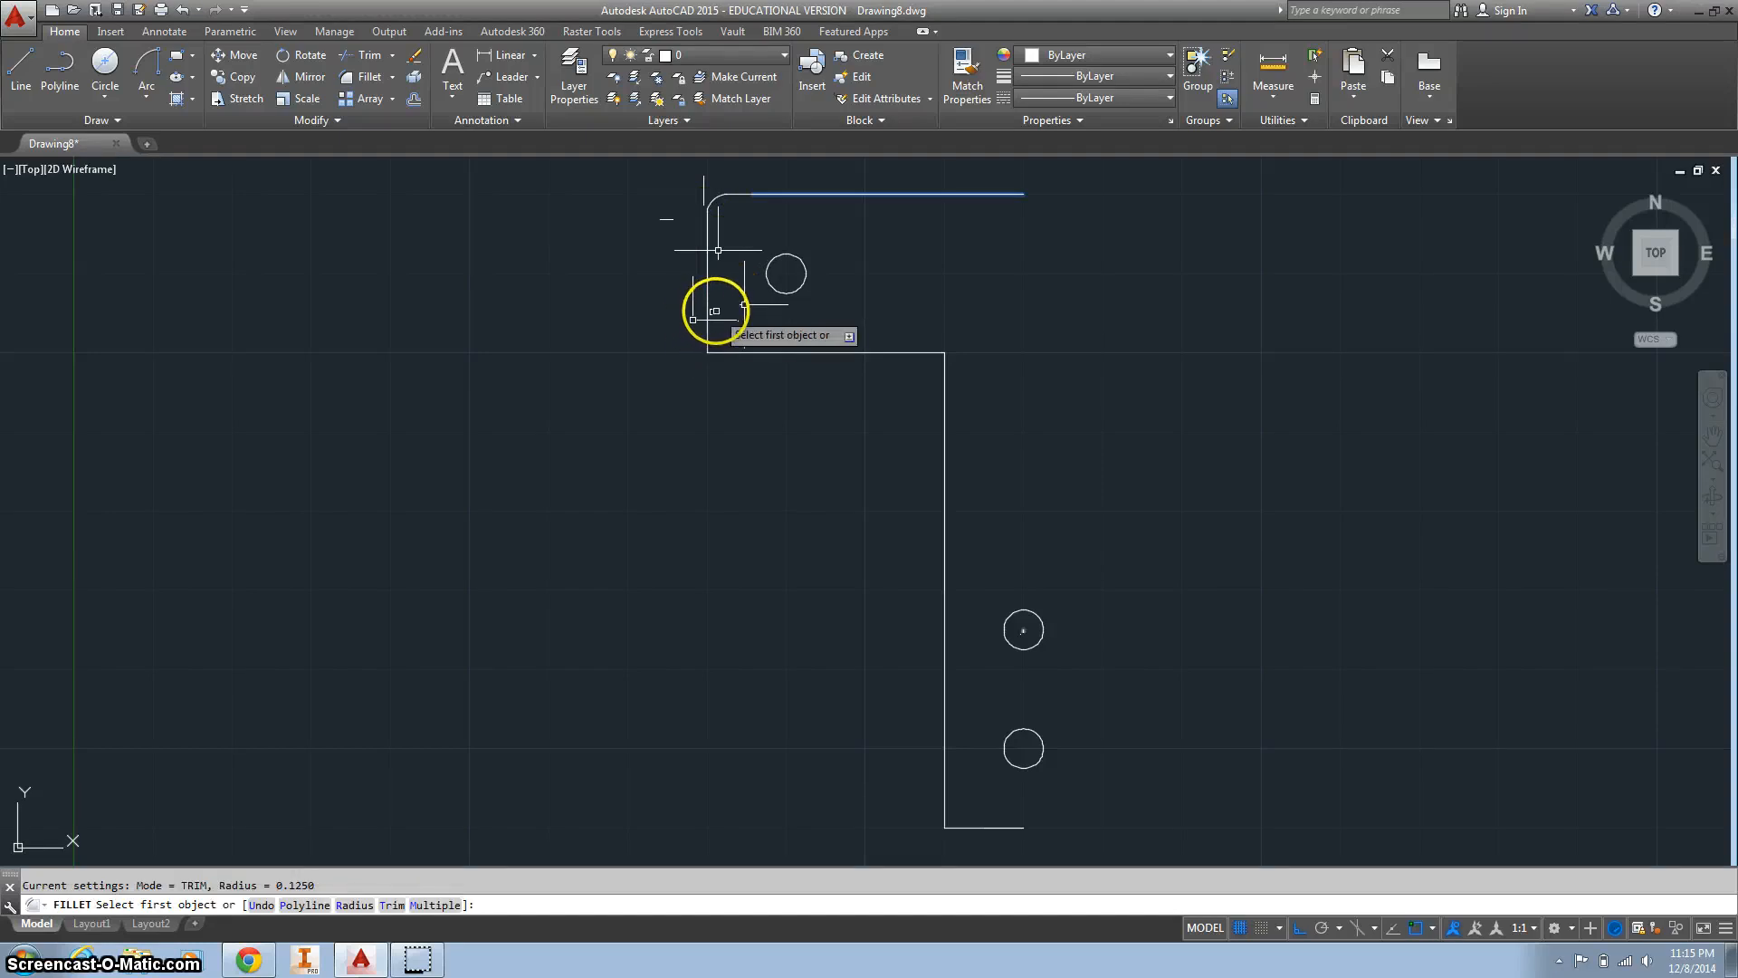
{"action": "left_click", "coordinate": [706, 277]}
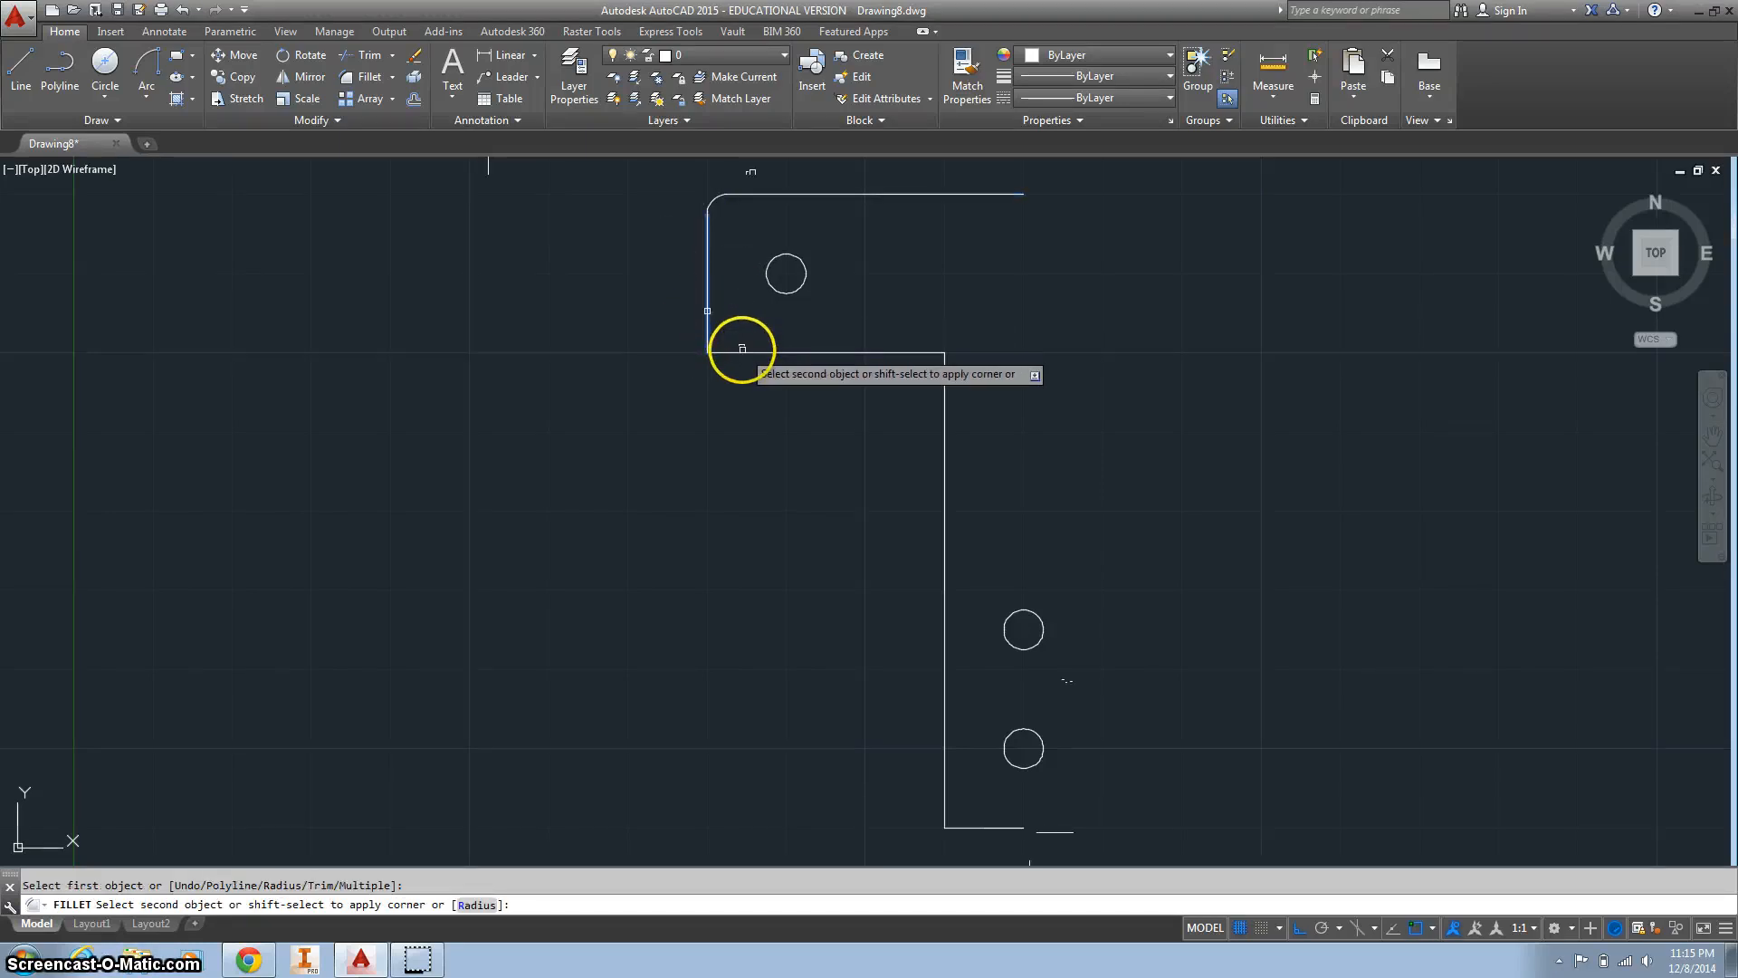
{"action": "left_click", "coordinate": [925, 364]}
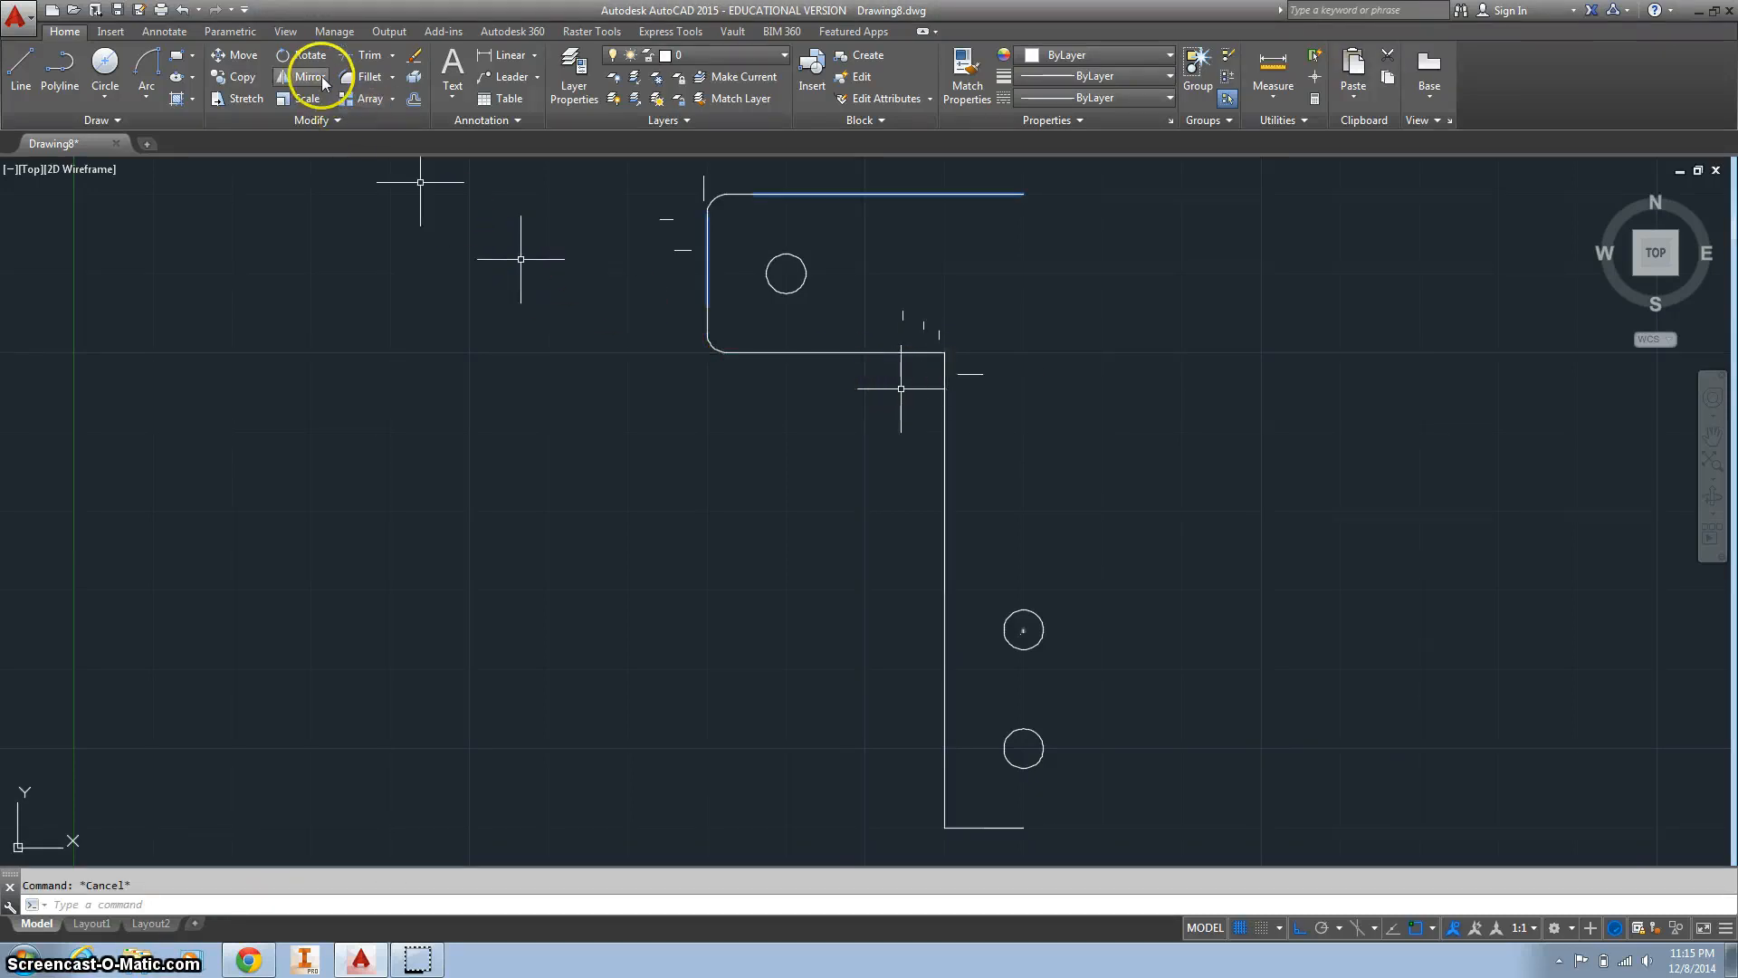
Fillet the inner bend and the stem's bottom corner at radius 0.125
{"action": "left_click", "coordinate": [370, 76]}
{"action": "type", "text": "r"}
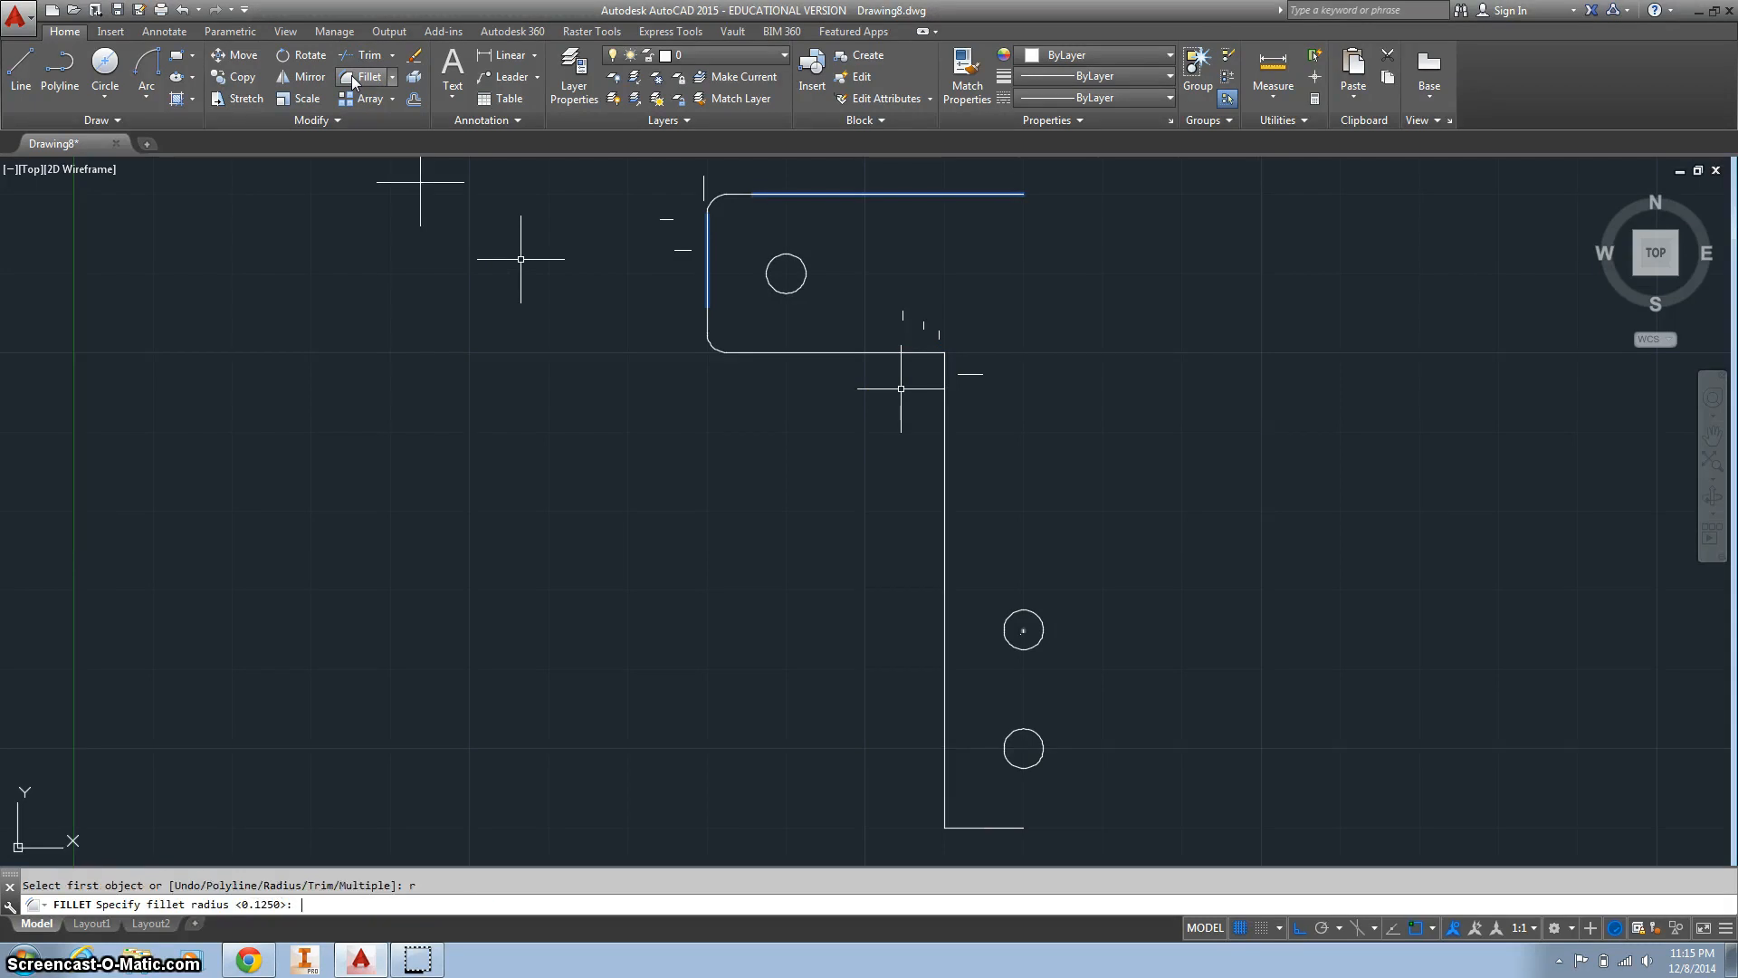
{"action": "type", "text": ".1"}
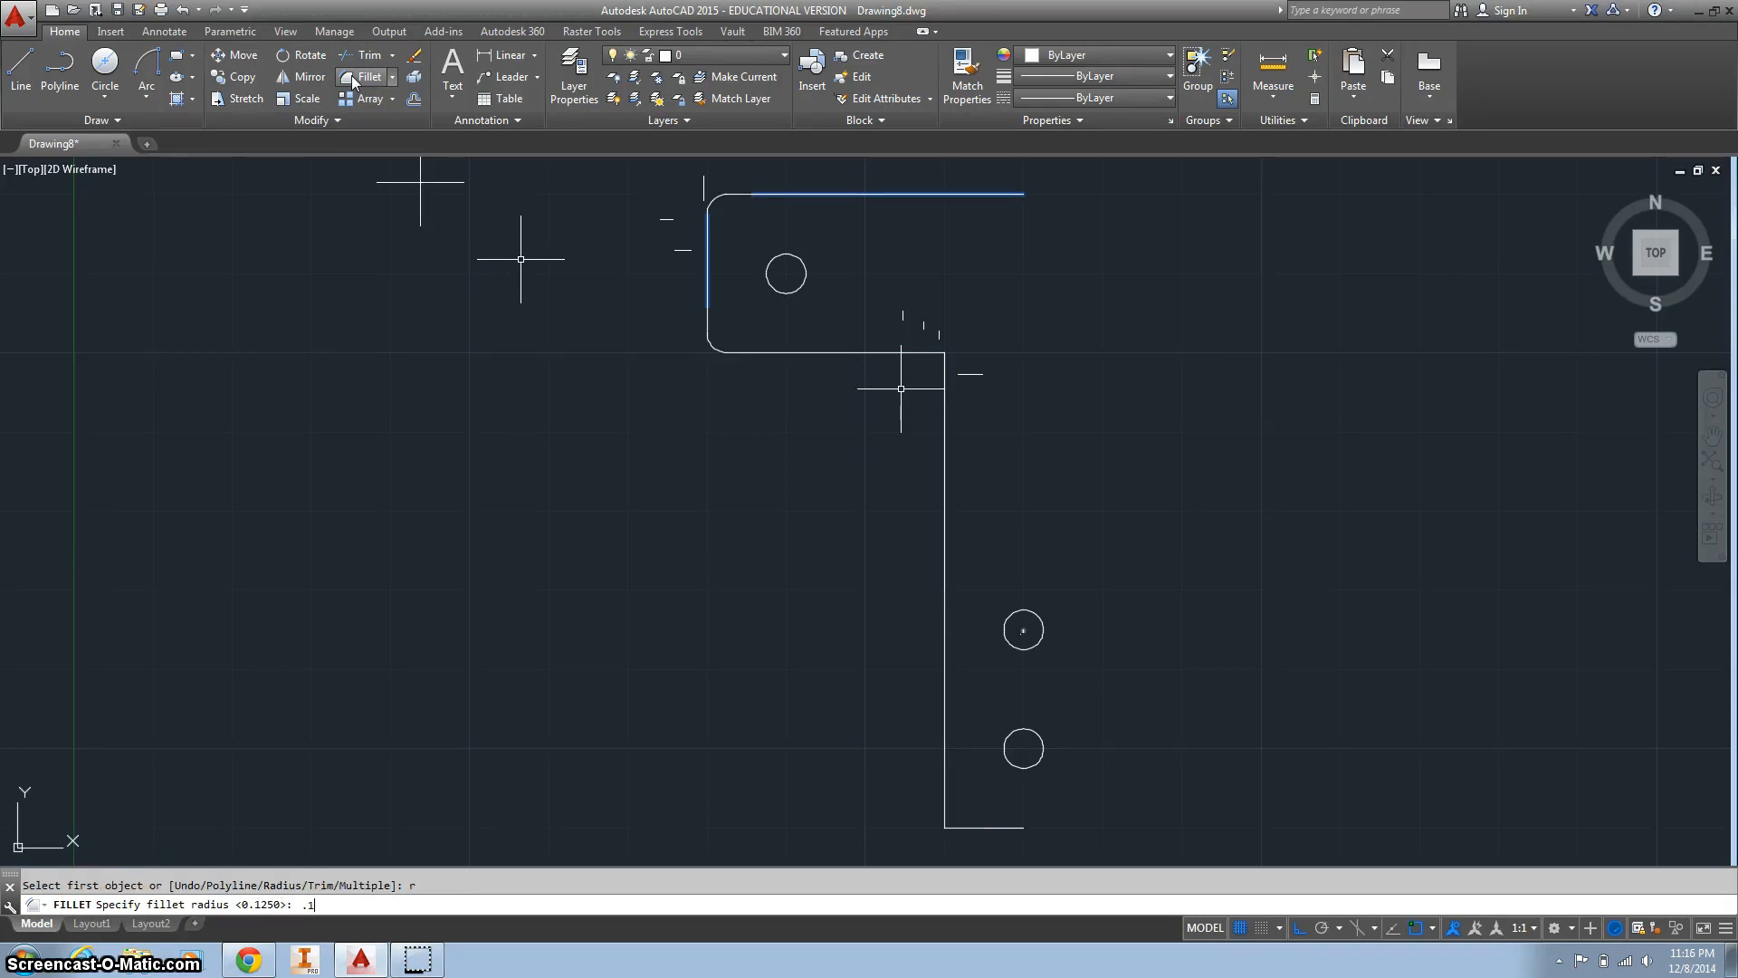
{"action": "key", "text": "enter"}
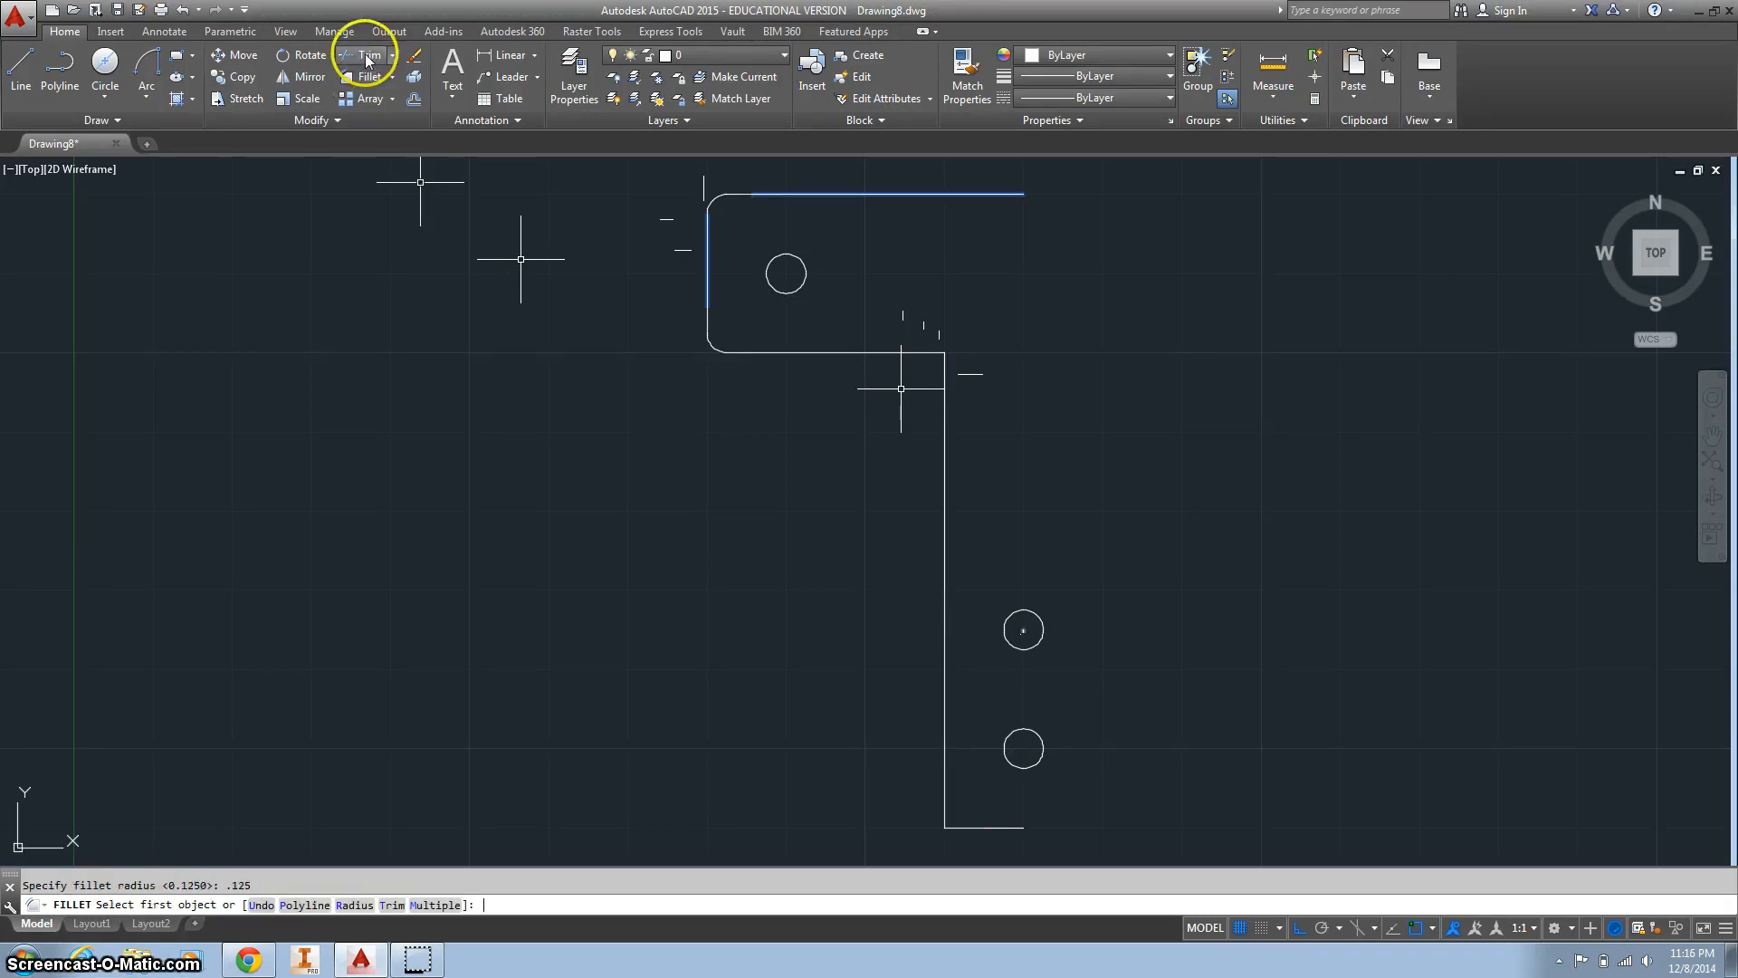
{"action": "mouse_move", "coordinate": [840, 349]}
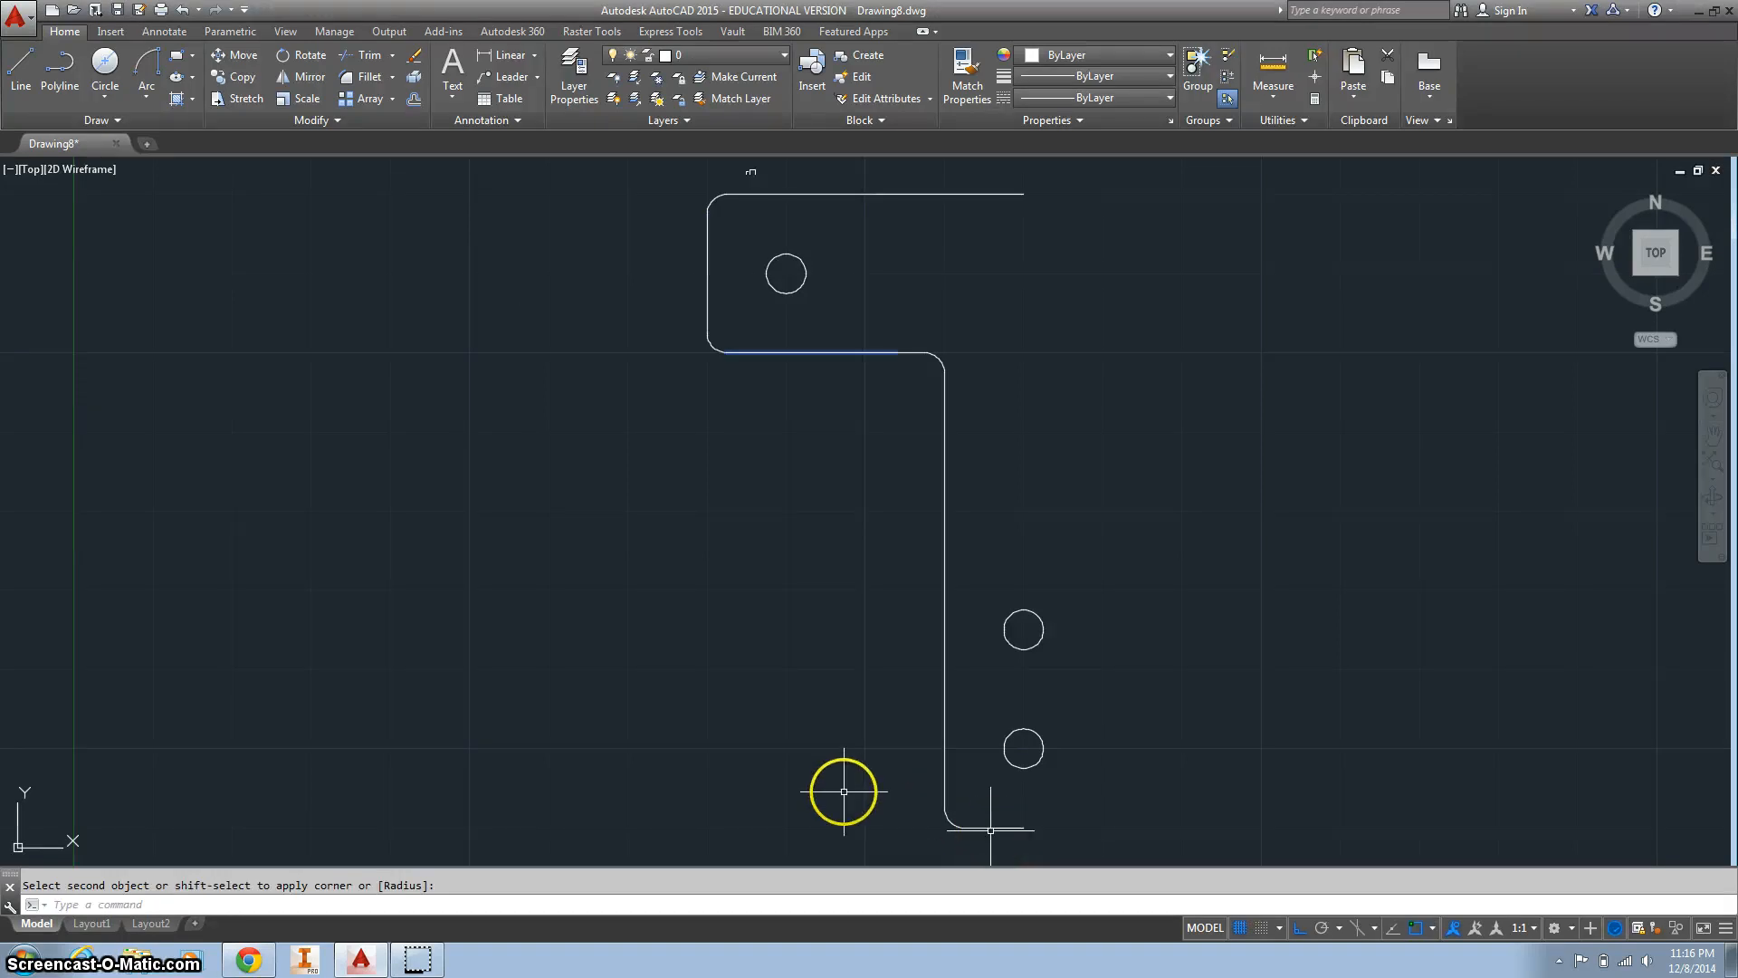
{"action": "key", "text": "Escape"}
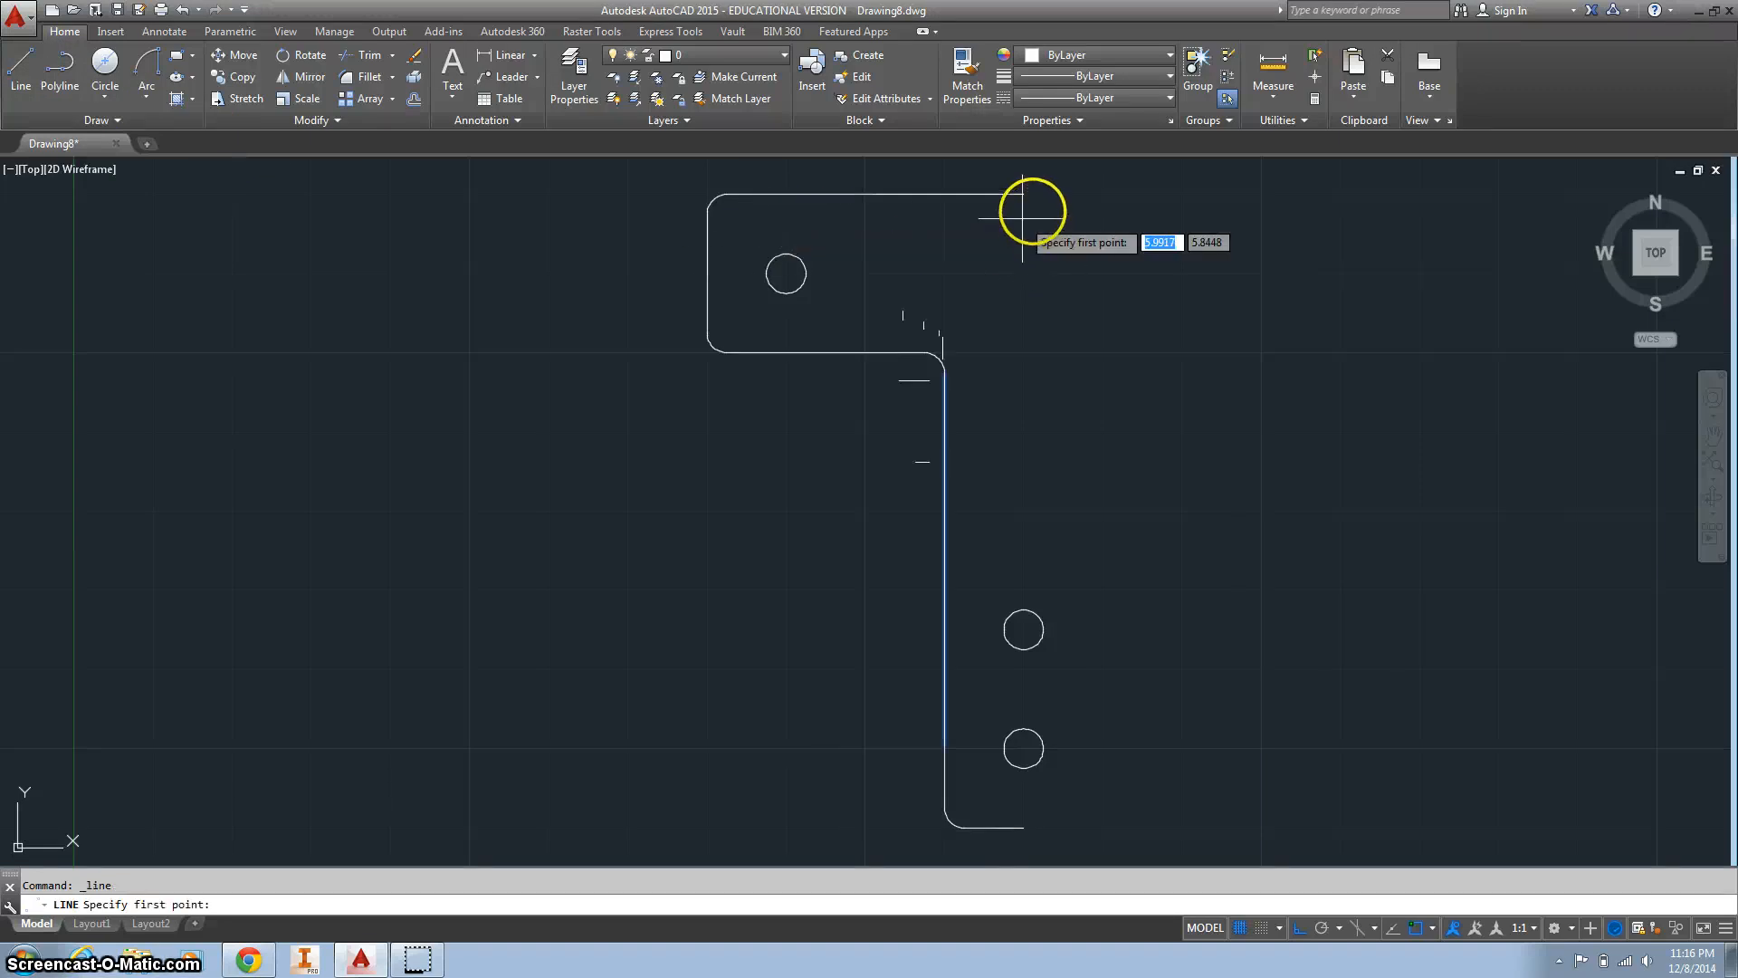
Draw the vertical centre line from the top edge's right end to the stem bottom
{"action": "left_click", "coordinate": [1028, 210]}
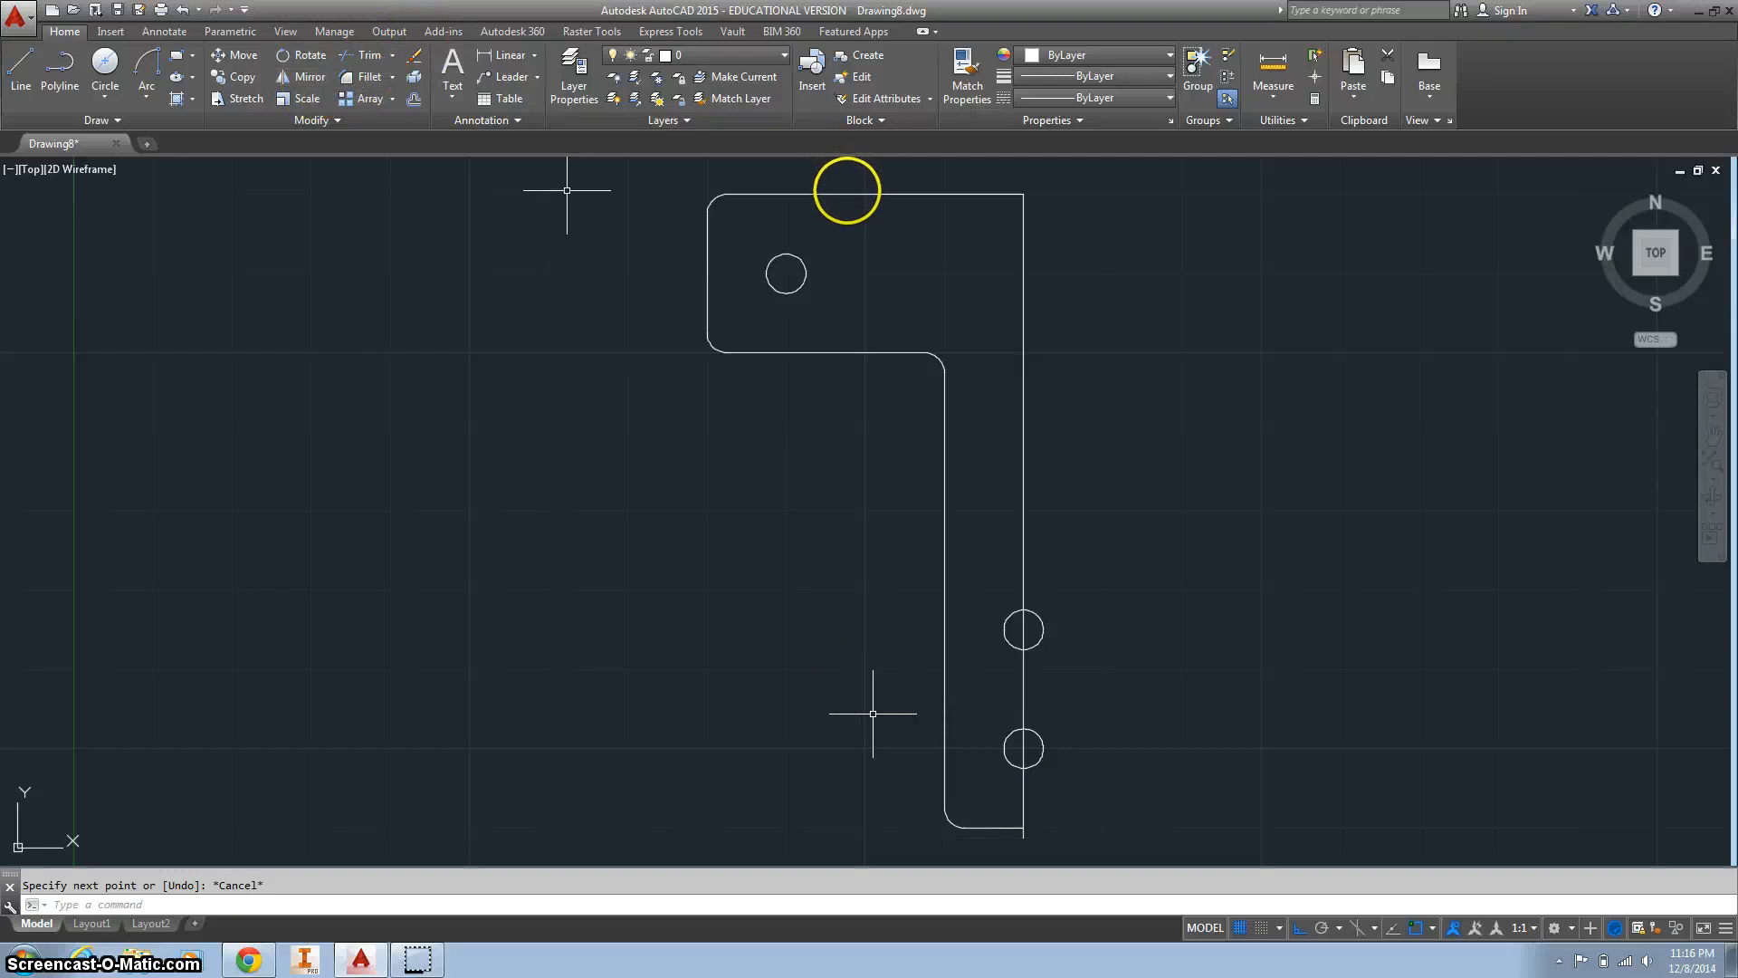
Mirror the left-half edges, fillets and holes across the vertical centre line
{"action": "left_click", "coordinate": [300, 76]}
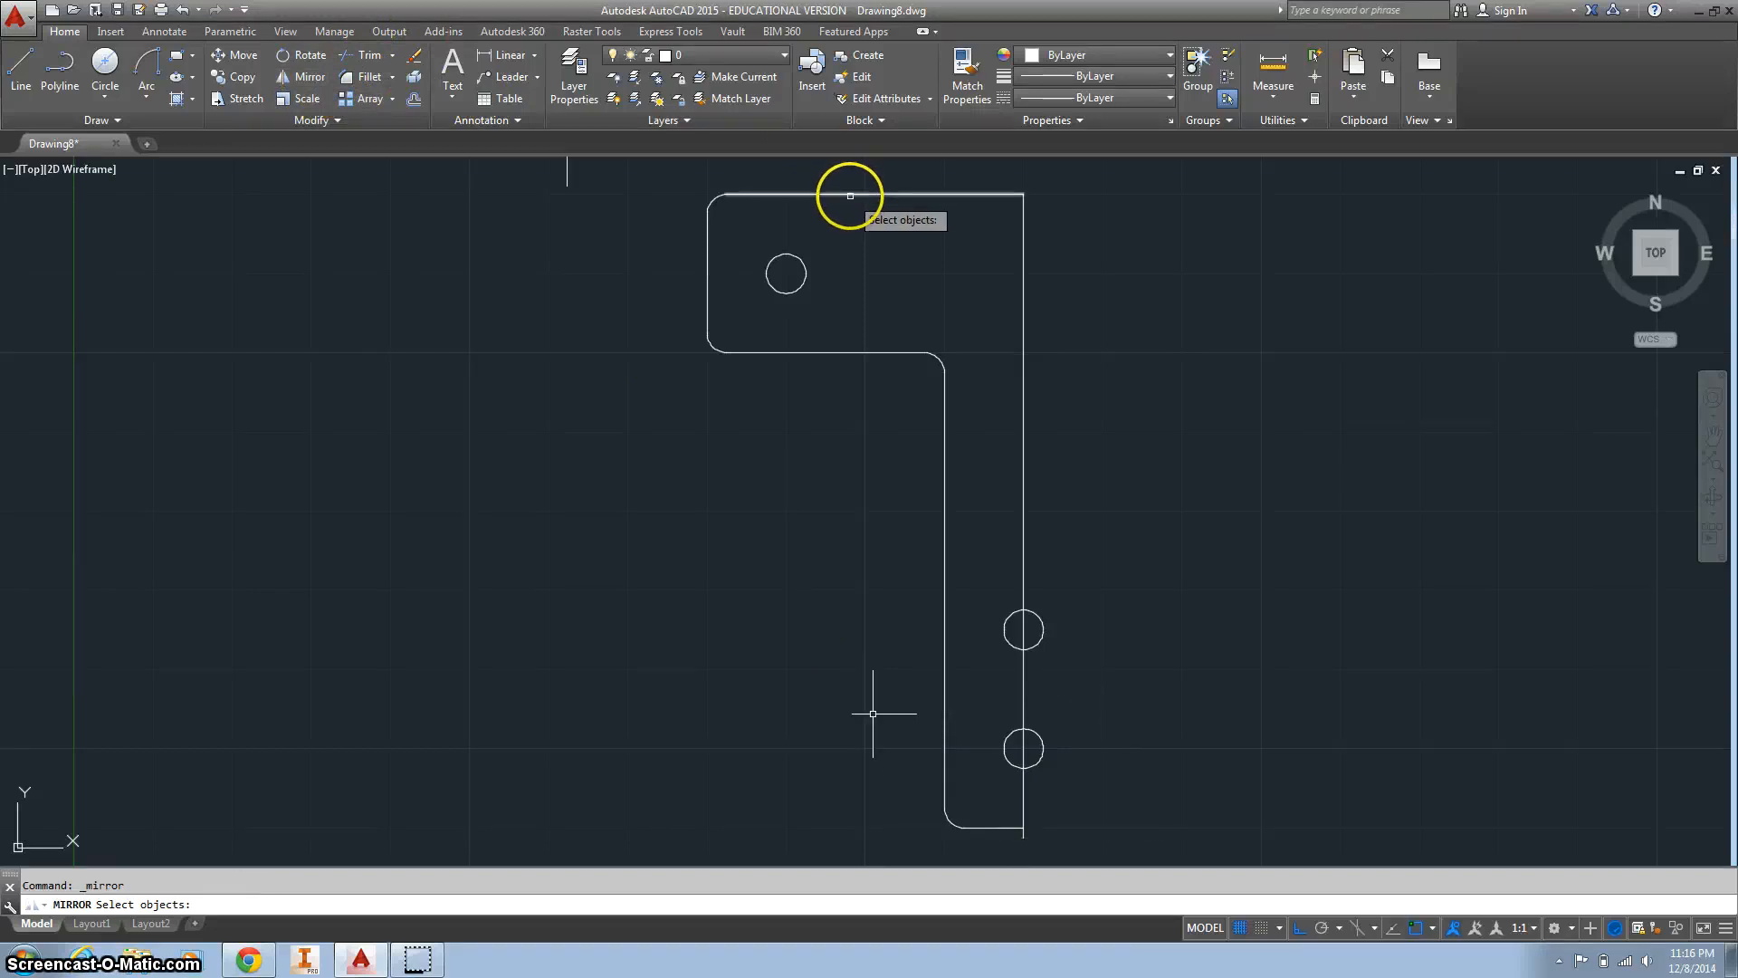
{"action": "left_click", "coordinate": [866, 196]}
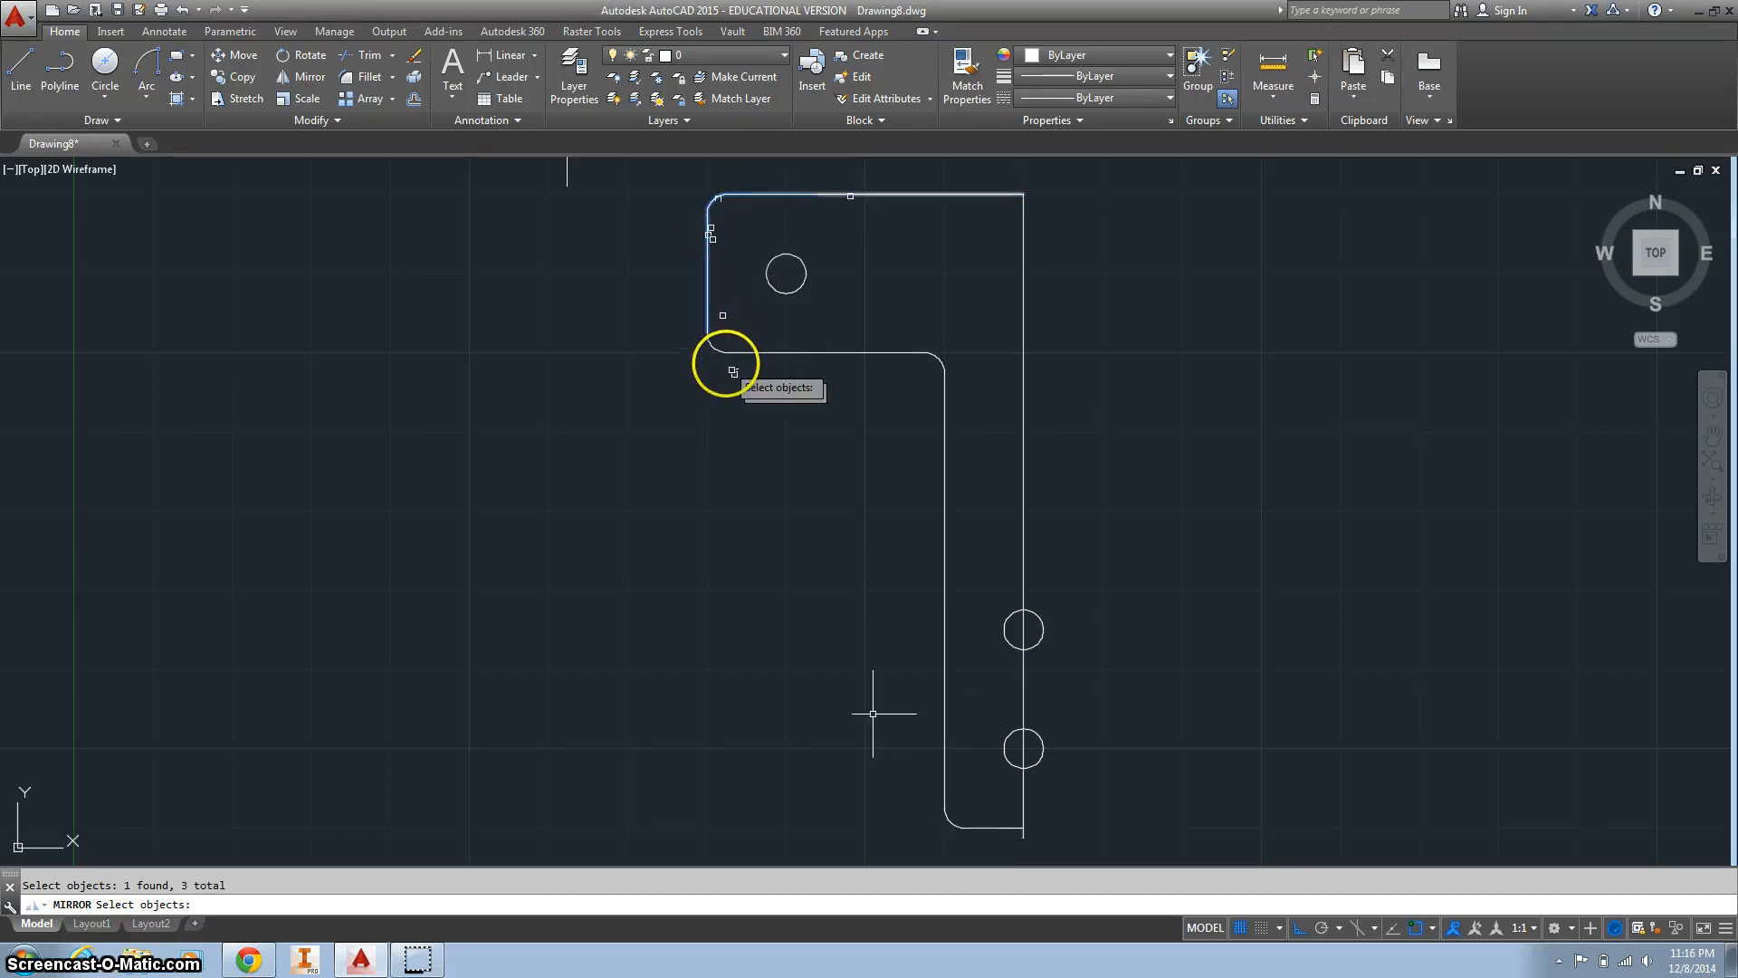
{"action": "left_click", "coordinate": [784, 274]}
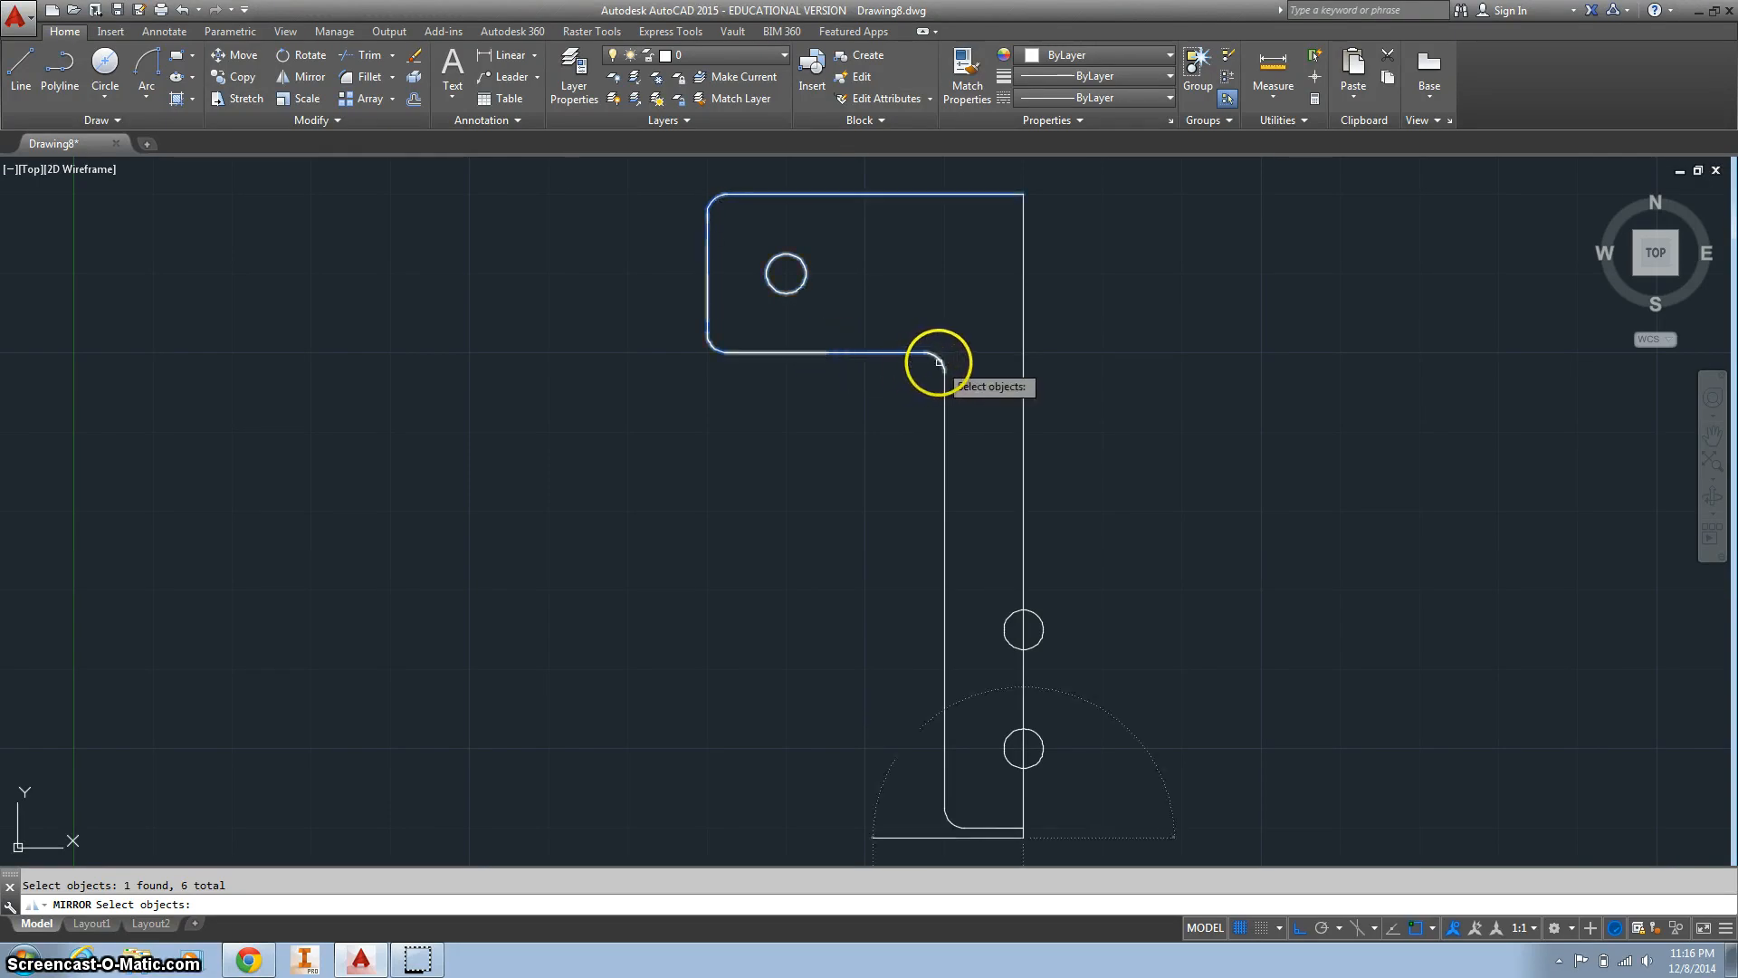
{"action": "left_click", "coordinate": [938, 366]}
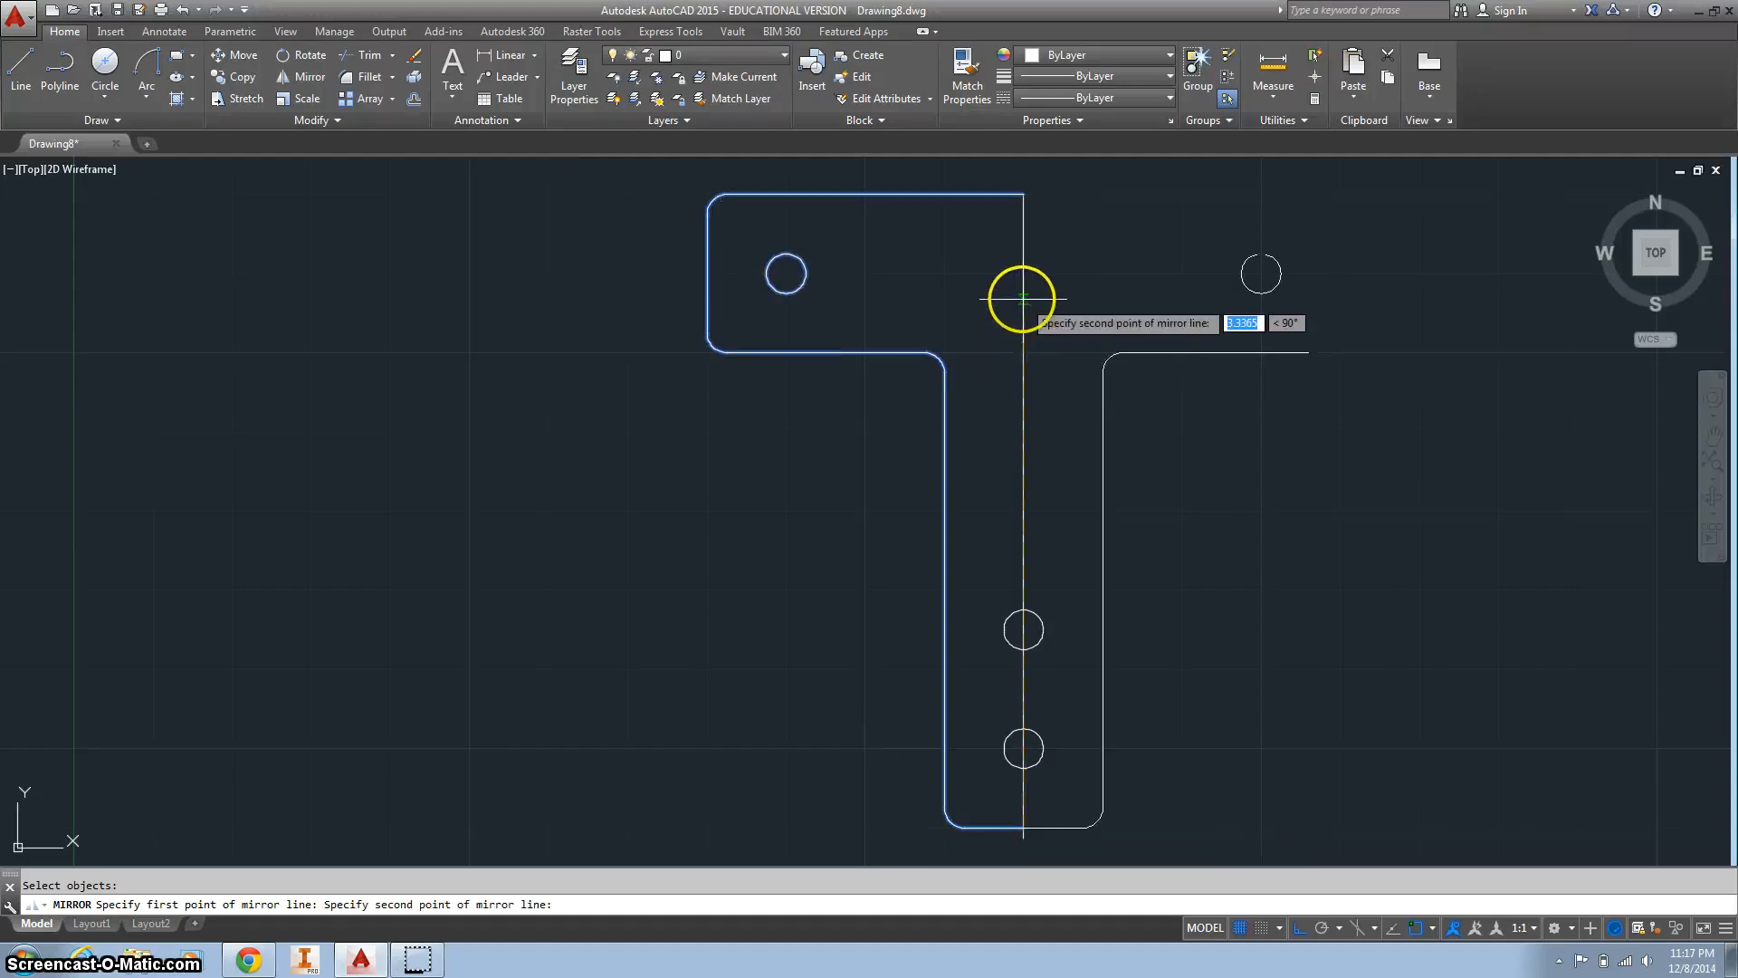
{"action": "left_click", "coordinate": [1022, 297]}
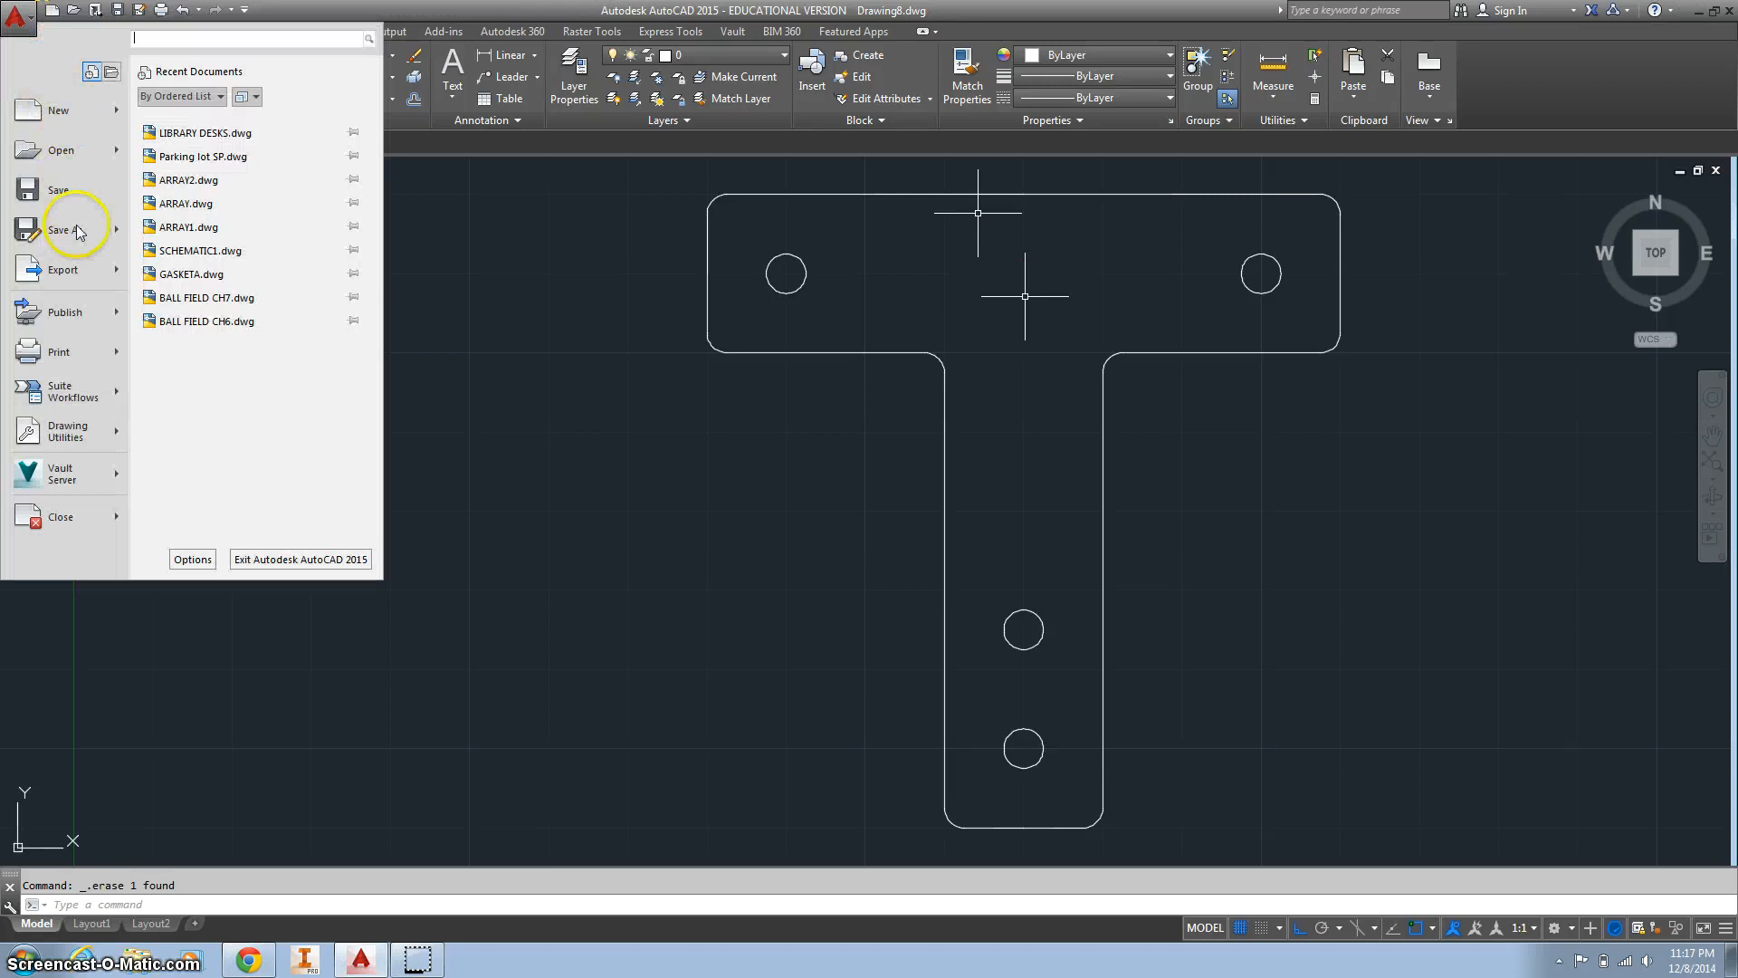
Save the drawing as a new file named TPL via Save As
{"action": "left_click", "coordinate": [60, 230]}
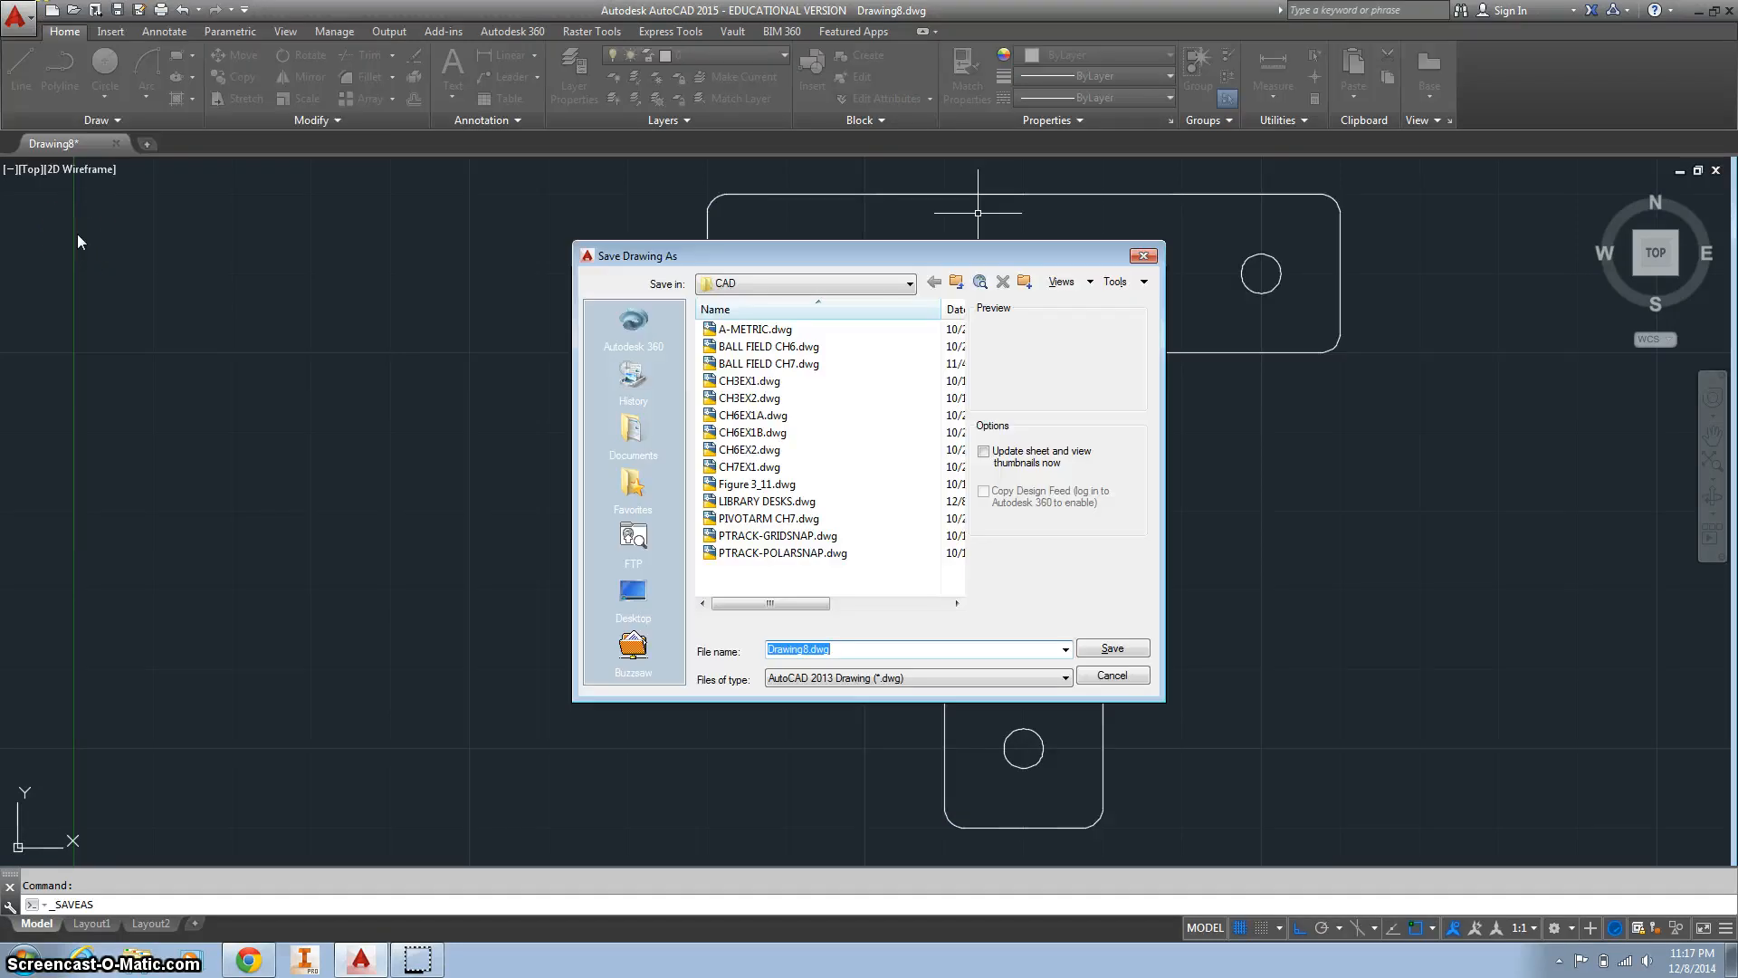
{"action": "type", "text": "TPL"}
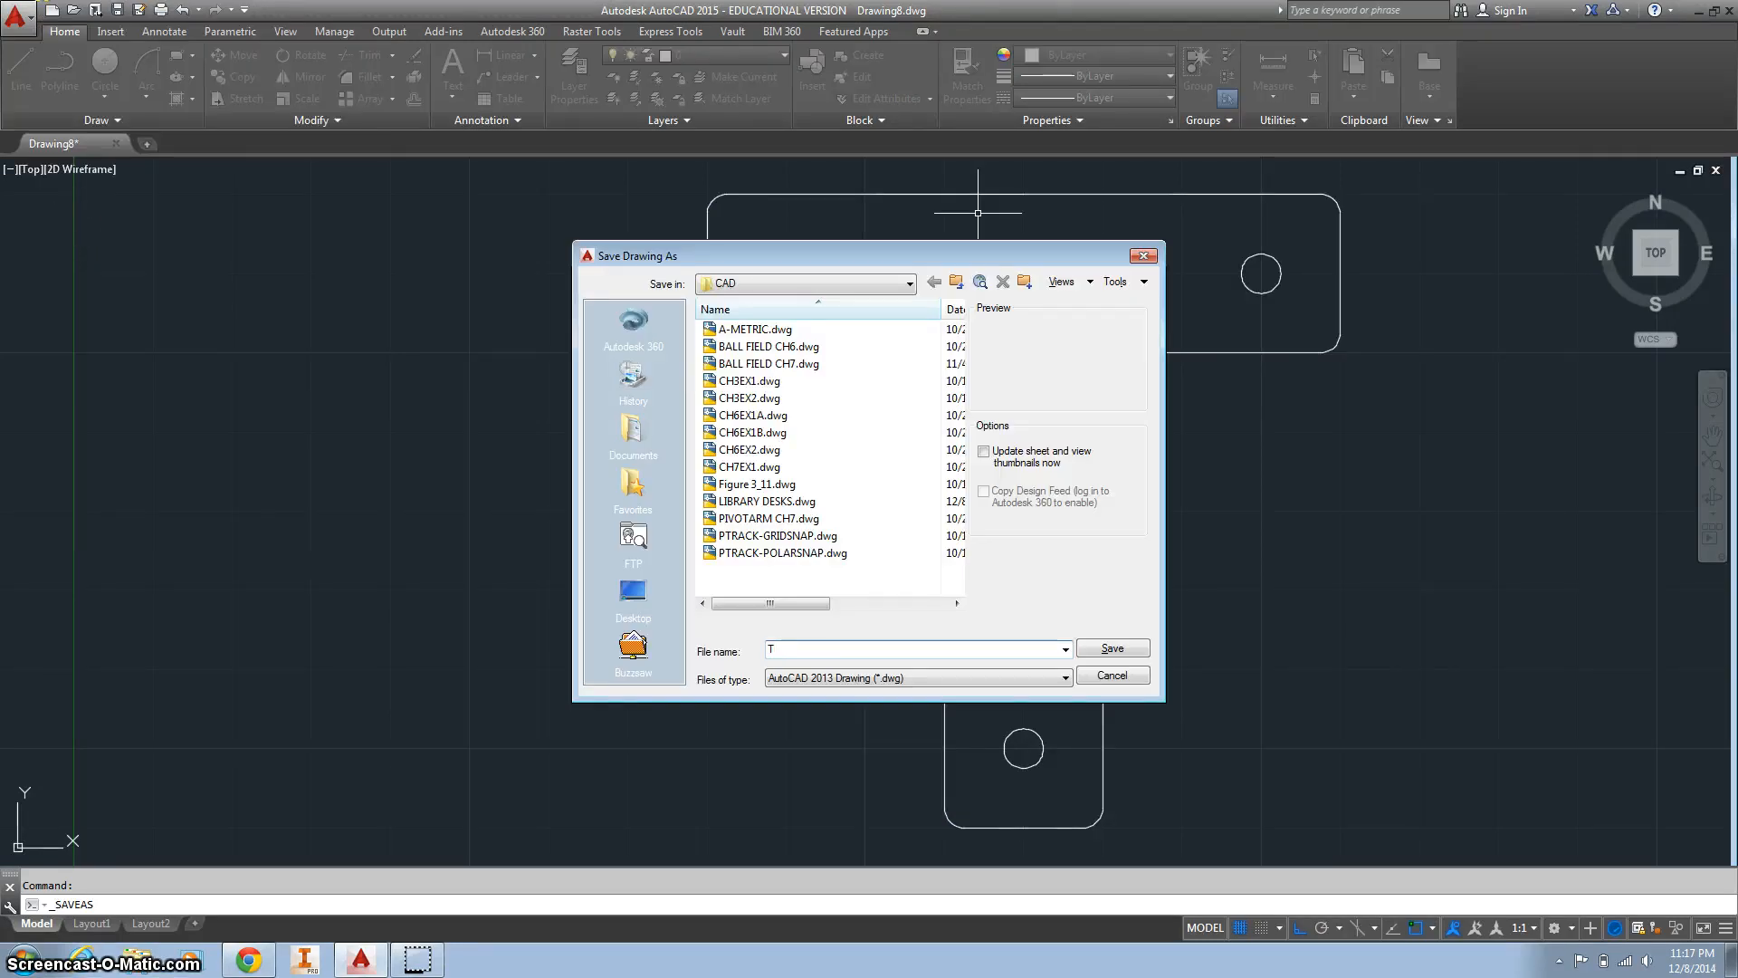
{"action": "left_click", "coordinate": [1110, 648]}
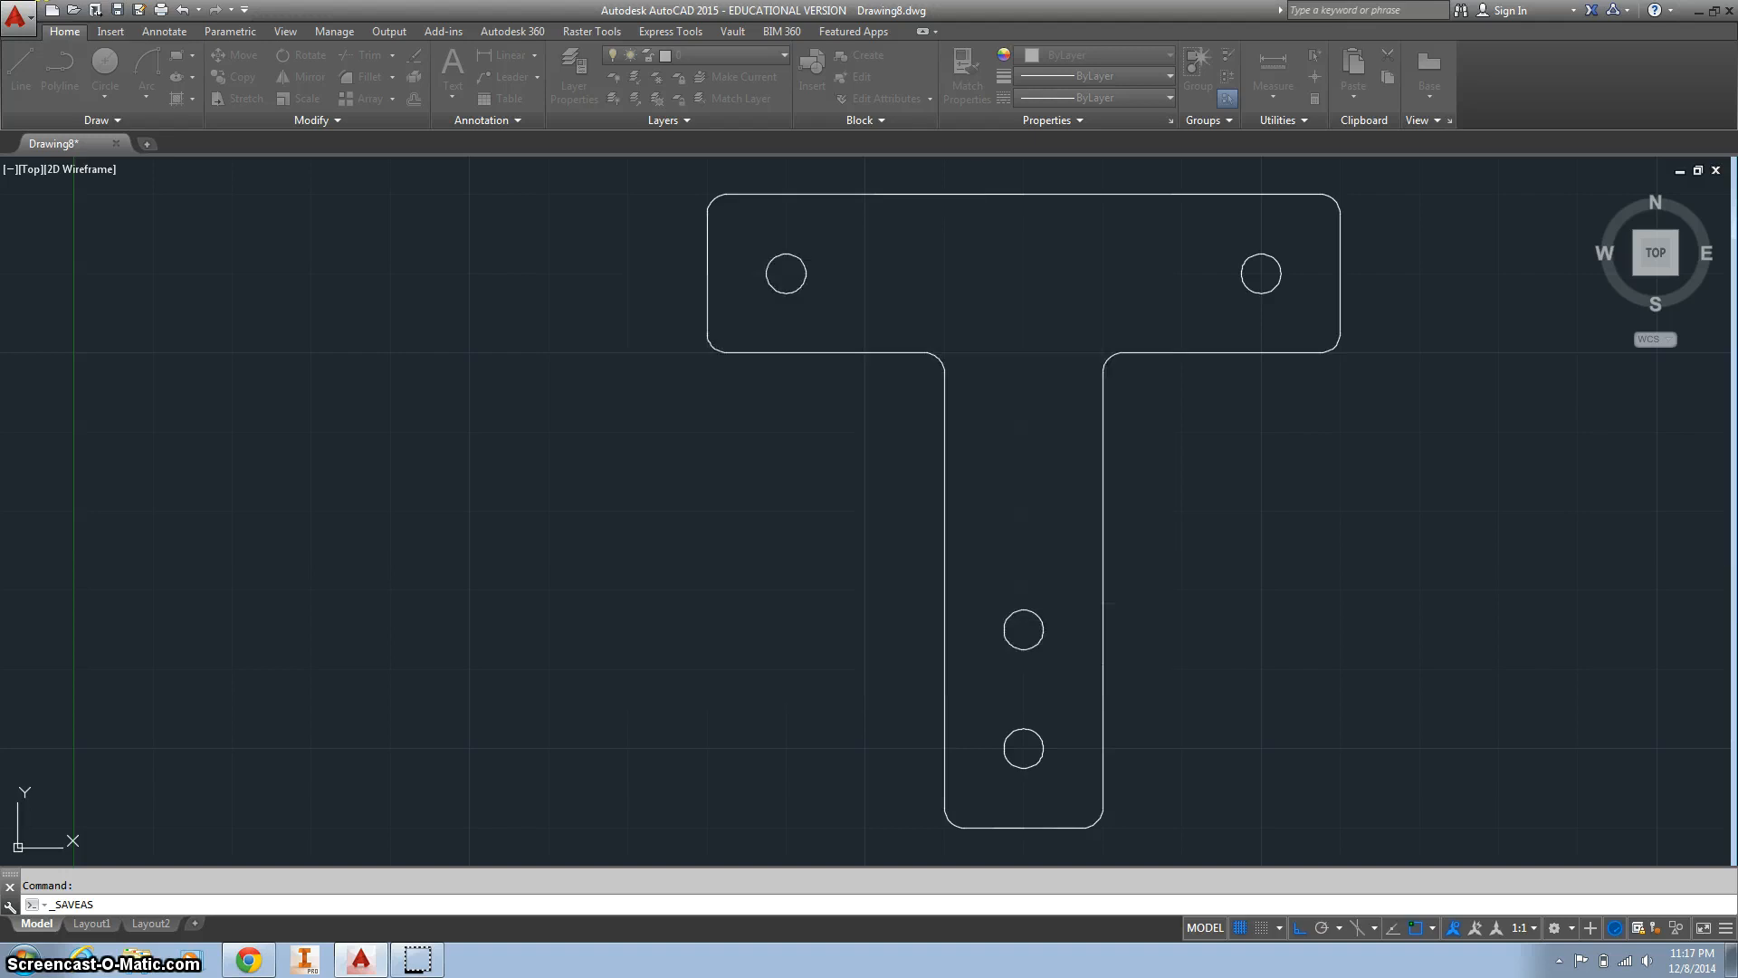